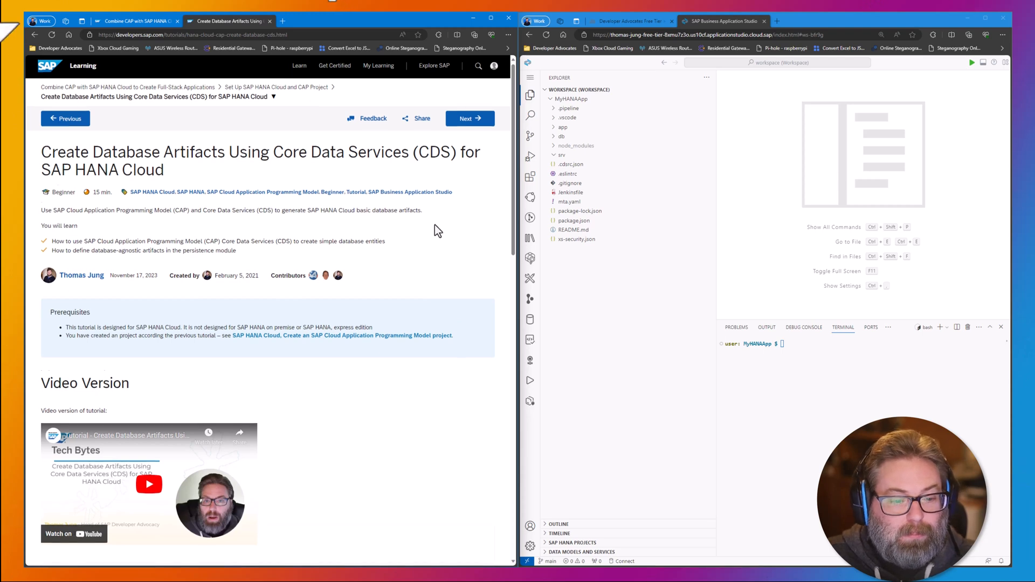
Step: Expand the tutorial's Step 1 'Create database entities' beside the MyHANAApp project
scroll("down", 3)
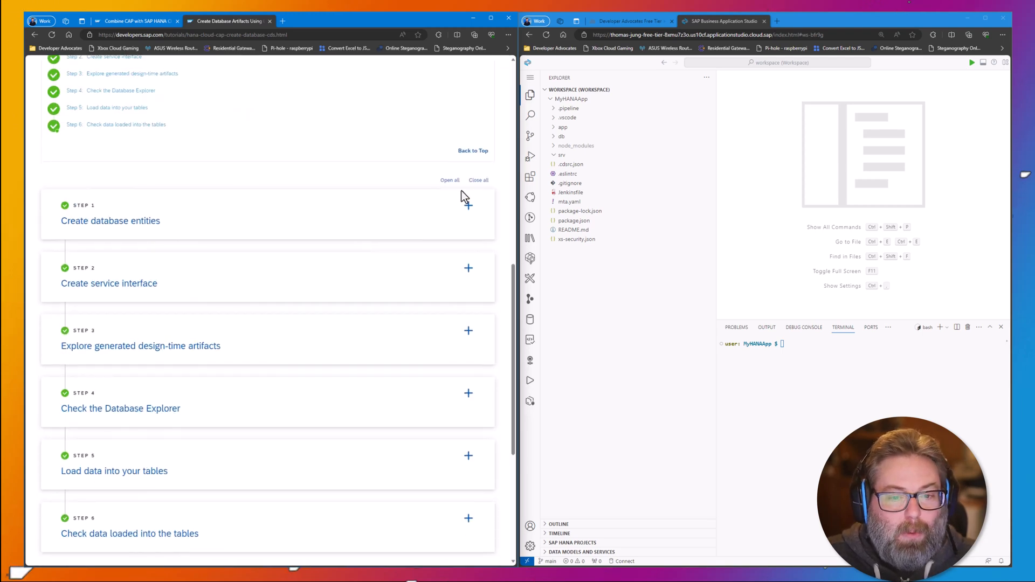
left_click(469, 205)
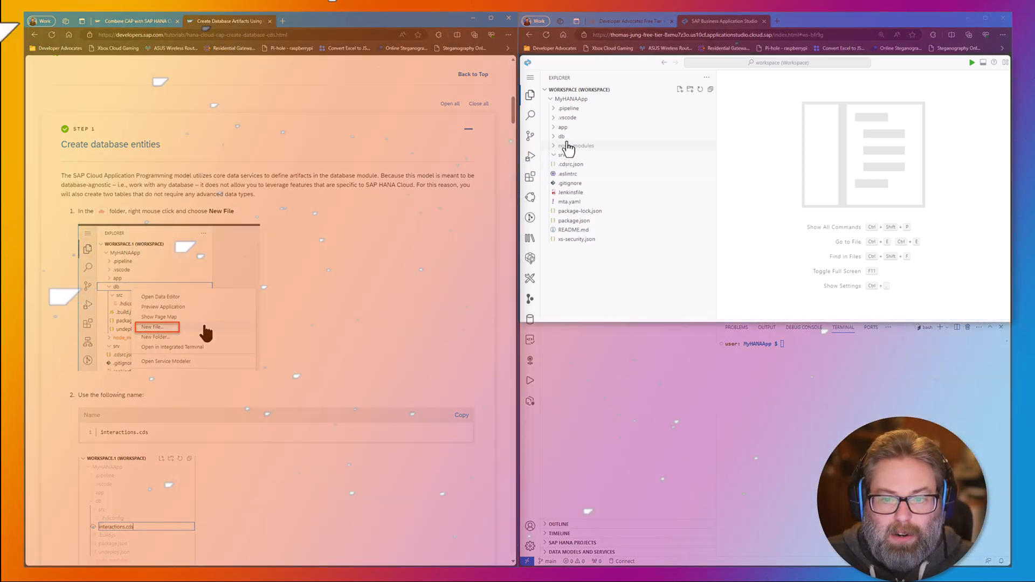
Step: Create a new file named interactions.cds inside the db folder
left_click(562, 137)
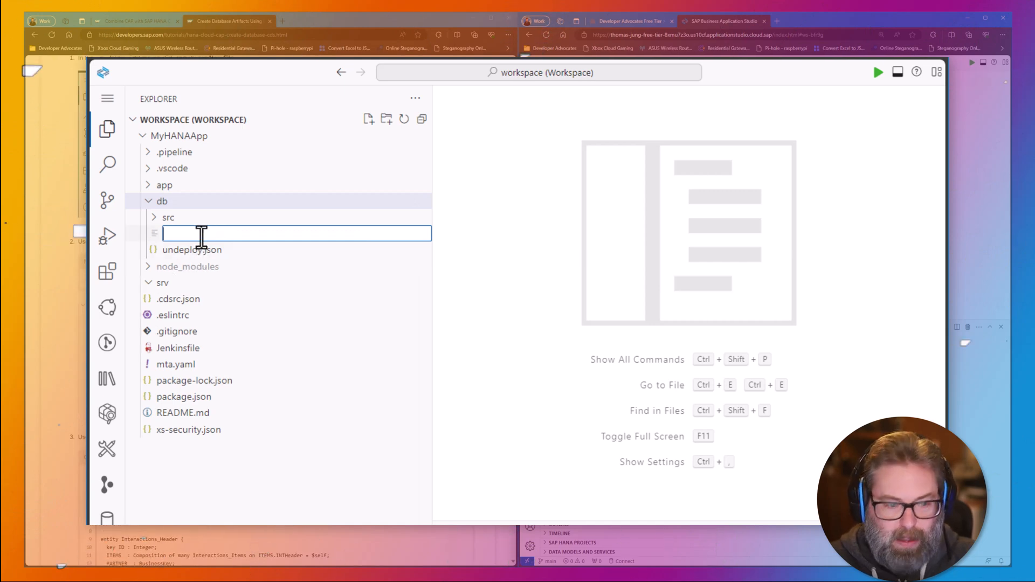
type("interactions")
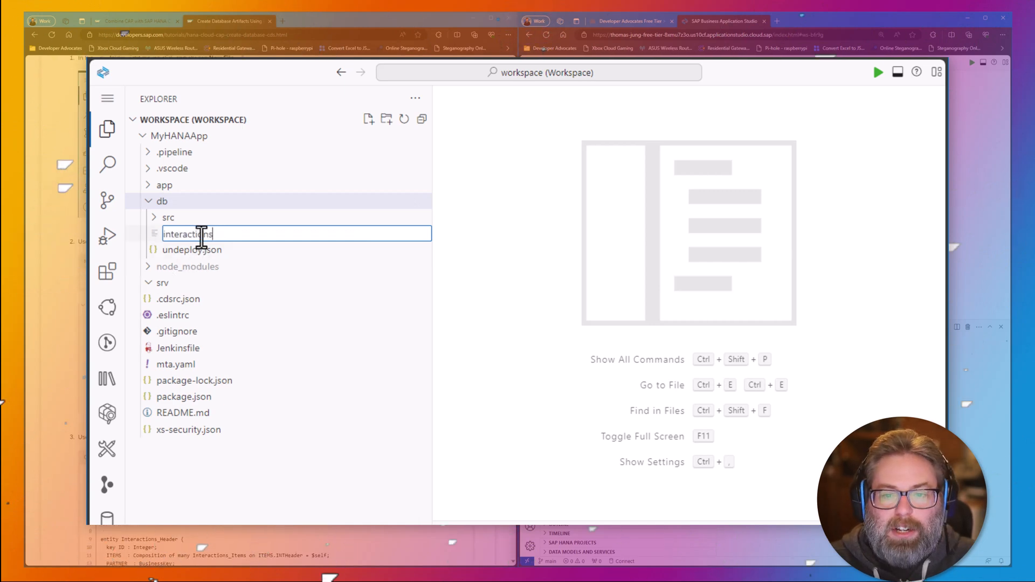
type(".cds")
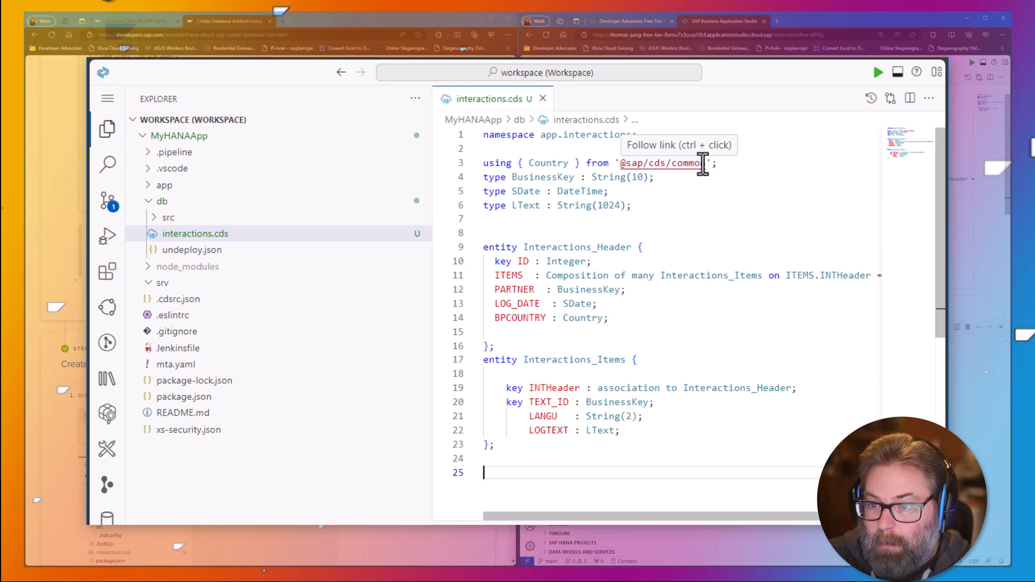
mouse_move(548, 163)
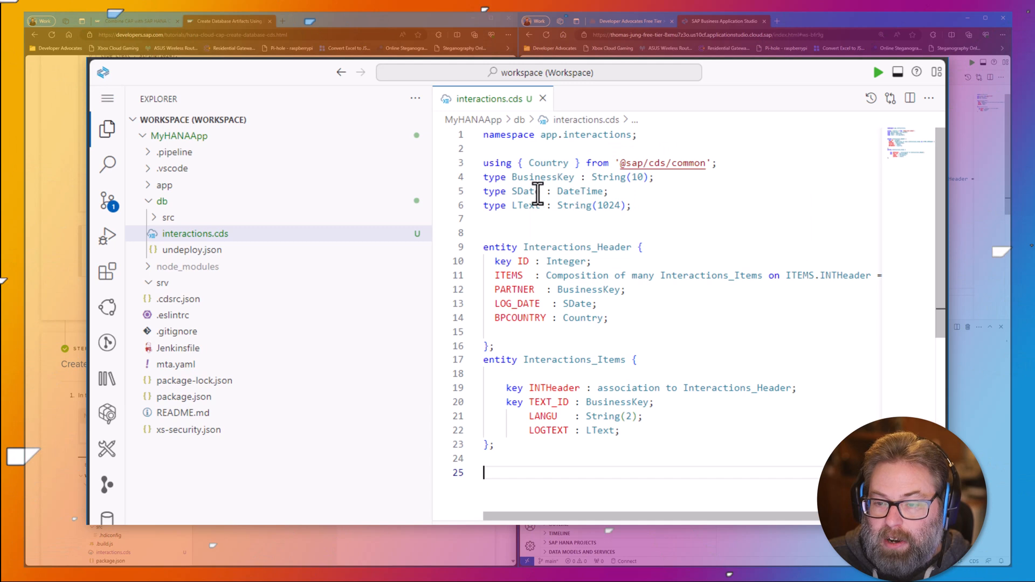
mouse_move(567, 191)
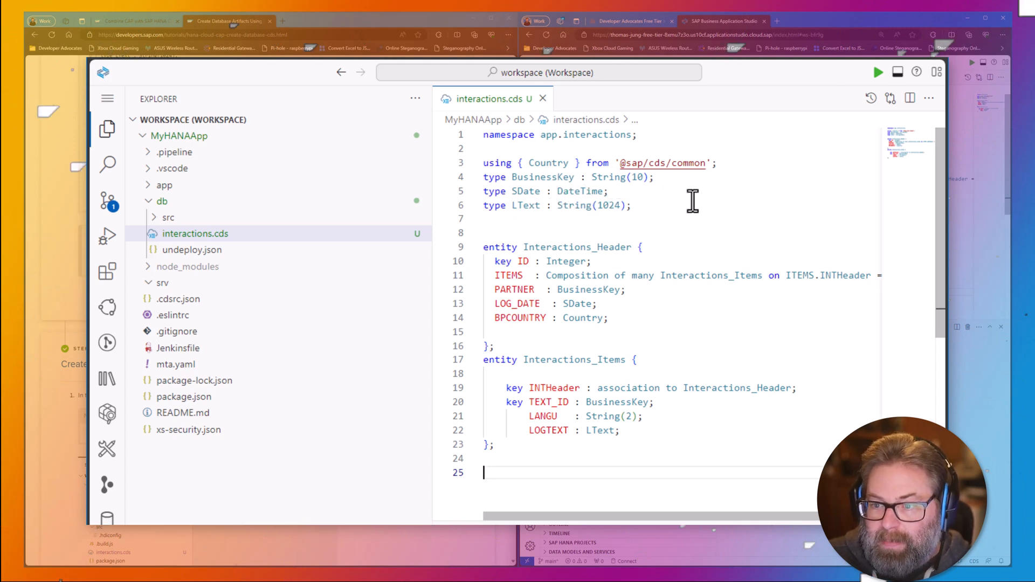
Step: Review the Interactions_Header and Interactions_Items entity definitions in interactions.cds
scroll("down", 3)
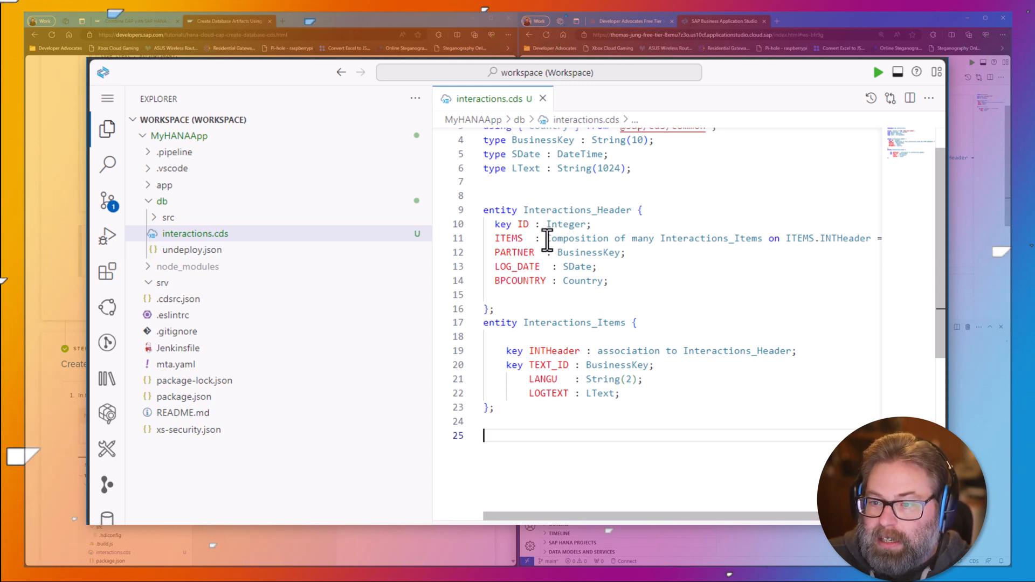
mouse_move(756, 238)
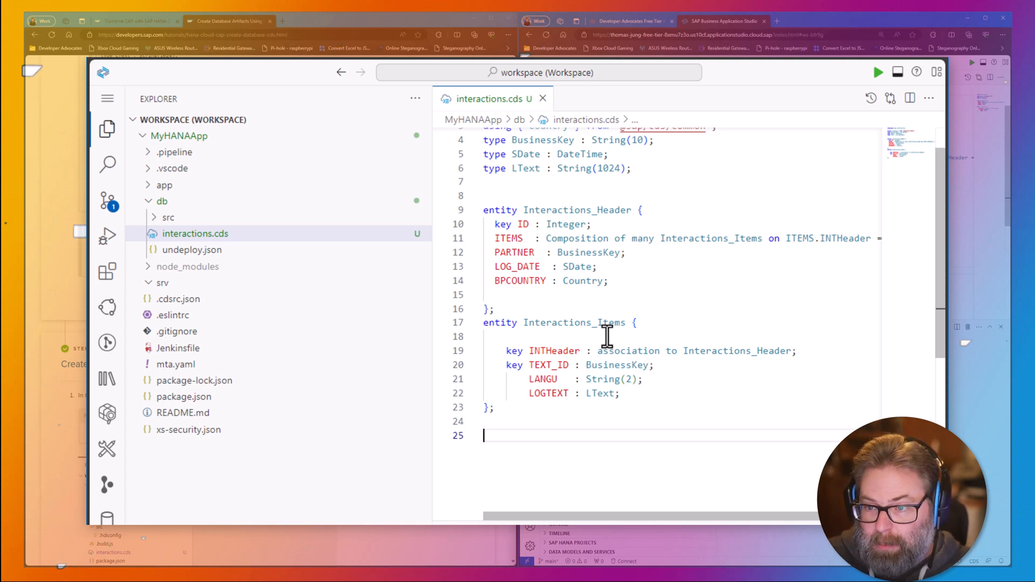
mouse_move(653, 239)
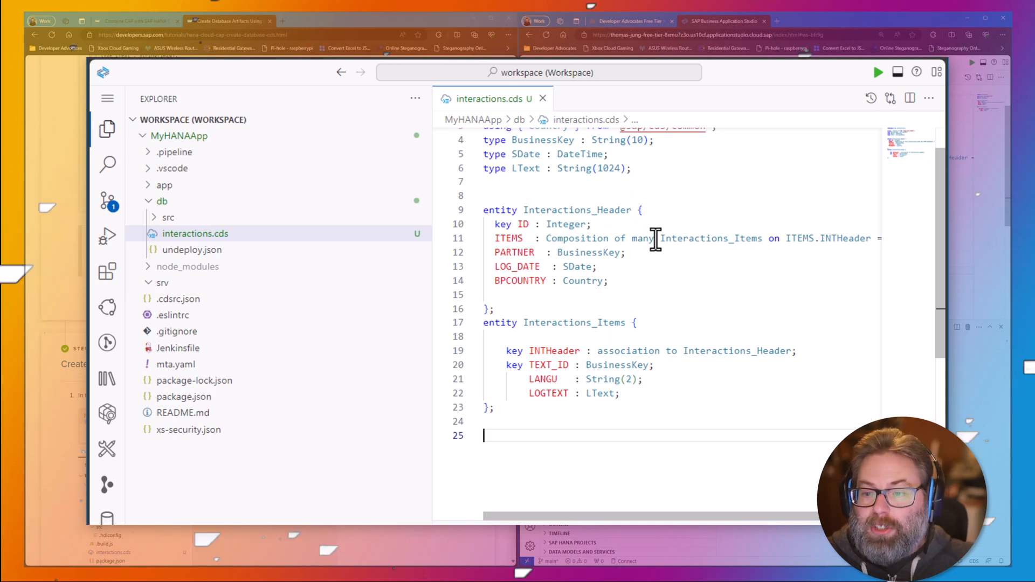
mouse_move(600, 208)
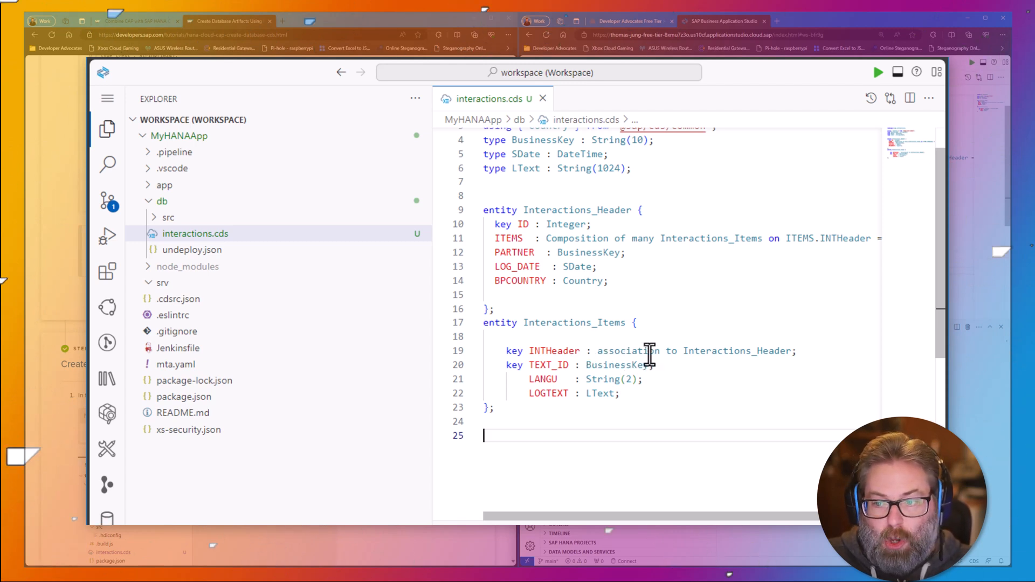
mouse_move(580, 224)
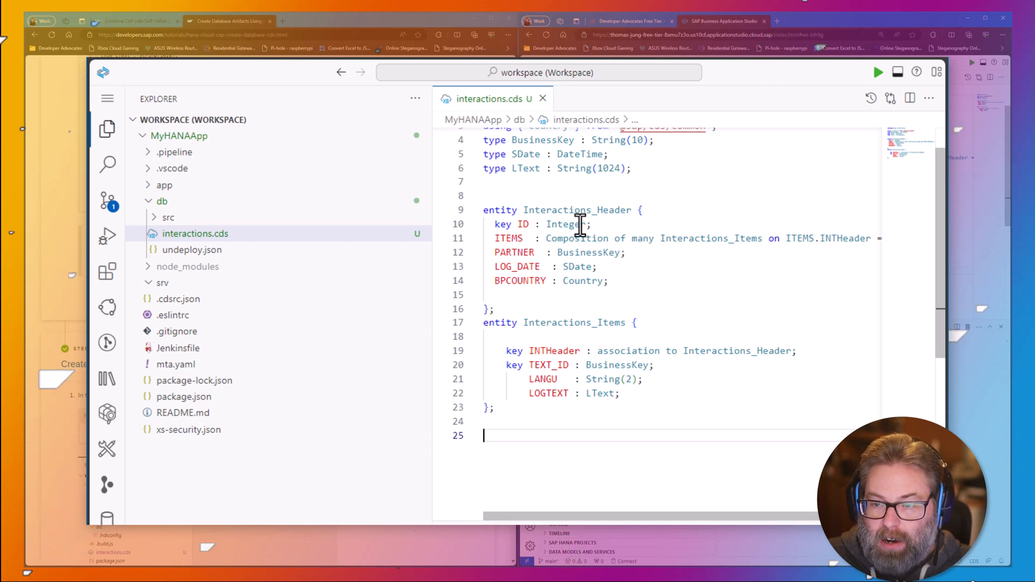
mouse_move(595, 336)
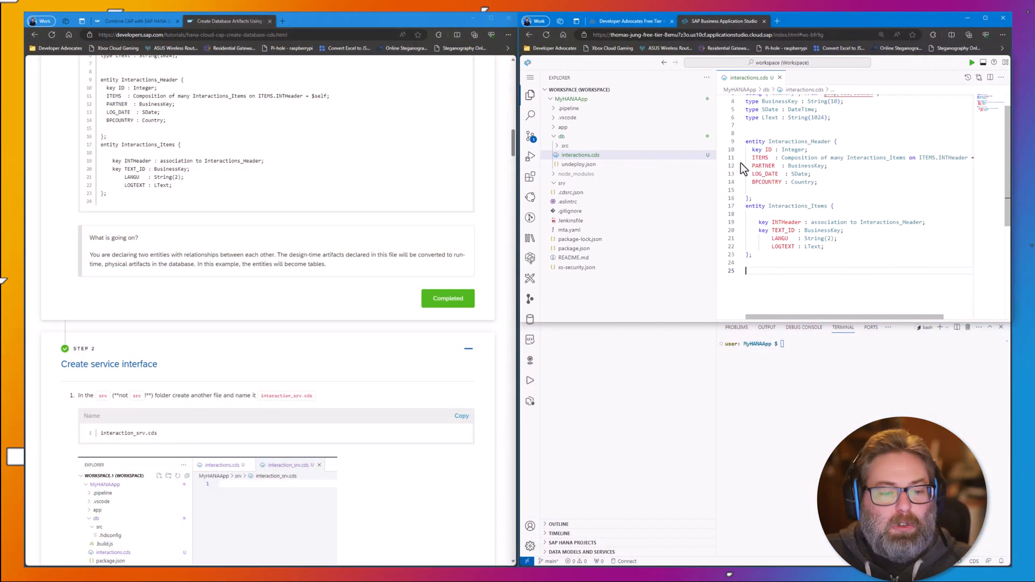
Step: Close interactions.cds and create an empty interaction_srv.cds file in the srv folder
scroll("down", 3)
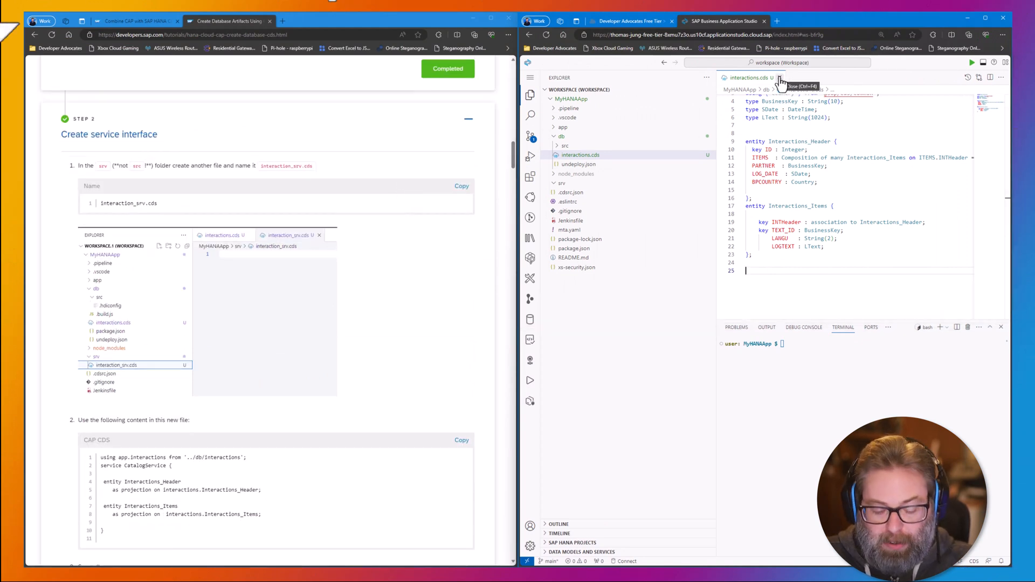
left_click(764, 77)
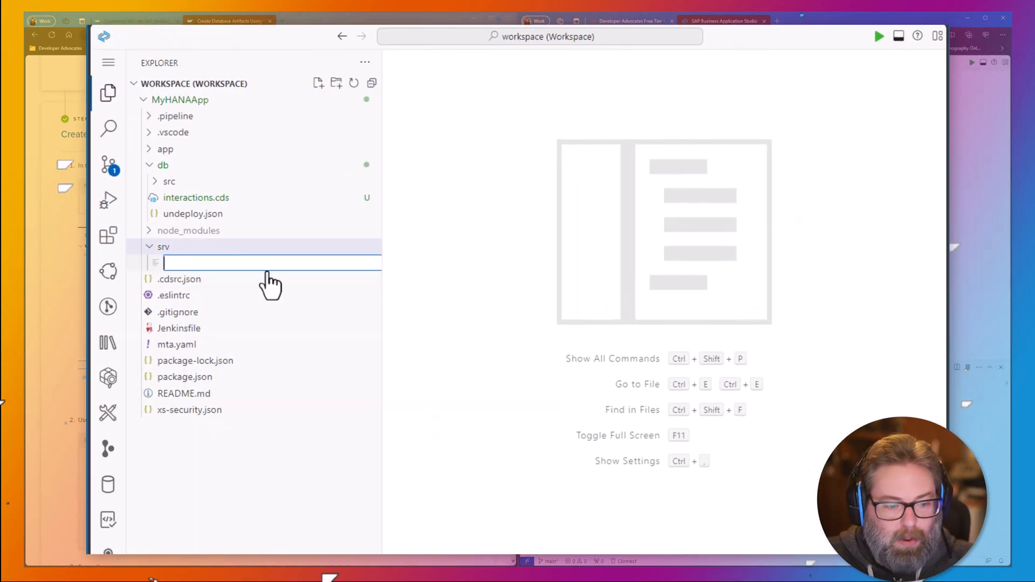
type("interaction")
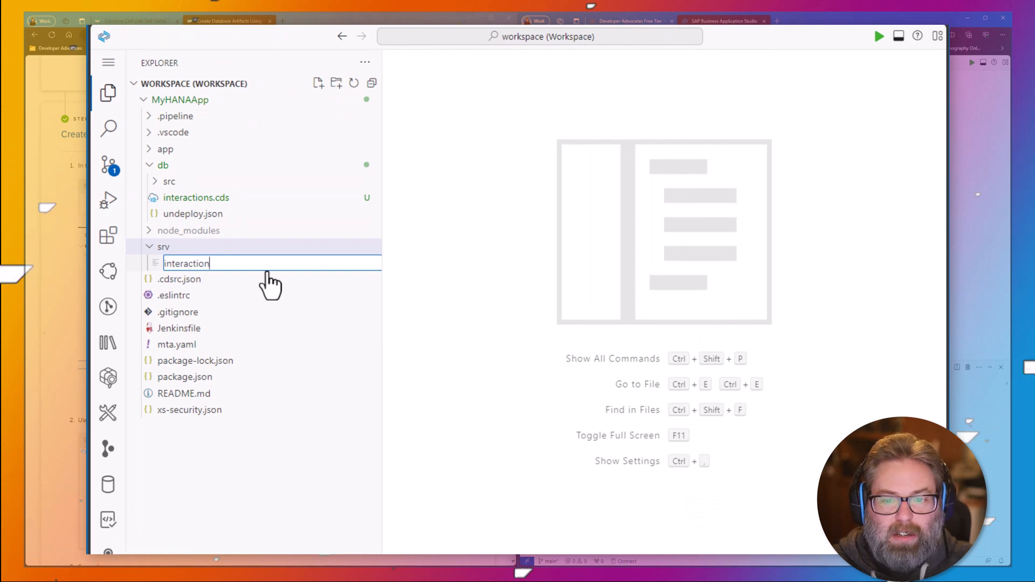
type("_srv.cds")
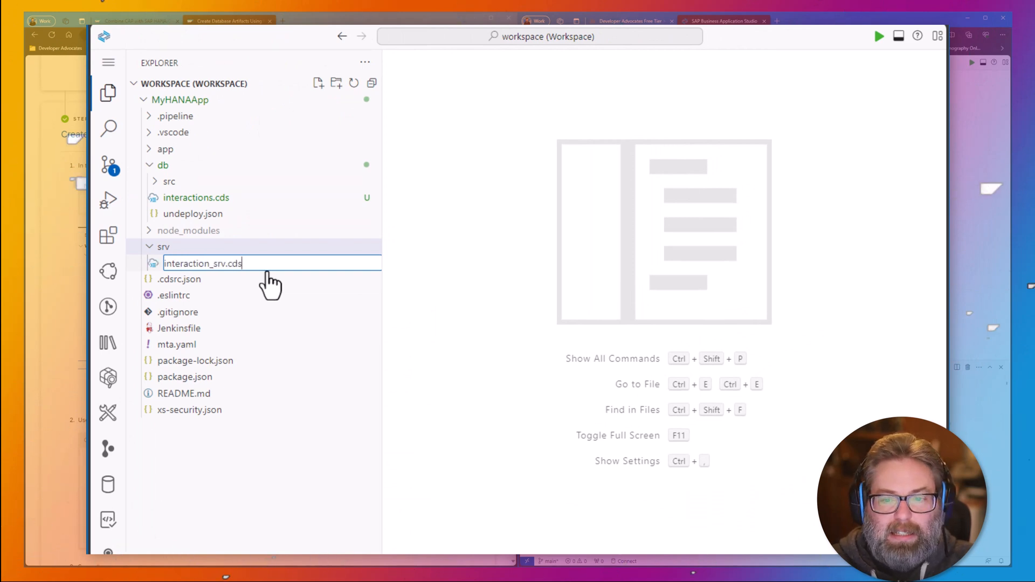
key("Return")
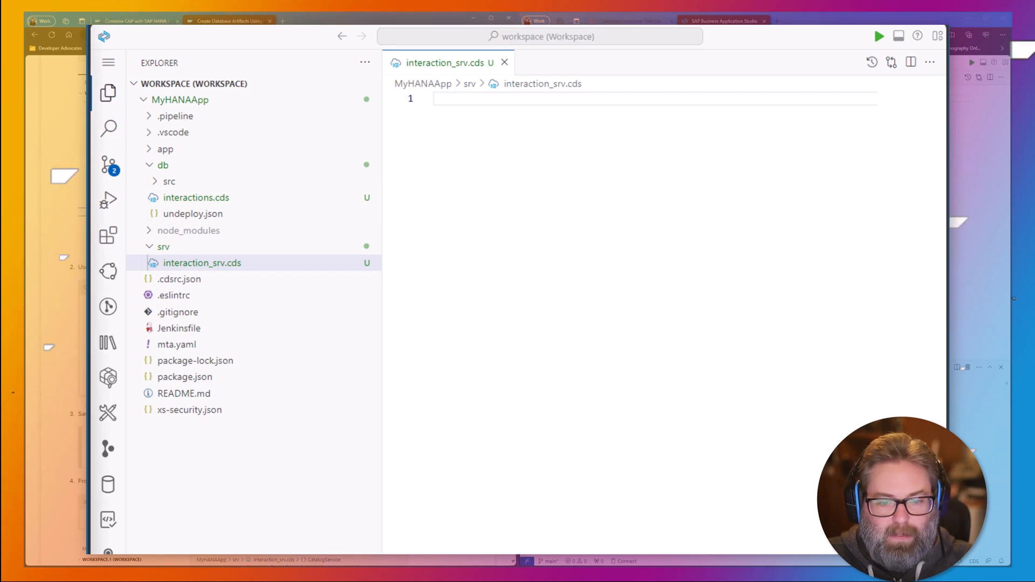
Step: Add the CatalogService definition using app.interactions from '../db/interactions' to interaction_srv.cds
left_click(462, 98)
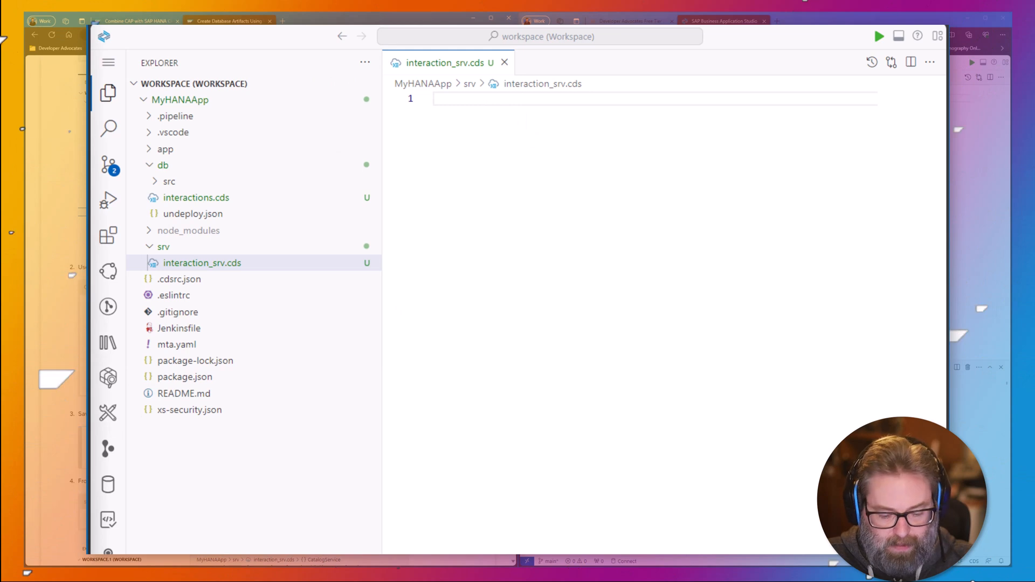
type("using app.interactions from '../db/interactions';")
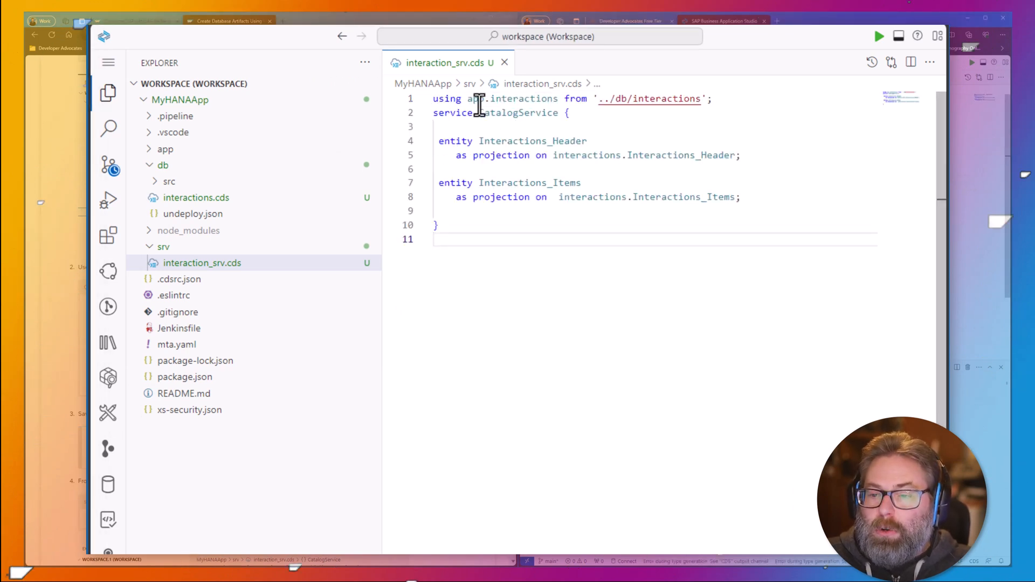
mouse_move(202, 201)
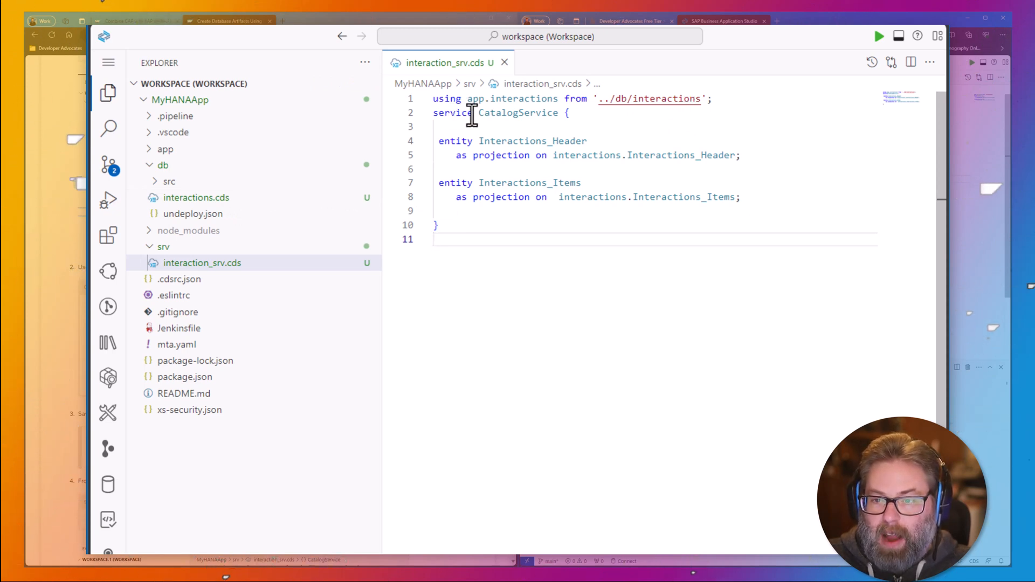
mouse_move(498, 112)
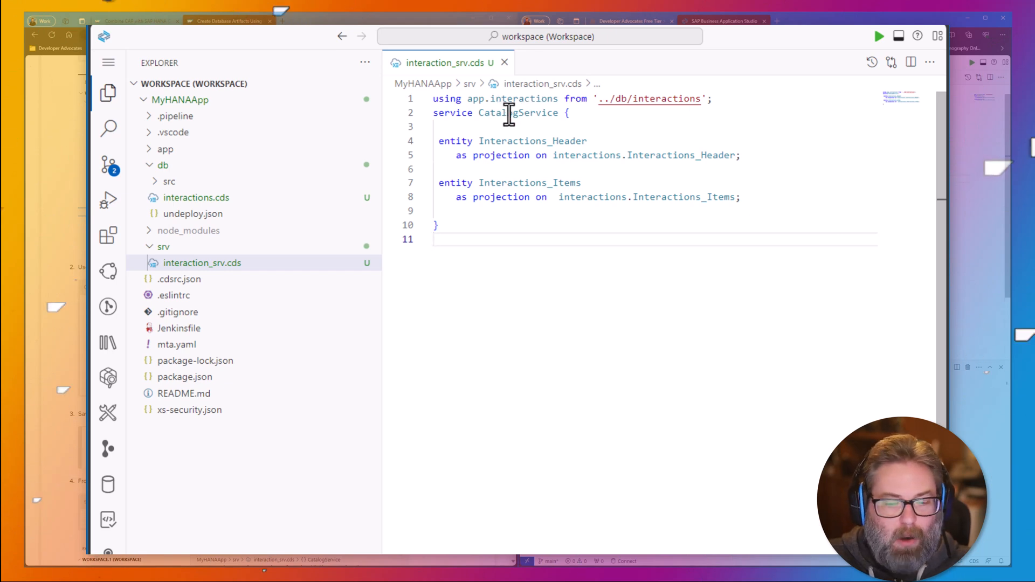
mouse_move(436, 145)
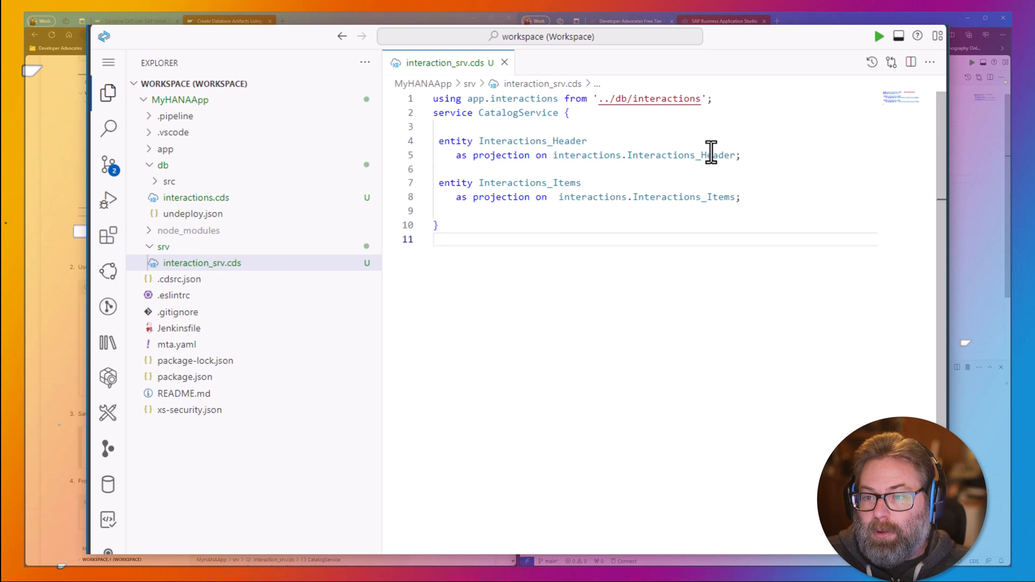
mouse_move(653, 98)
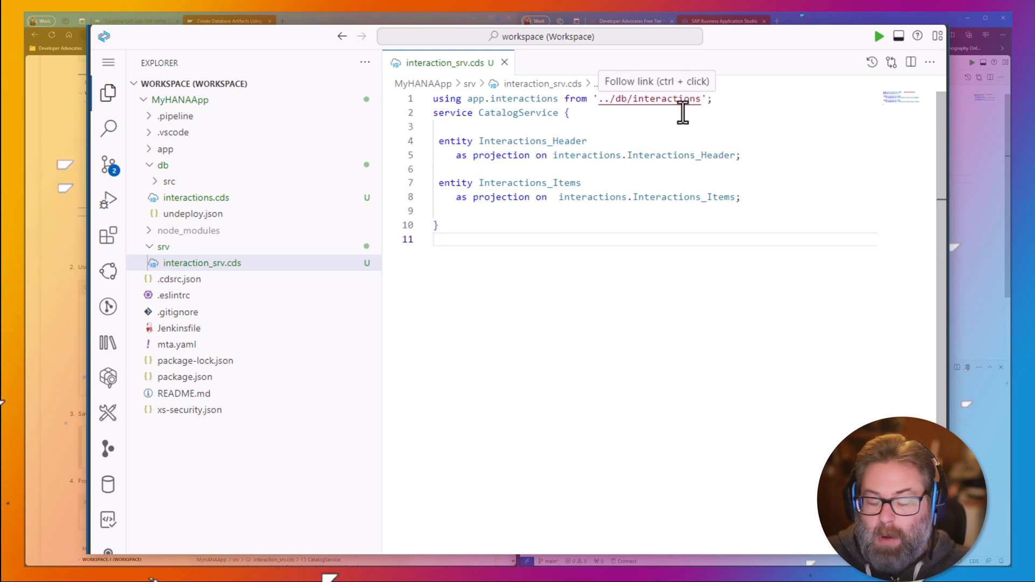
mouse_move(674, 125)
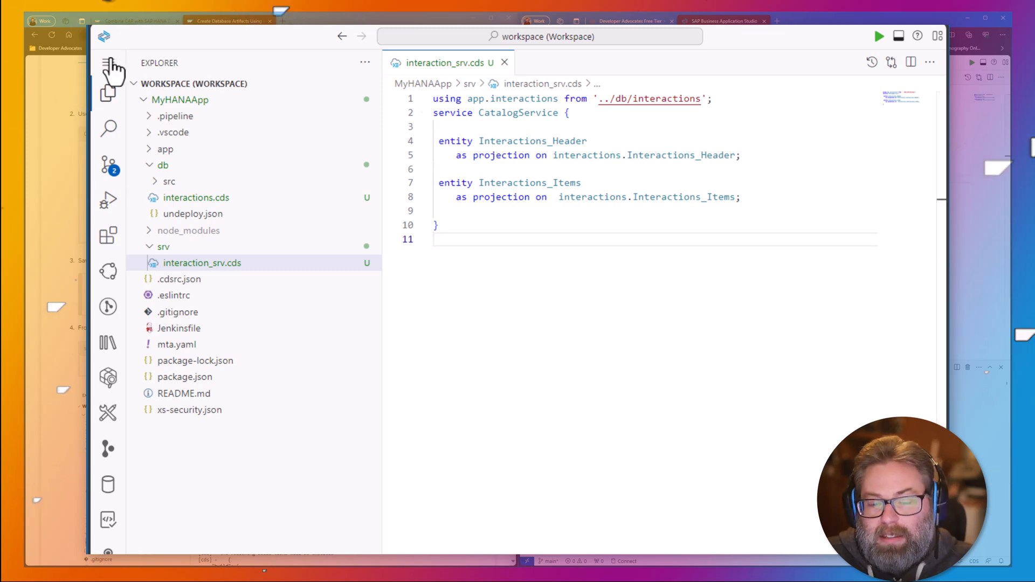
Step: Save interaction_srv.cds via File > Save in the main menu
left_click(109, 61)
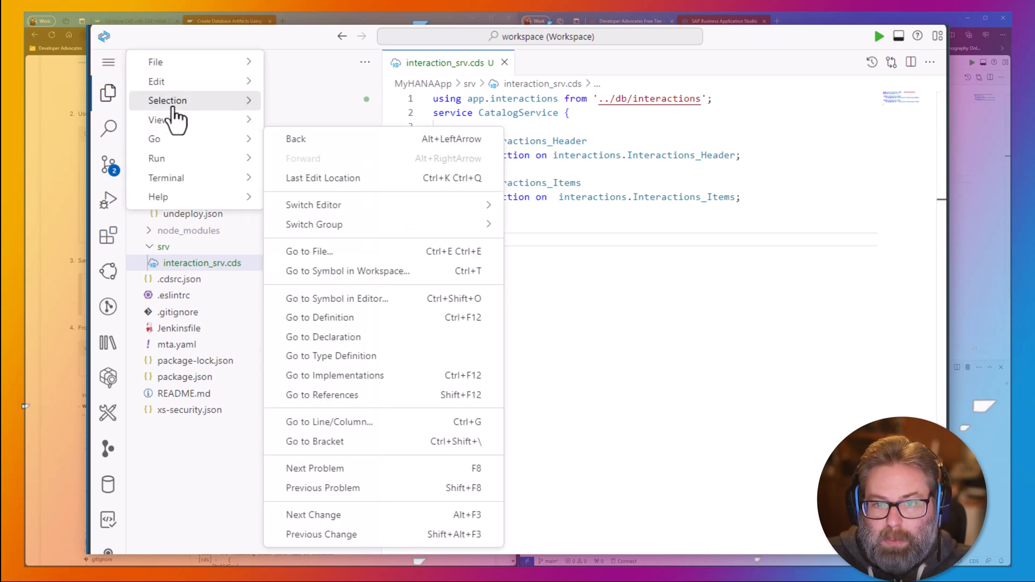
left_click(156, 62)
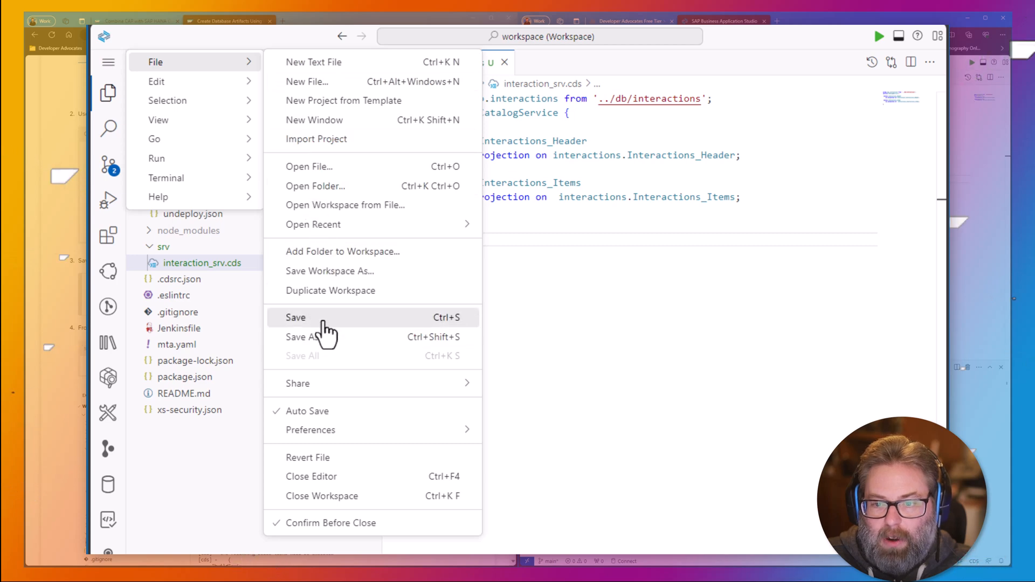
left_click(295, 318)
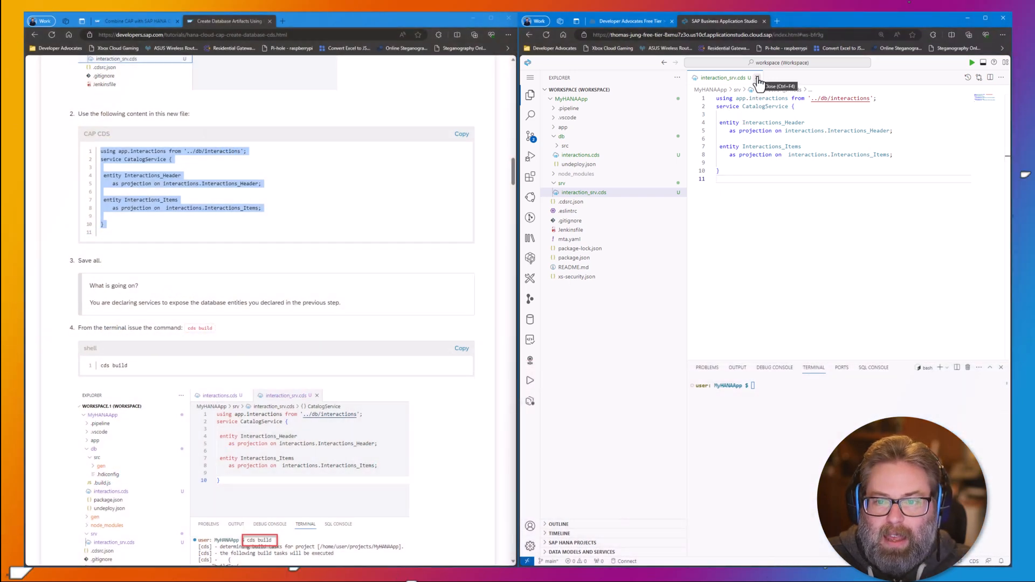
Step: Close the service file, run cds build and review the generated hdbtable and hdbview output
left_click(764, 78)
type("cds buil")
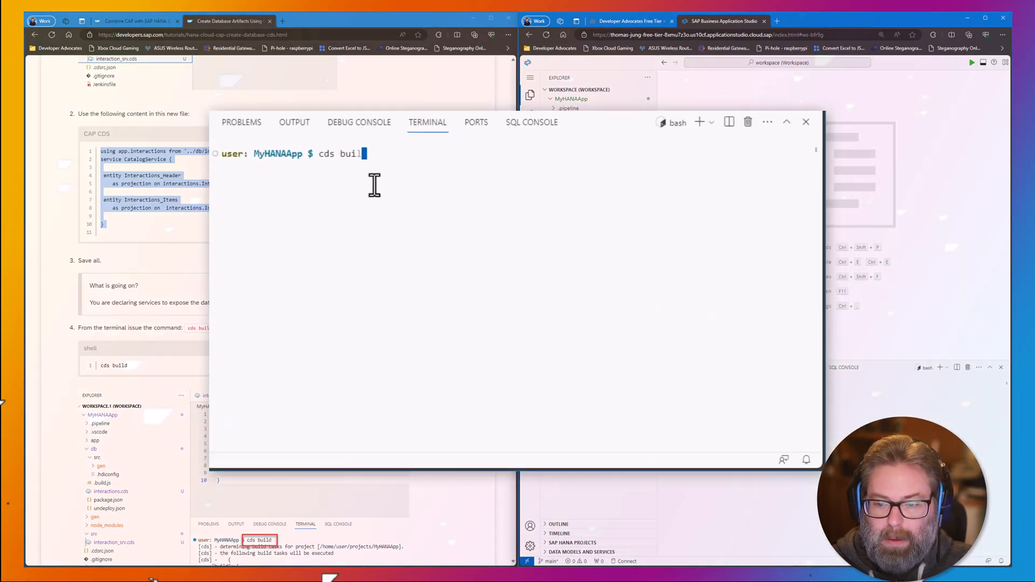
key("Return")
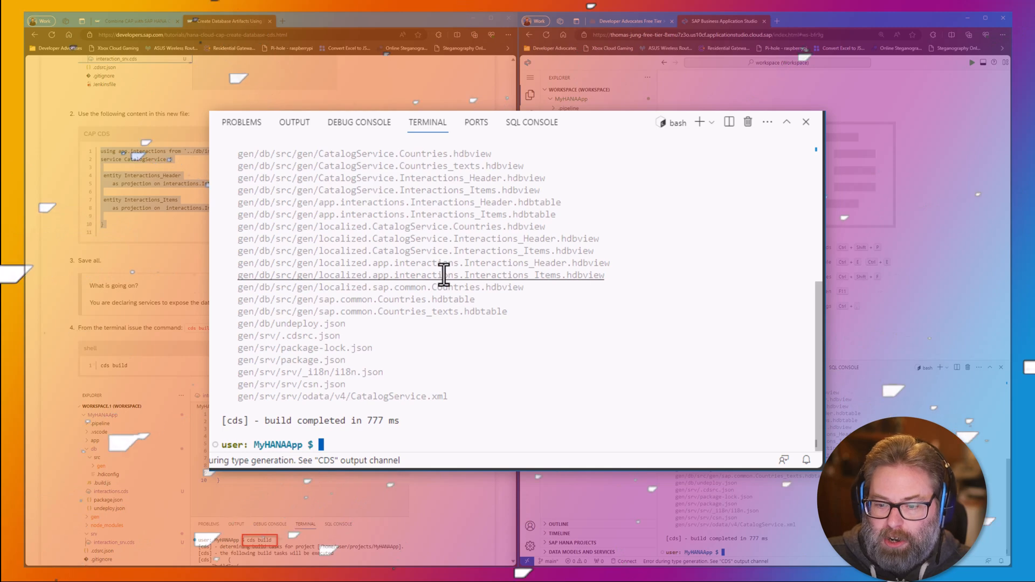
scroll("up", 3)
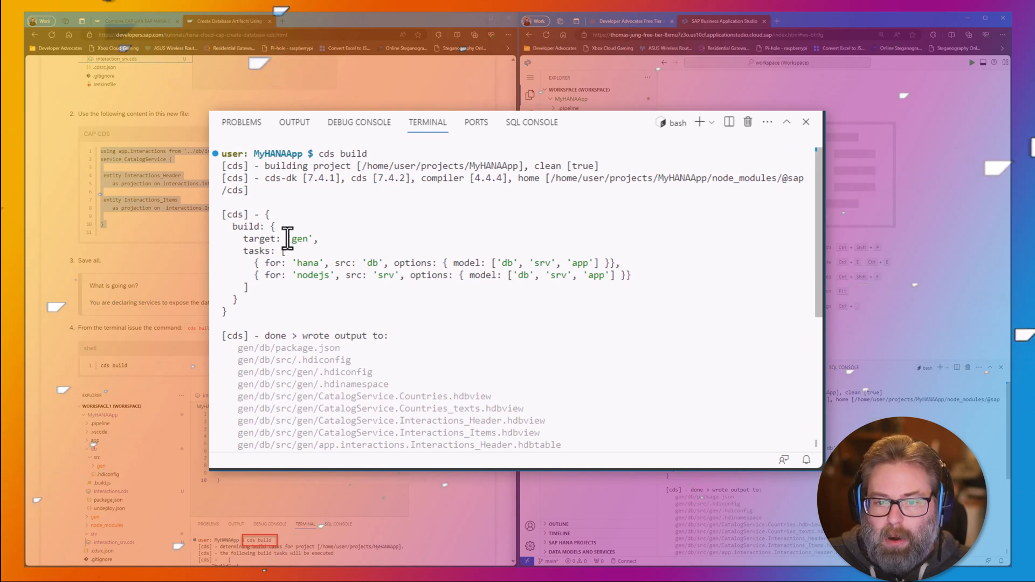
mouse_move(262, 219)
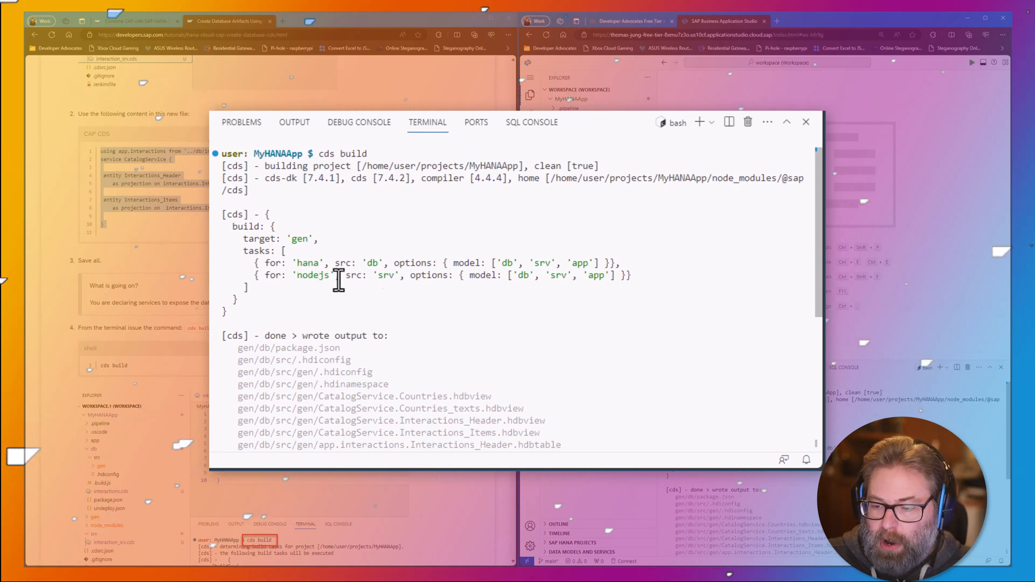
scroll("down", 3)
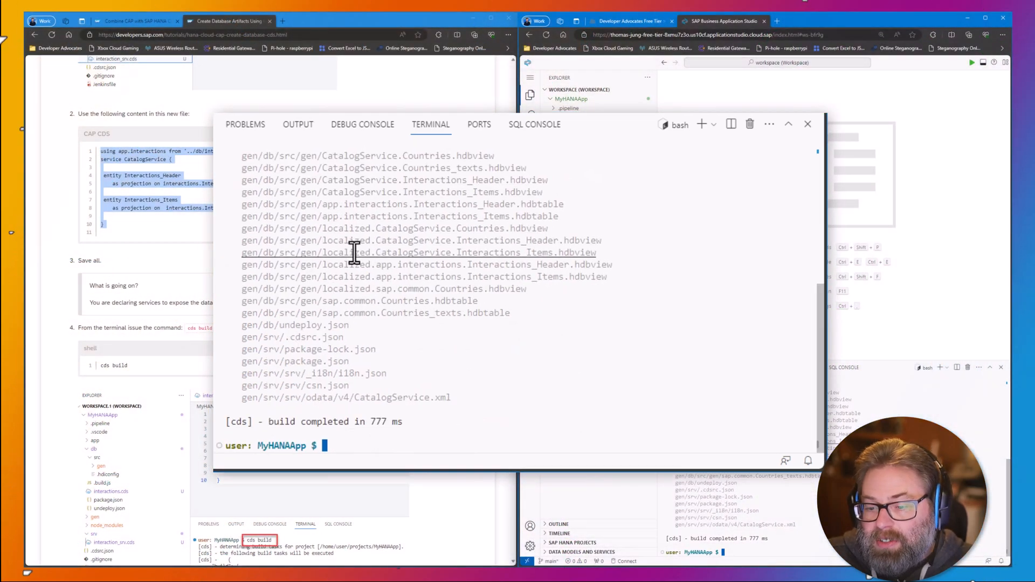
left_click(807, 124)
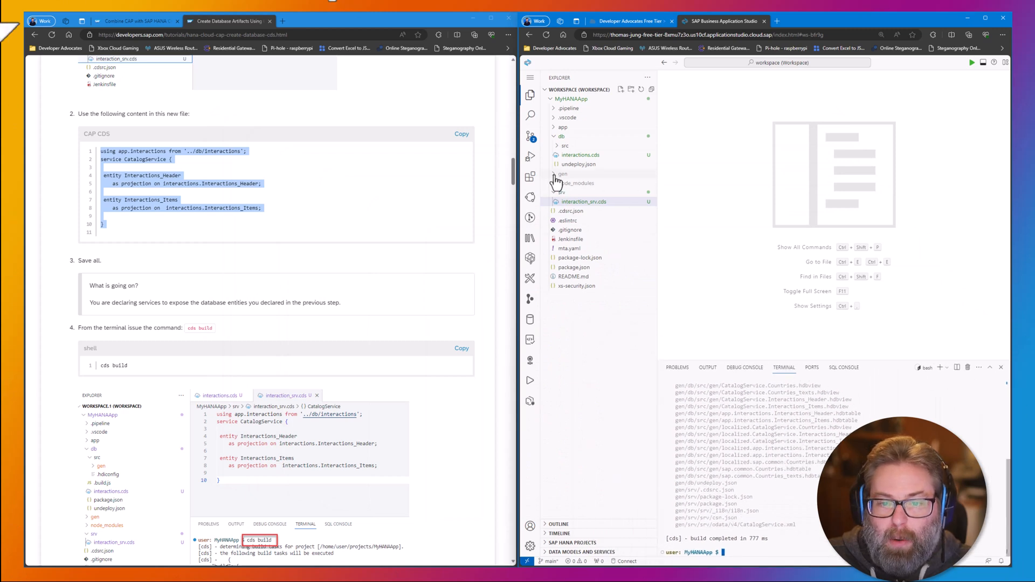
Step: Expand gen > db > src > gen and open app.interactions.Interactions_Header.hdbtable
left_click(557, 174)
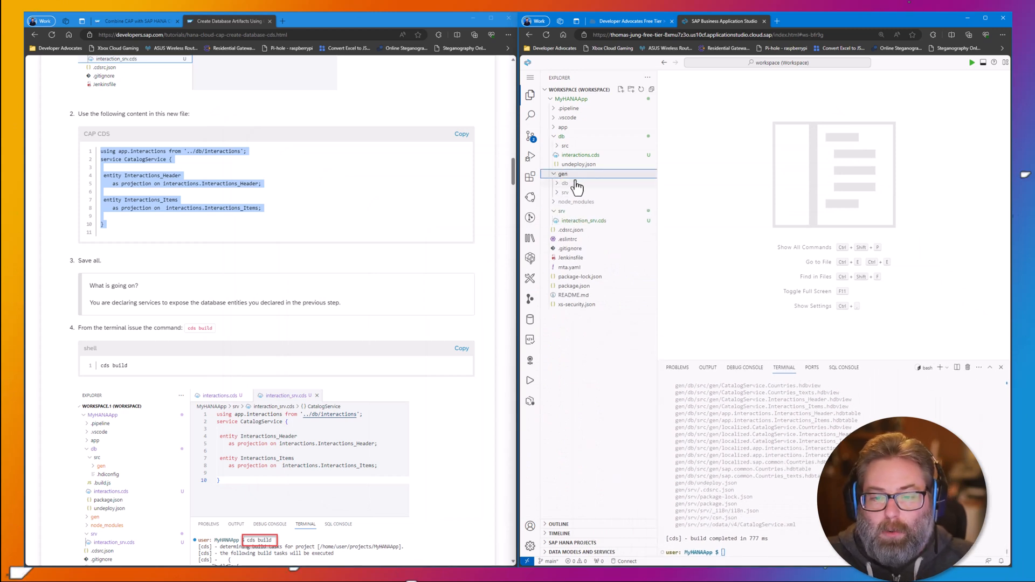
left_click(565, 182)
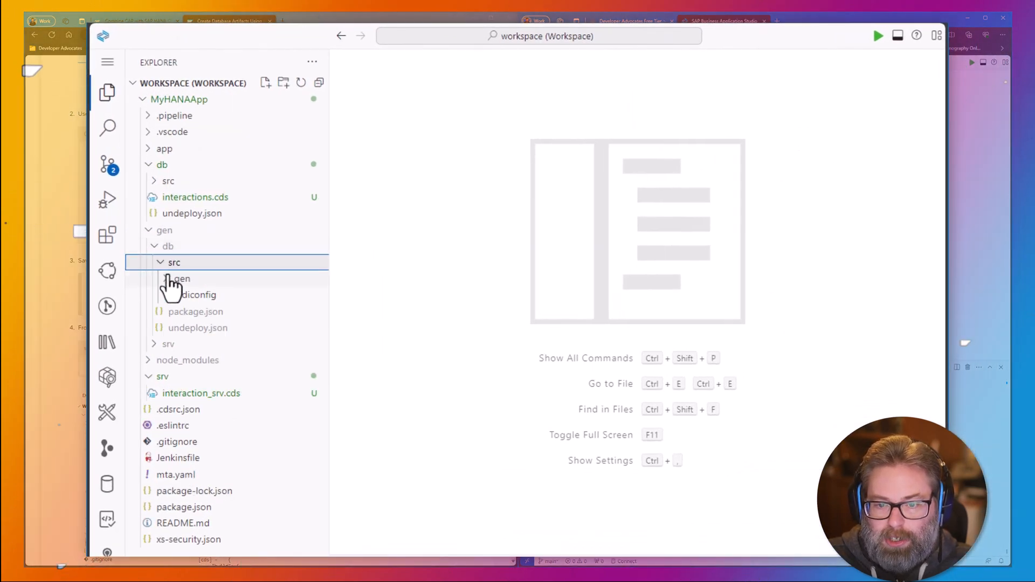
left_click(182, 278)
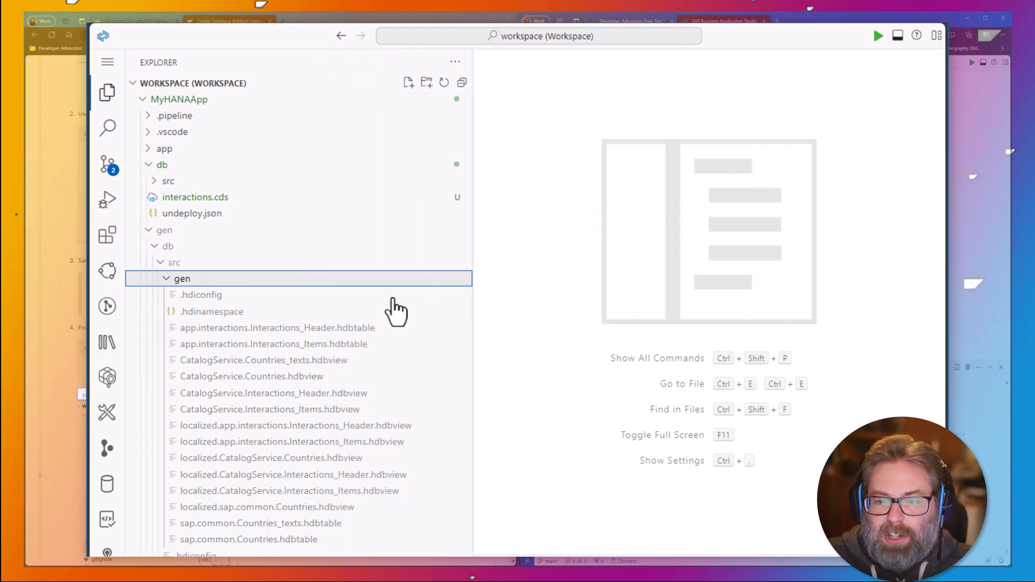
mouse_move(357, 409)
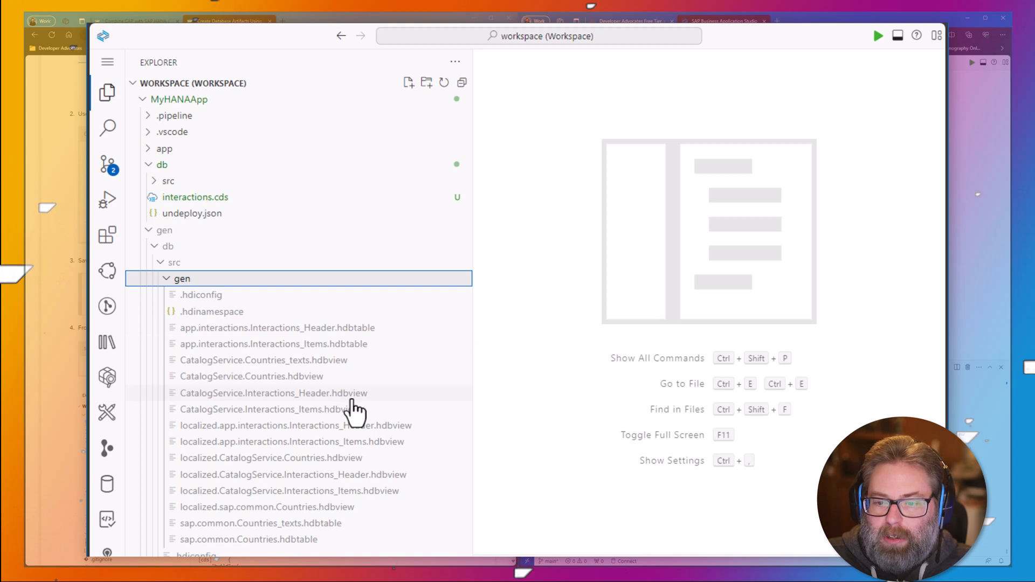
mouse_move(353, 416)
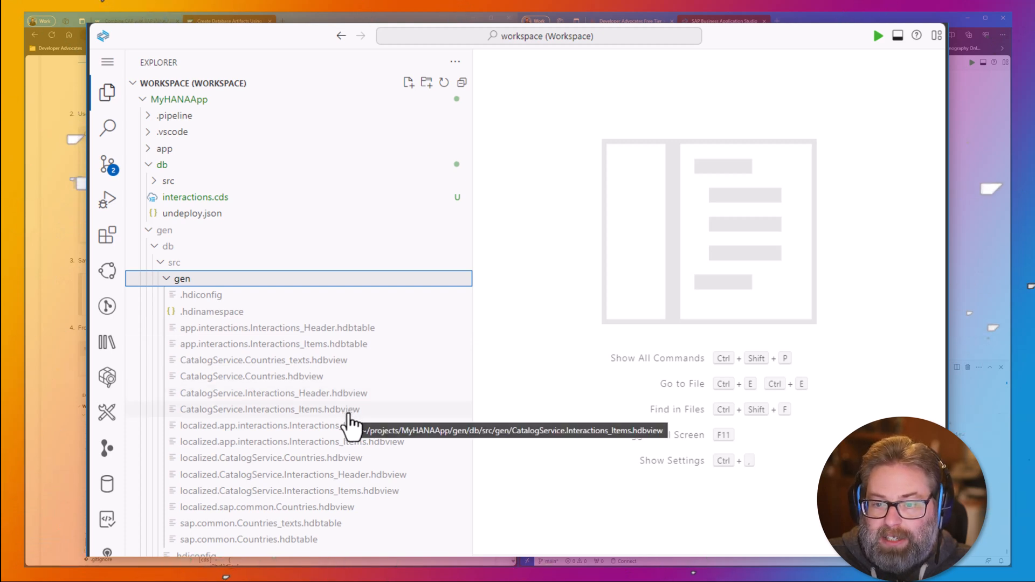
mouse_move(250, 368)
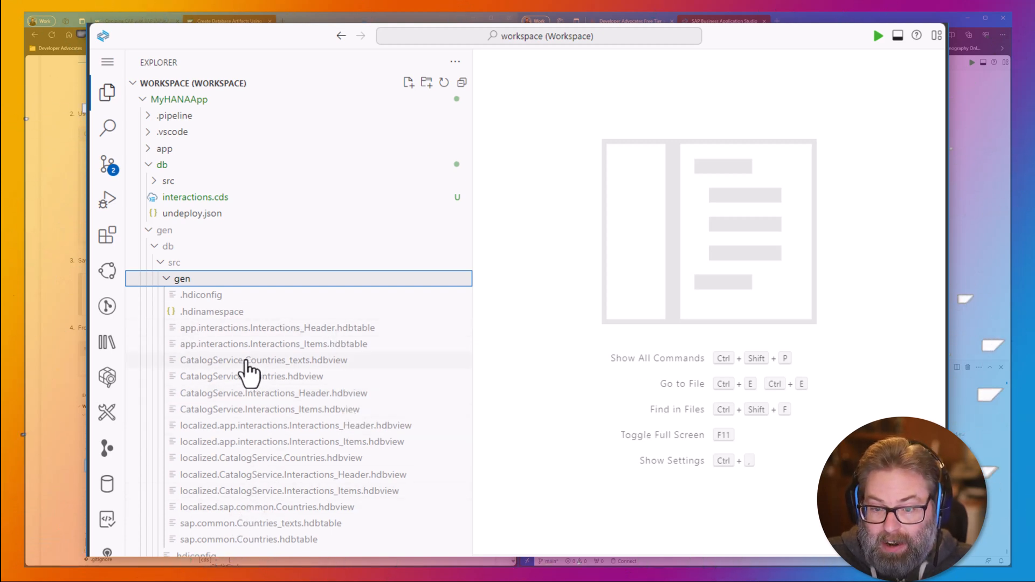
mouse_move(274, 357)
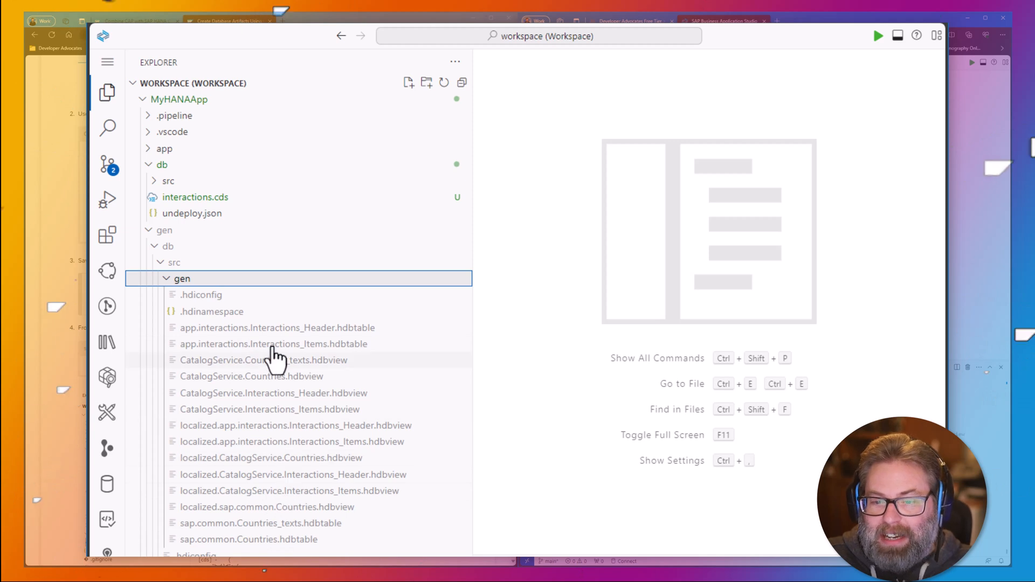
mouse_move(218, 205)
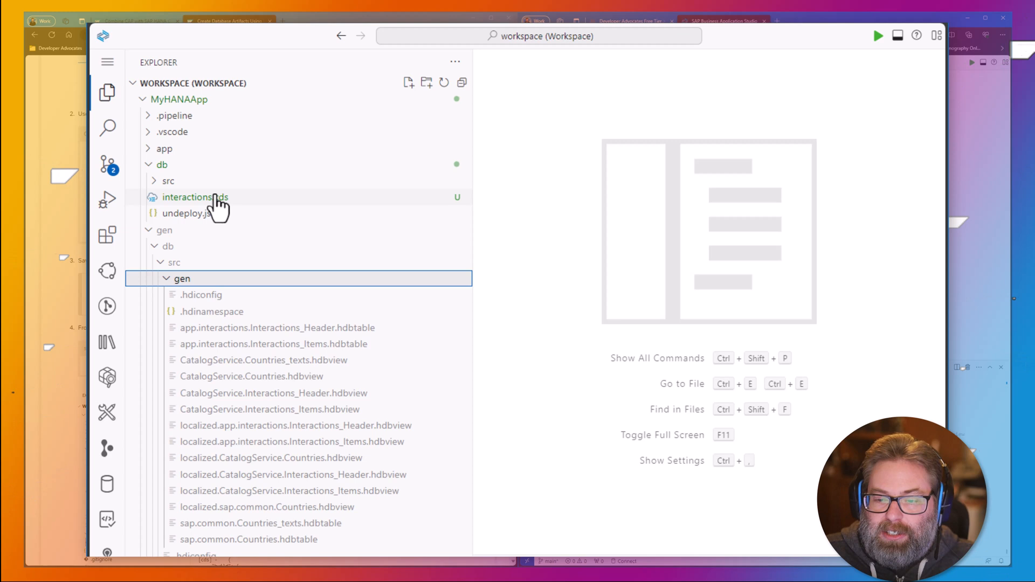
left_click(277, 327)
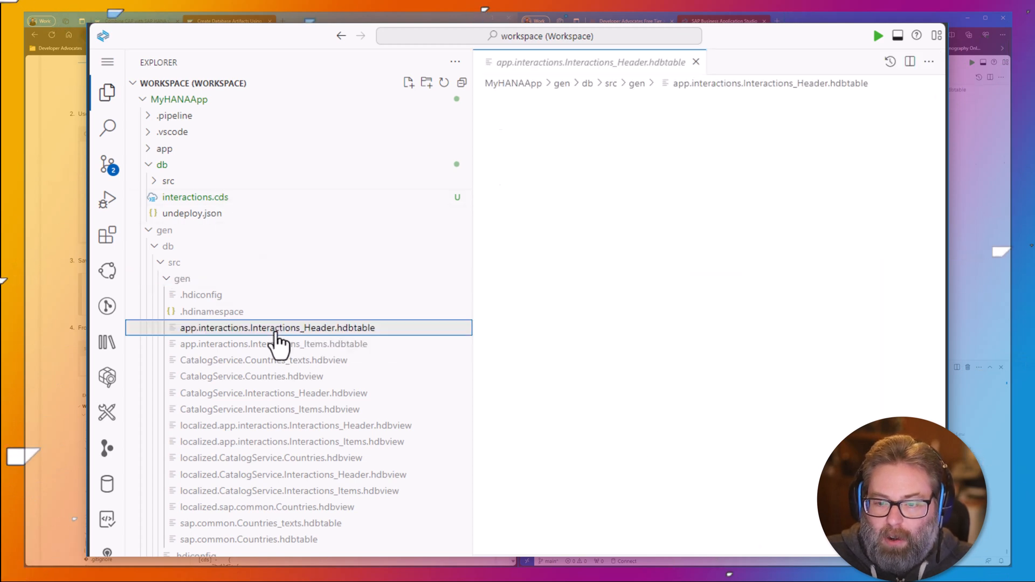
Step: Inspect the generated COLUMN TABLE definition and expand db > src to see .hdiconfig
left_click(277, 328)
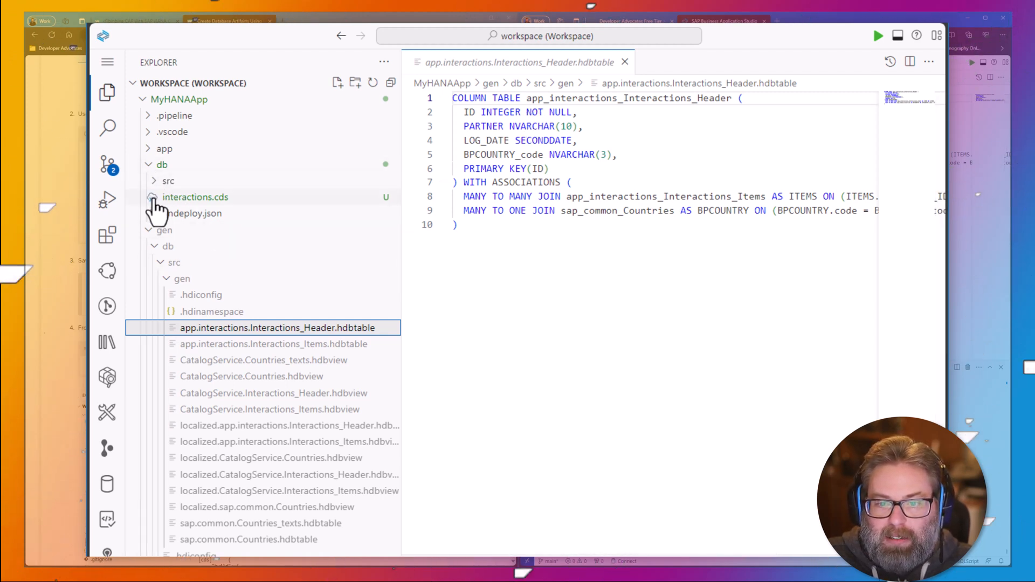
left_click(169, 181)
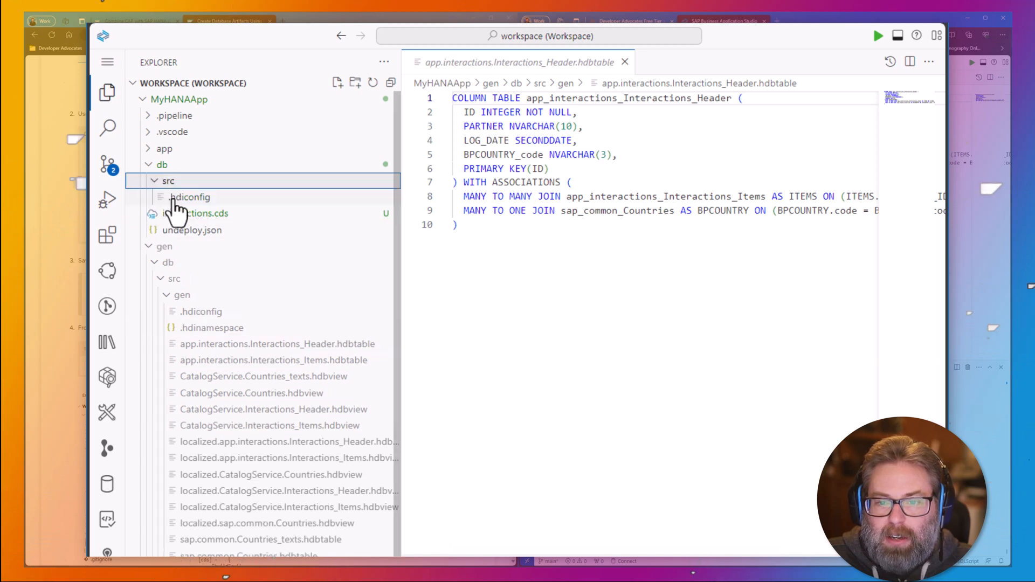
left_click(199, 213)
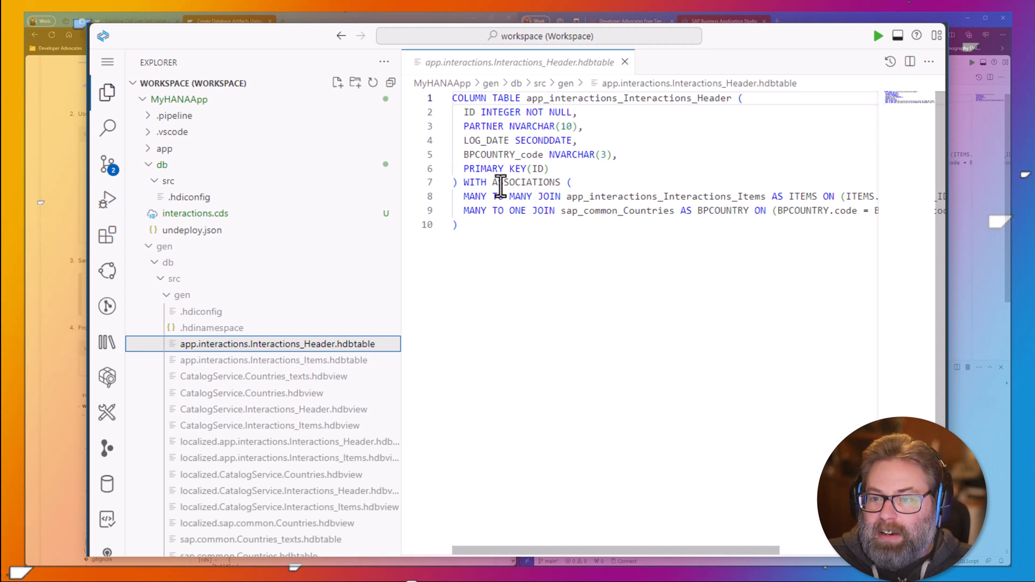
left_click(458, 196)
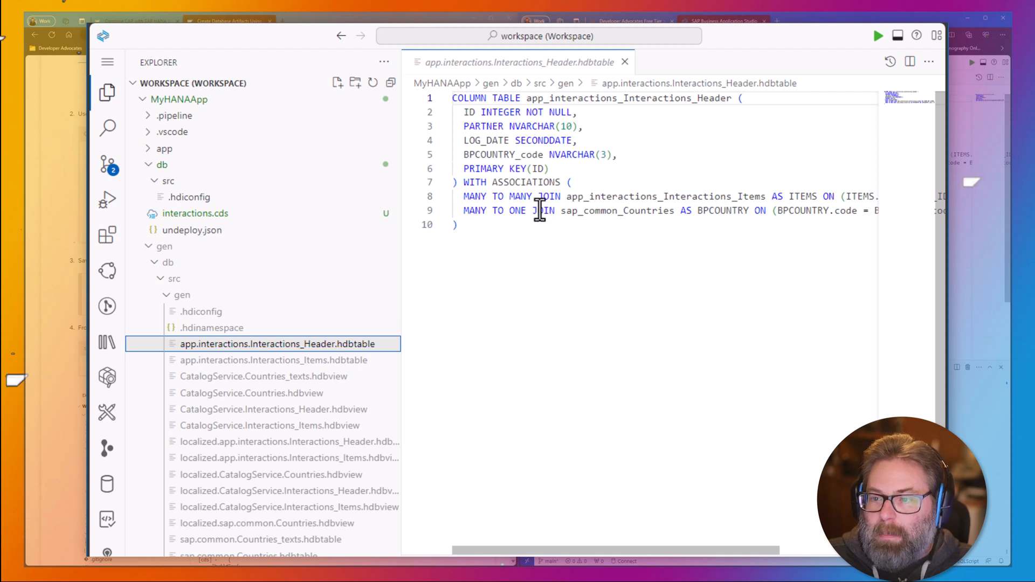
mouse_move(757, 344)
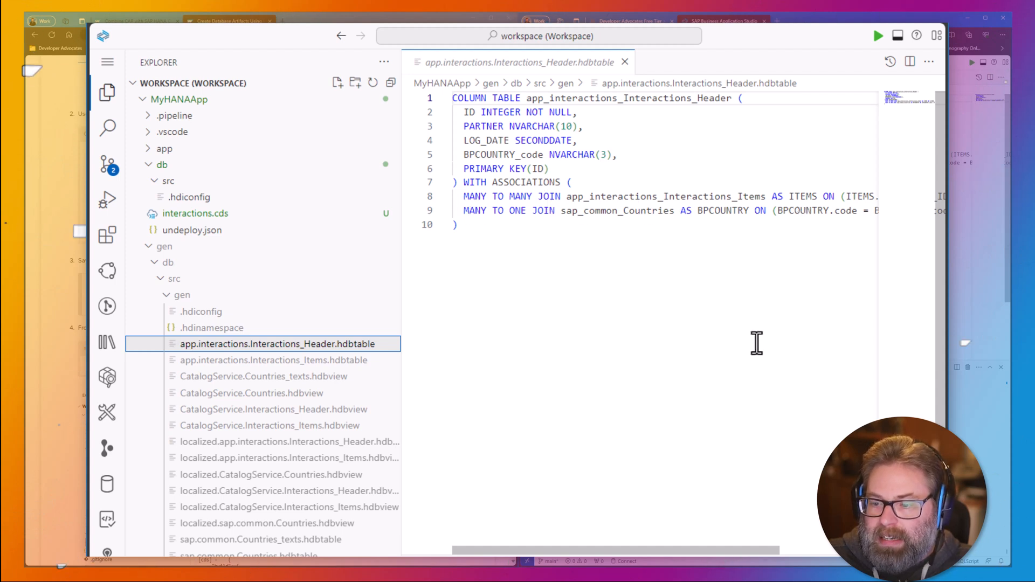
mouse_move(285, 423)
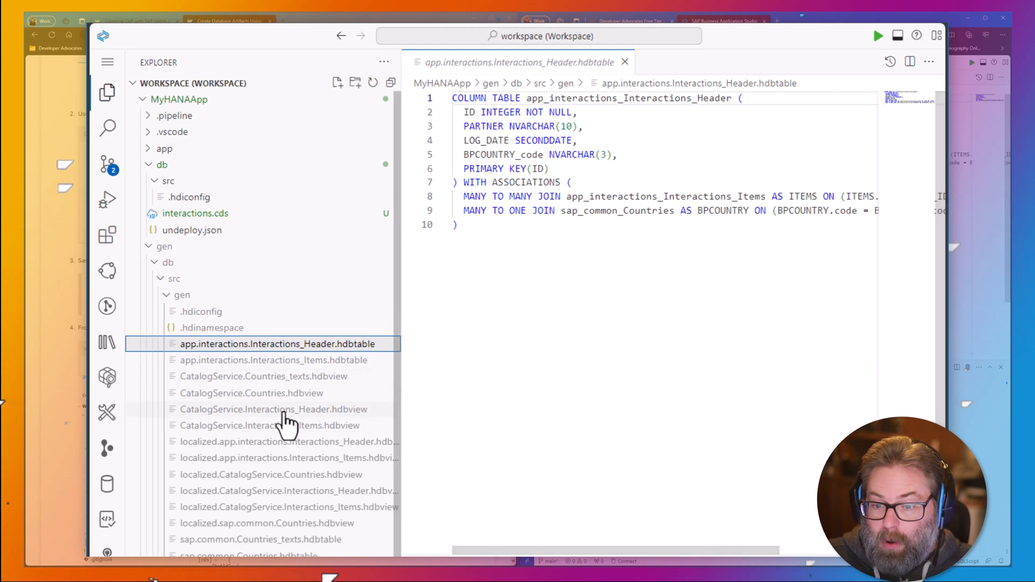
mouse_move(300, 488)
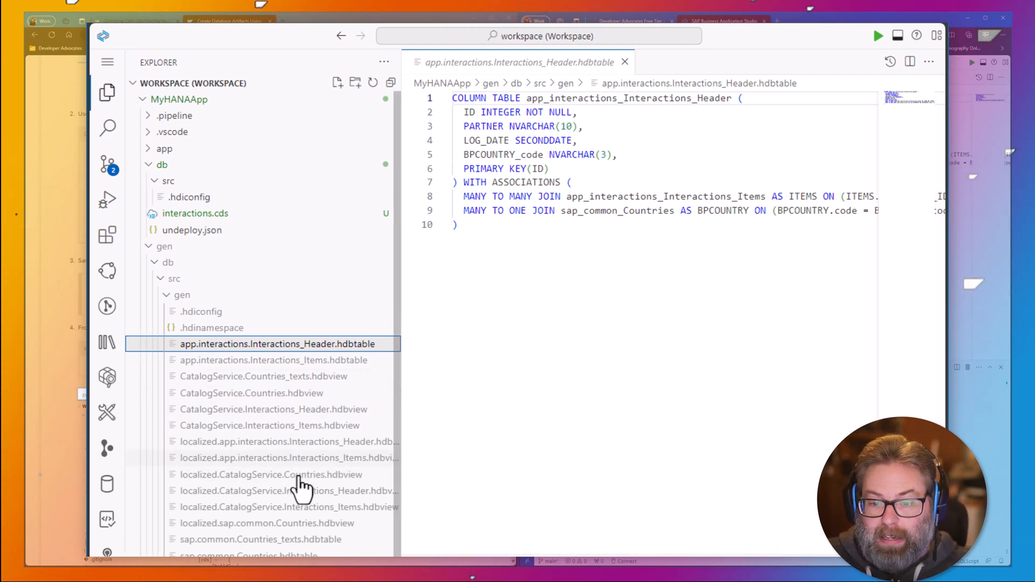
mouse_move(294, 436)
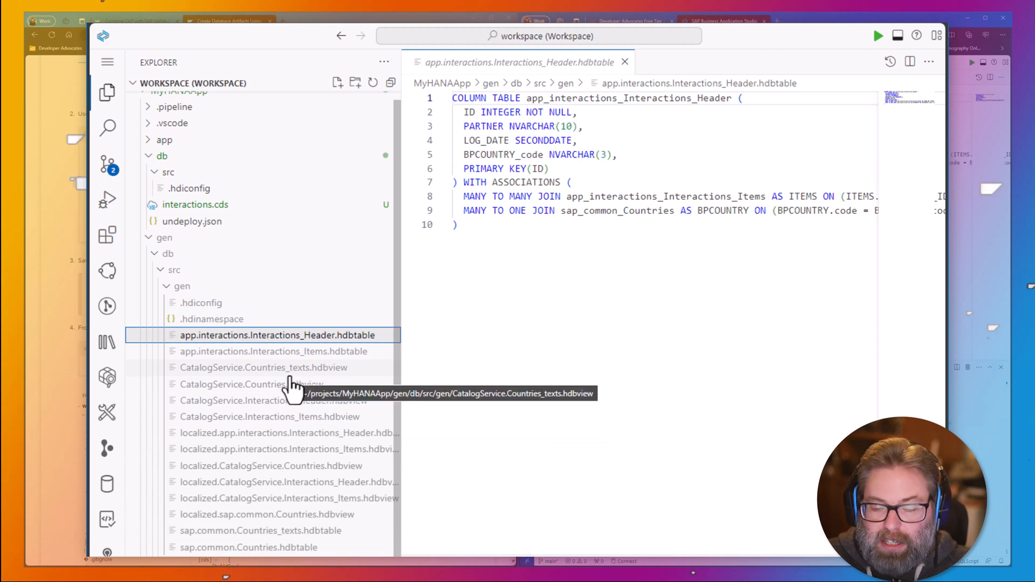
mouse_move(284, 386)
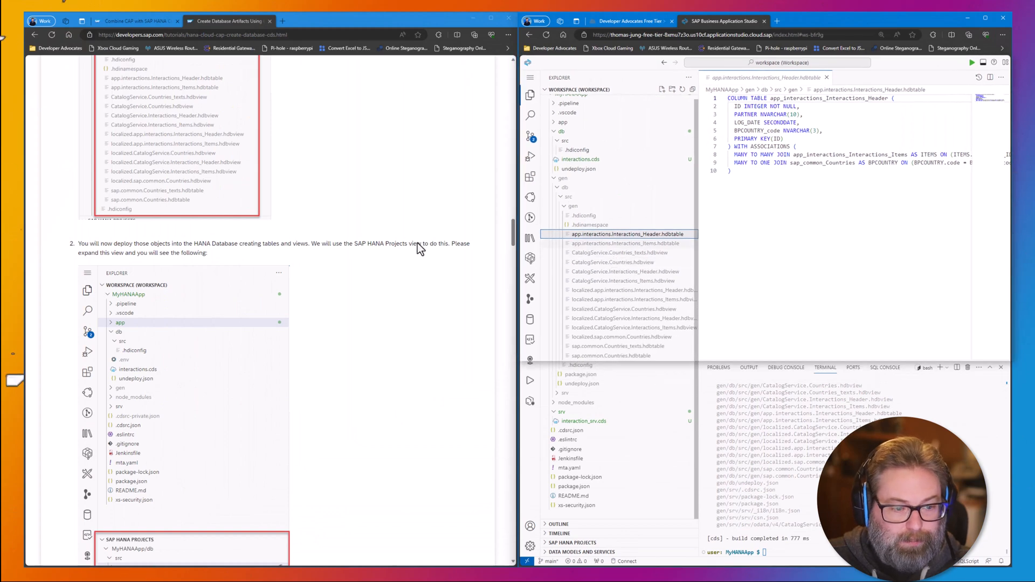
Step: Close the table file, collapse Explorer folders and expand MyHANAApp/db in SAP HANA Projects
scroll("down", 3)
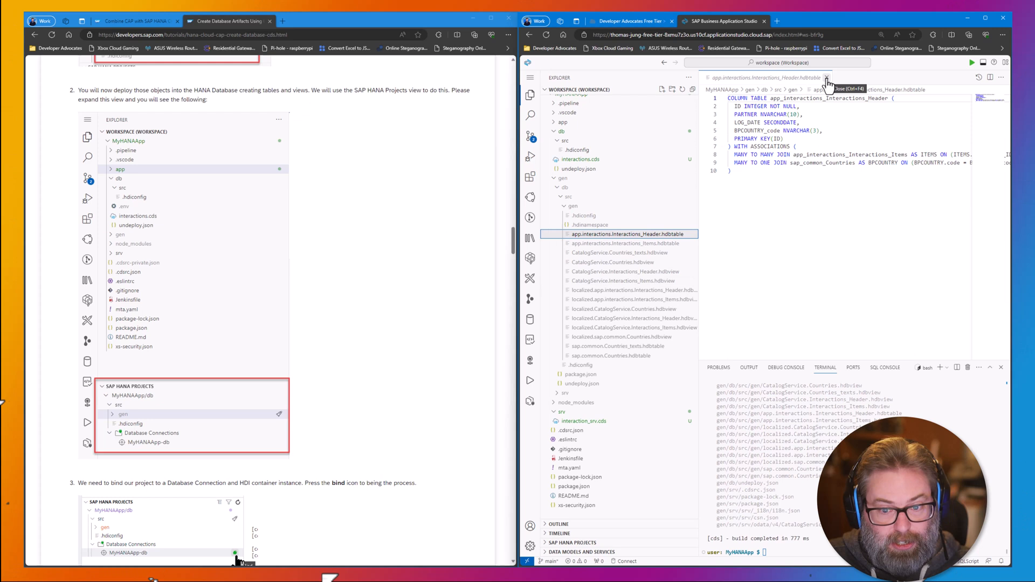
left_click(826, 77)
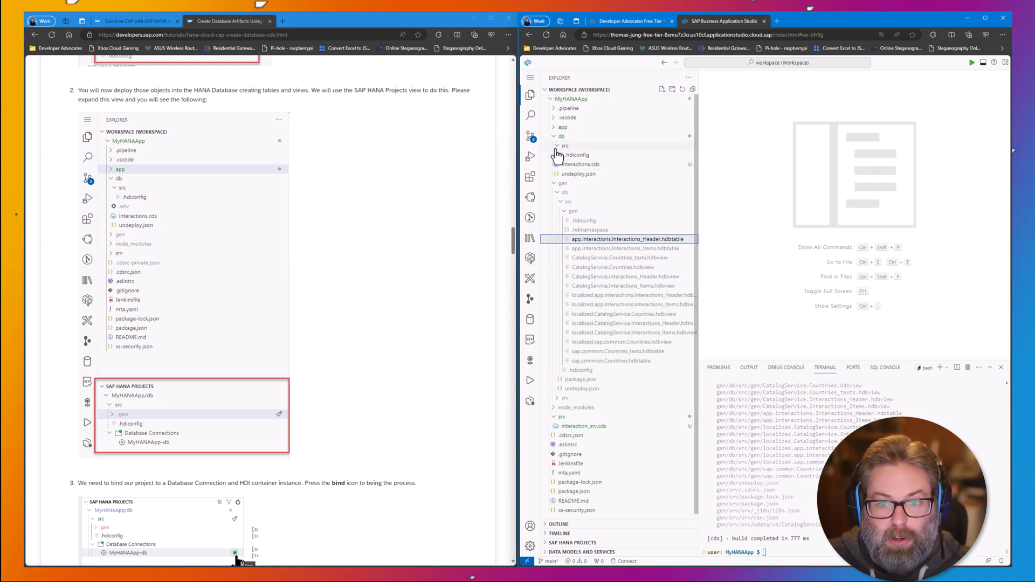
left_click(556, 145)
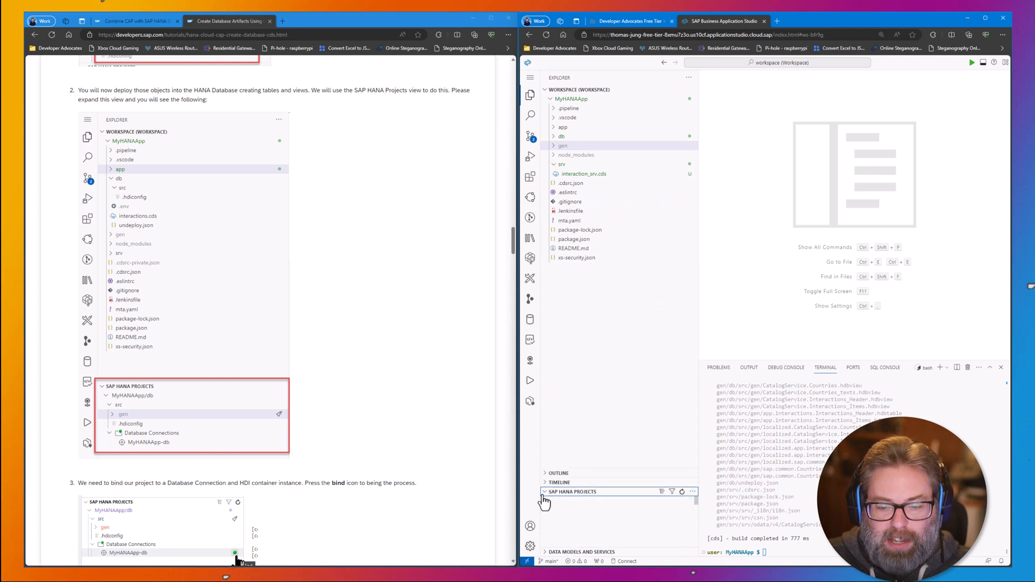
left_click(571, 491)
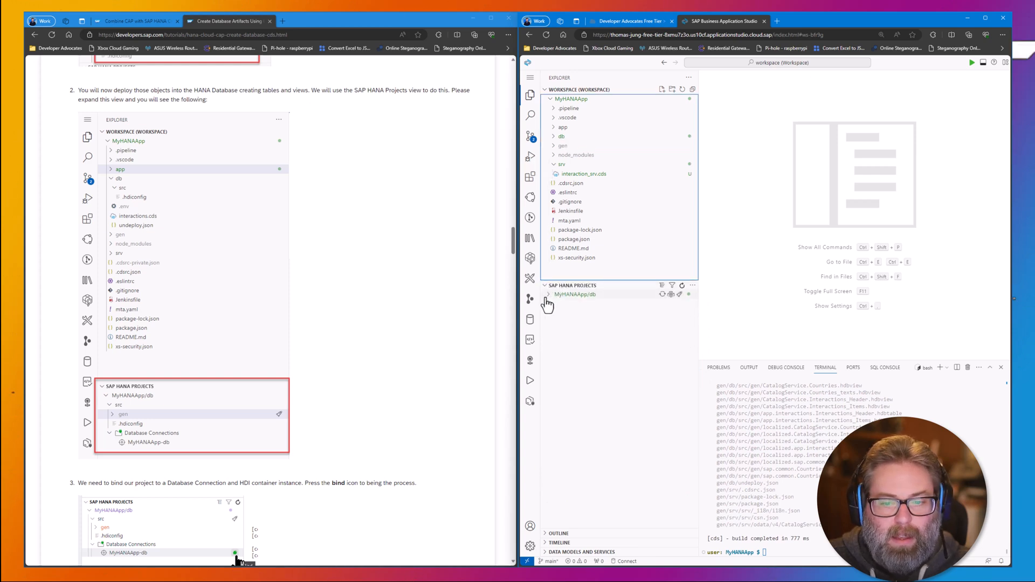
left_click(547, 293)
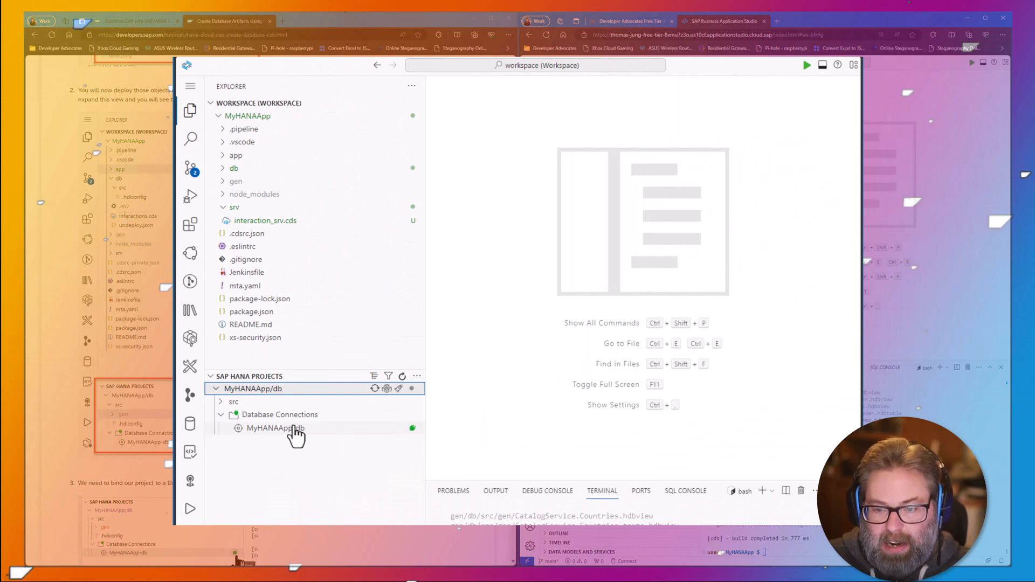
mouse_move(412, 427)
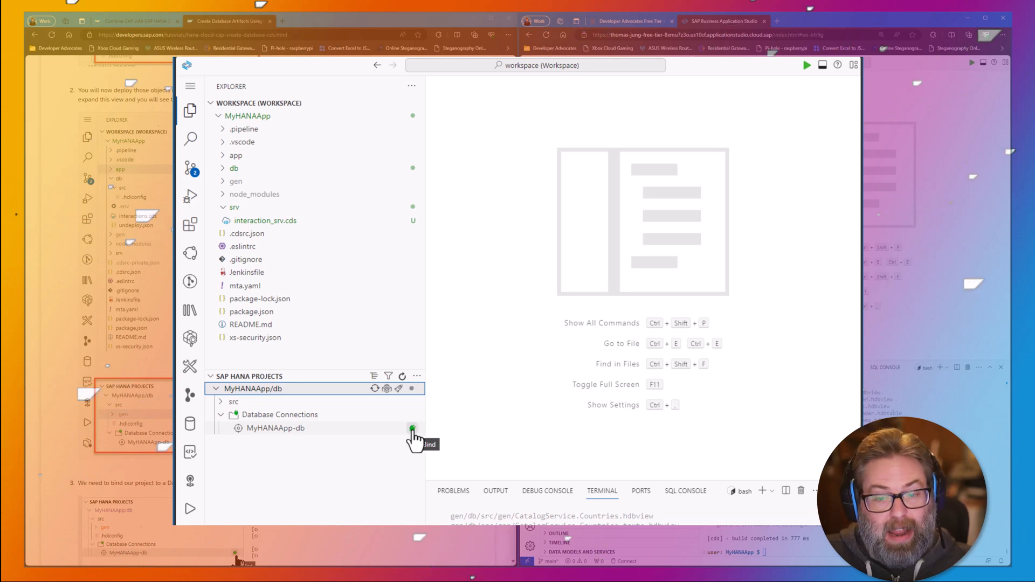
left_click(412, 429)
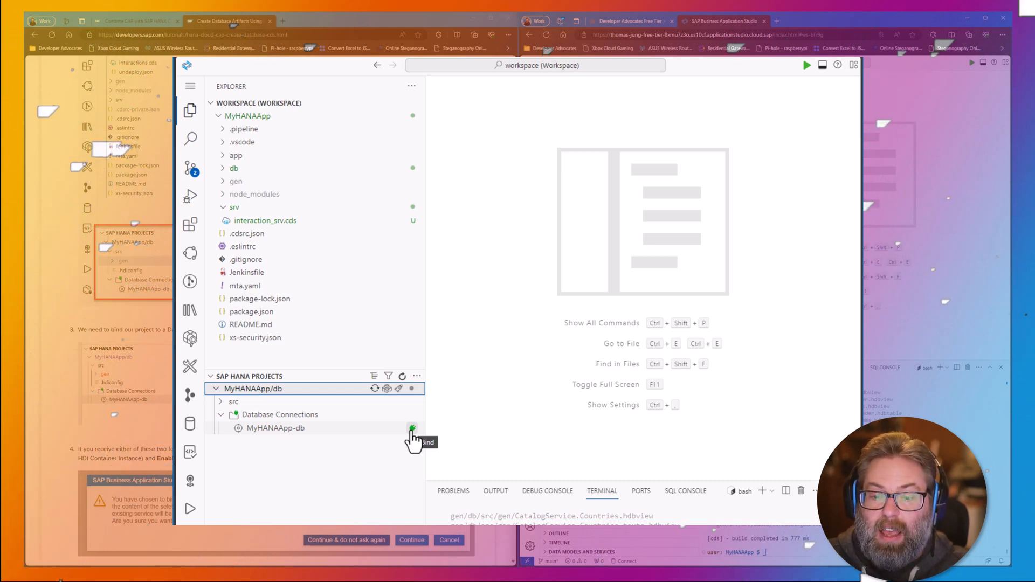
left_click(412, 428)
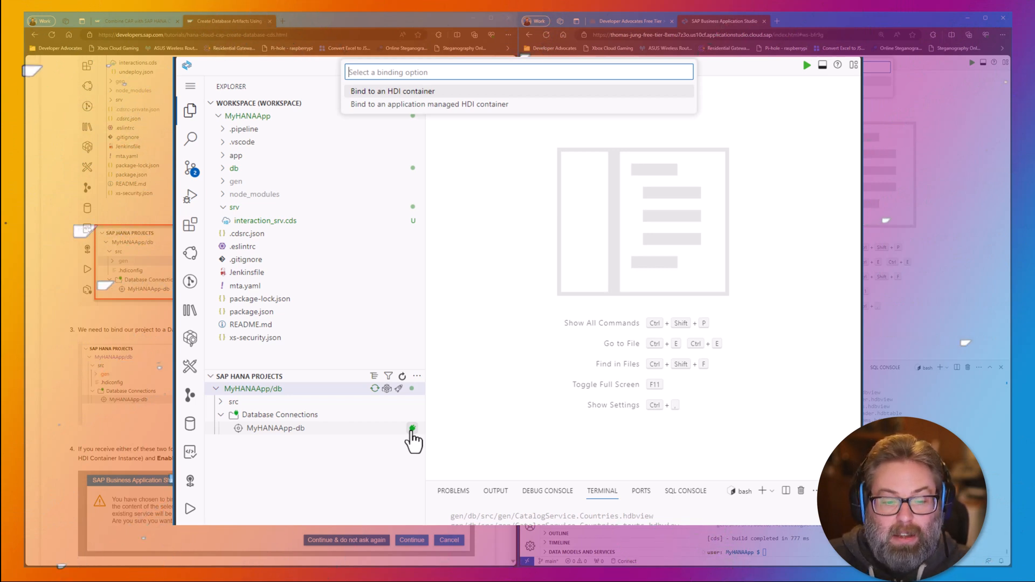
mouse_move(458, 320)
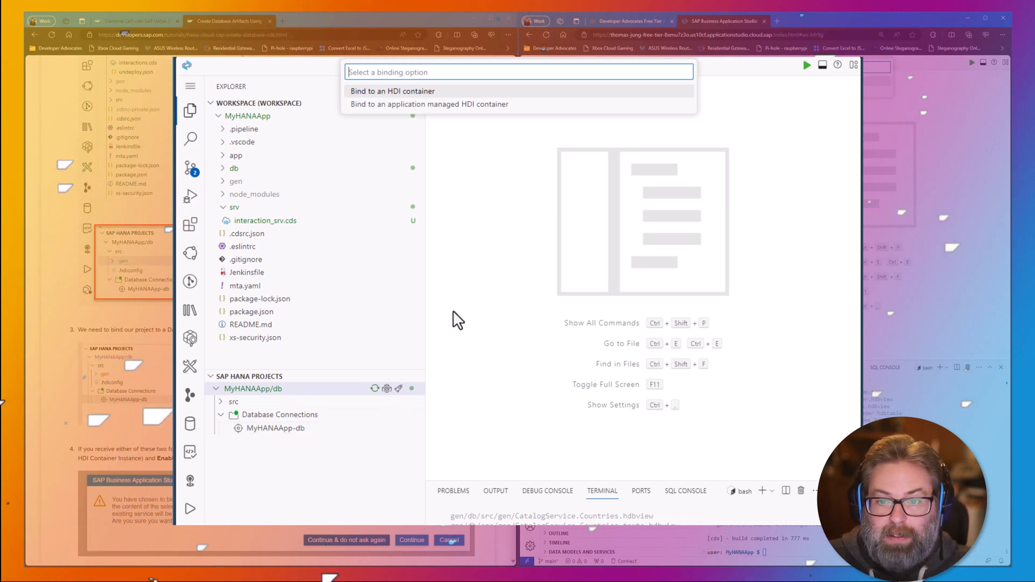
mouse_move(379, 100)
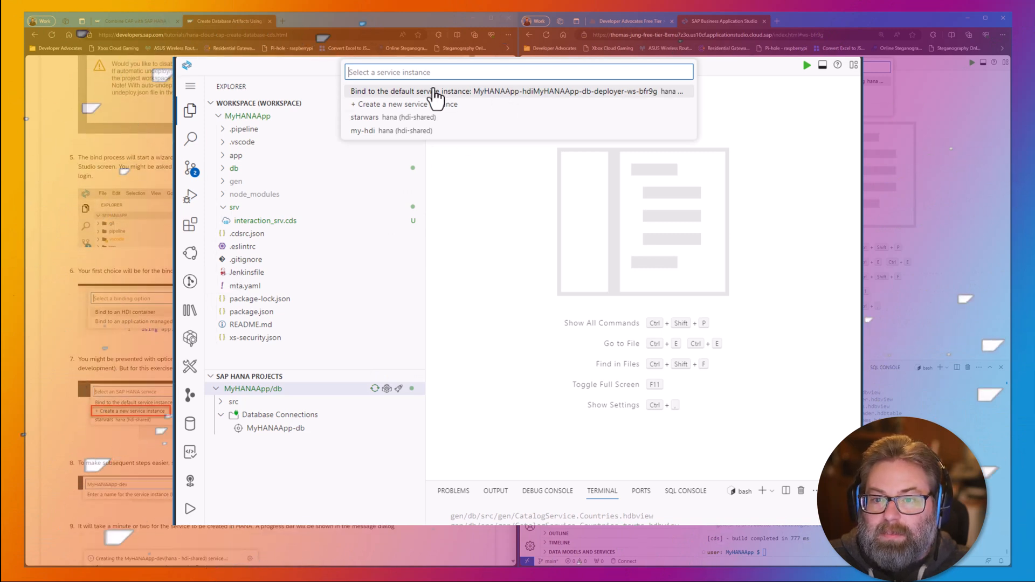
mouse_move(390, 122)
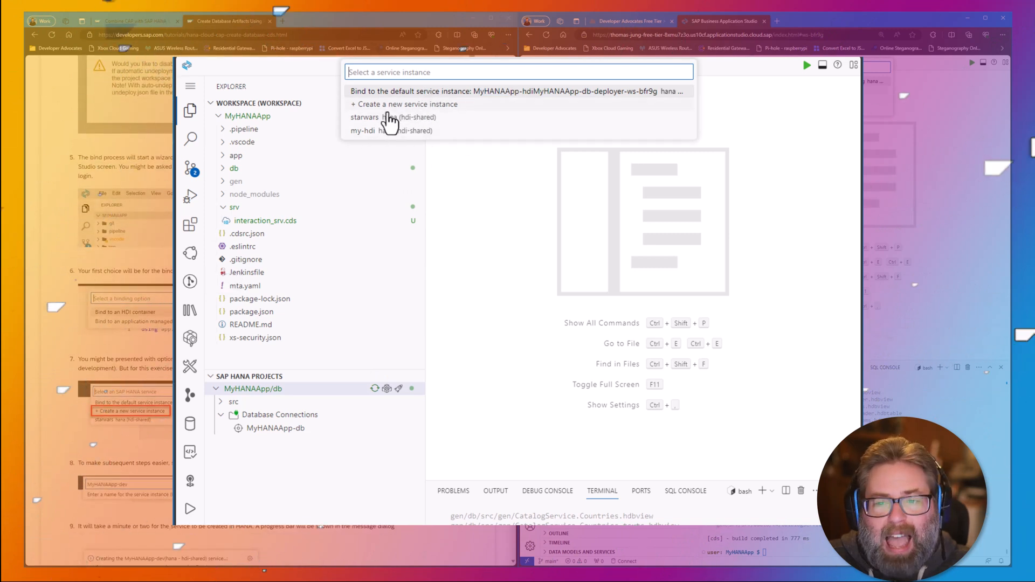
mouse_move(385, 130)
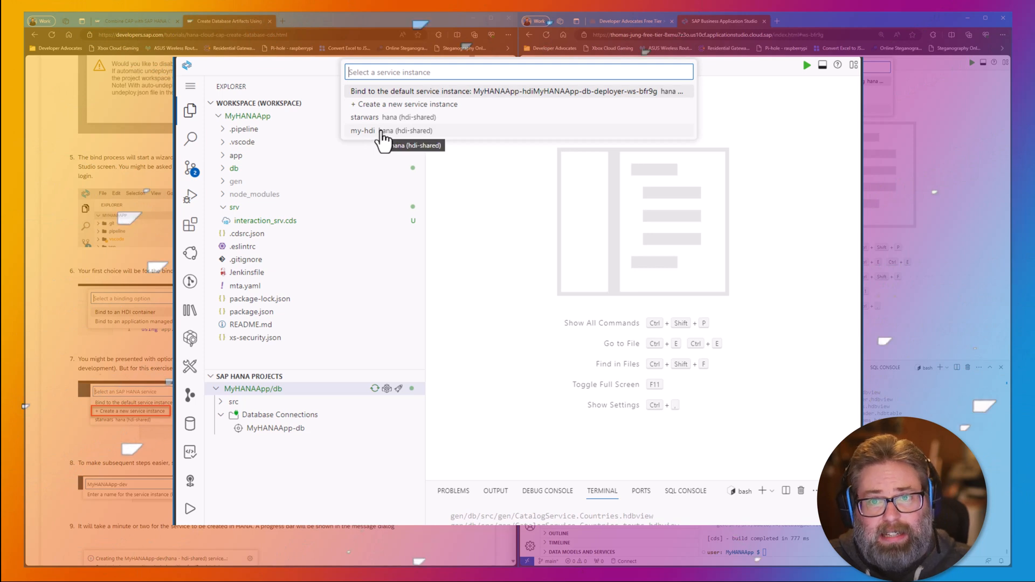
mouse_move(383, 125)
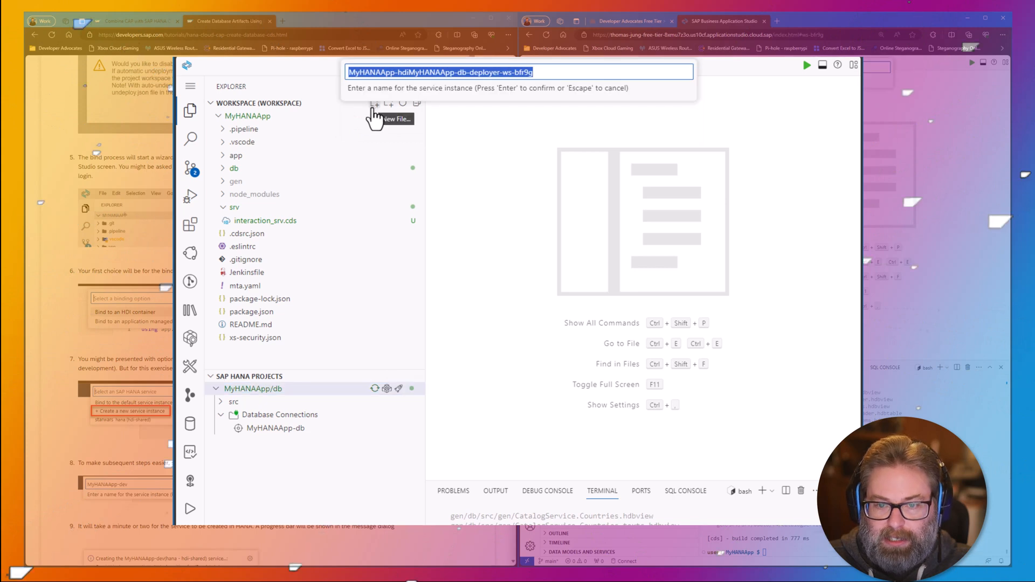
Step: Name the new hdi-shared service instance MyHANAApp-dev and start its creation
scroll("down", 3)
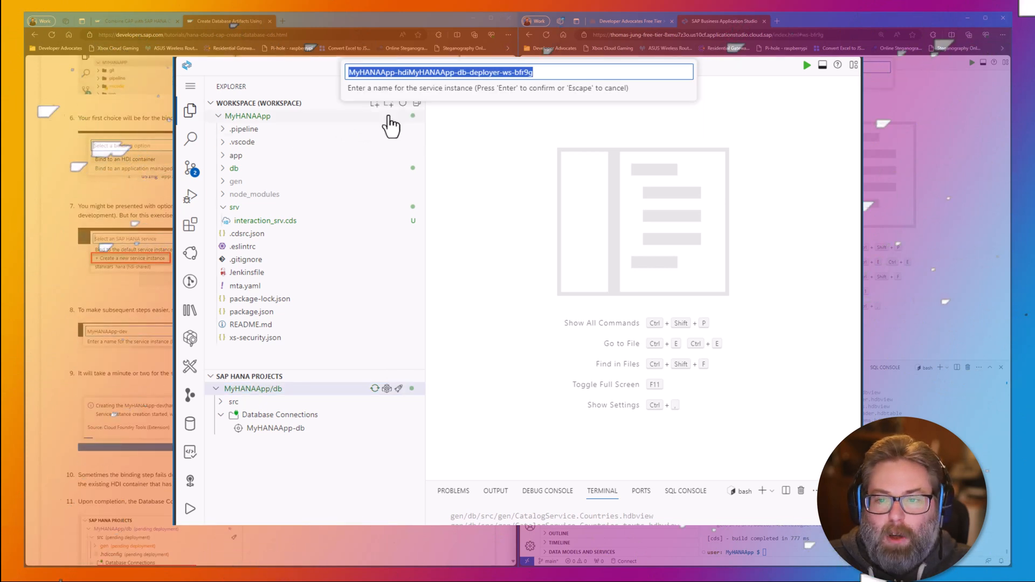
mouse_move(541, 73)
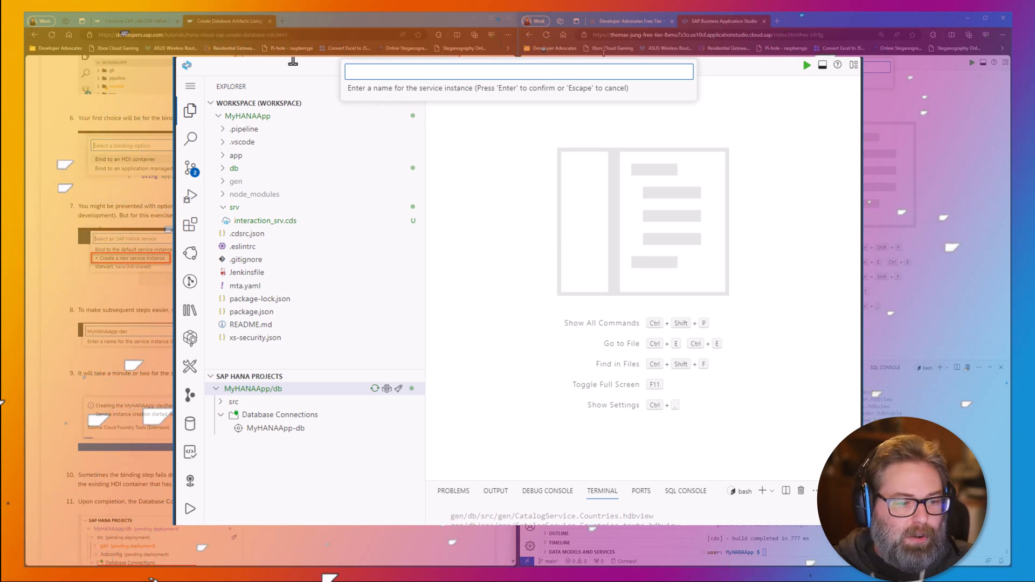
type("MyHANAApp")
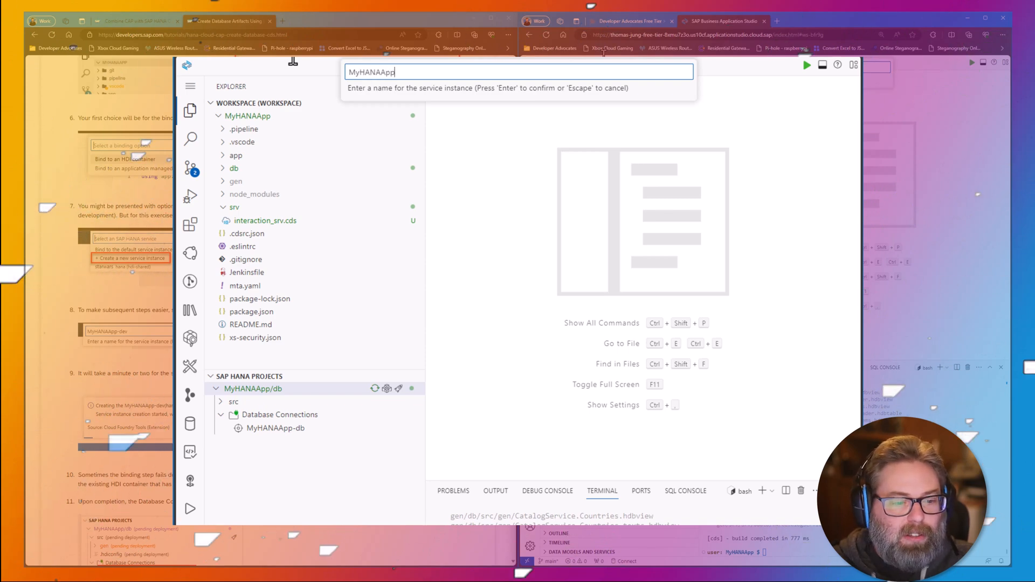
type("-dev")
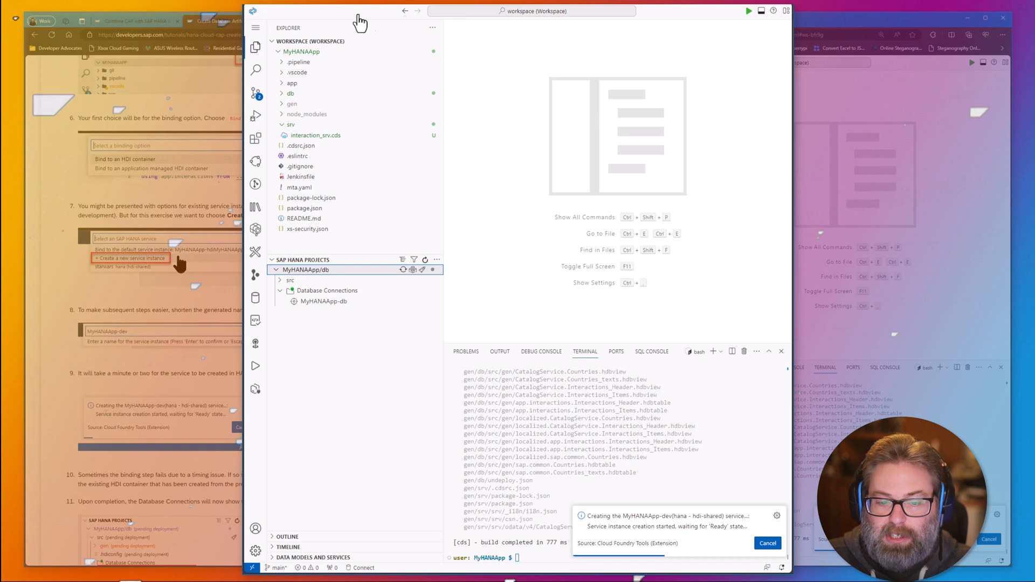
Step: Read the 'Binding Service failed' service key error details, then dismiss the notifications
scroll("down", 3)
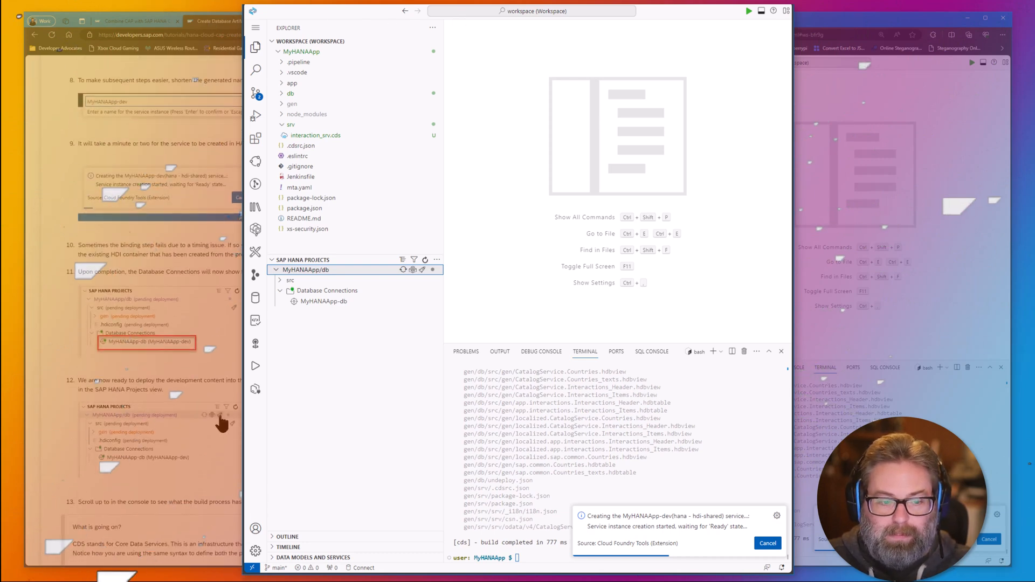
scroll("down", 3)
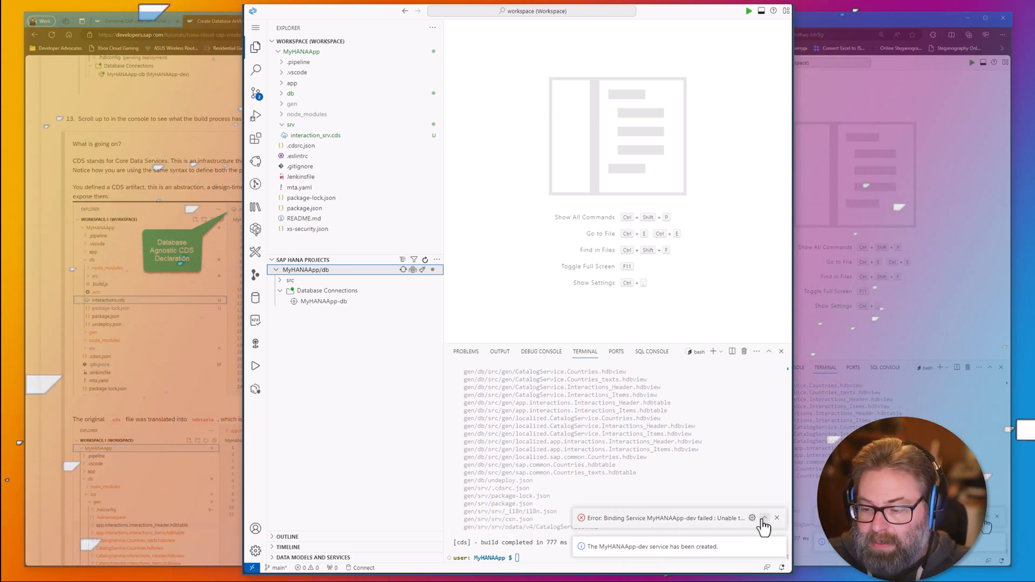
left_click(765, 517)
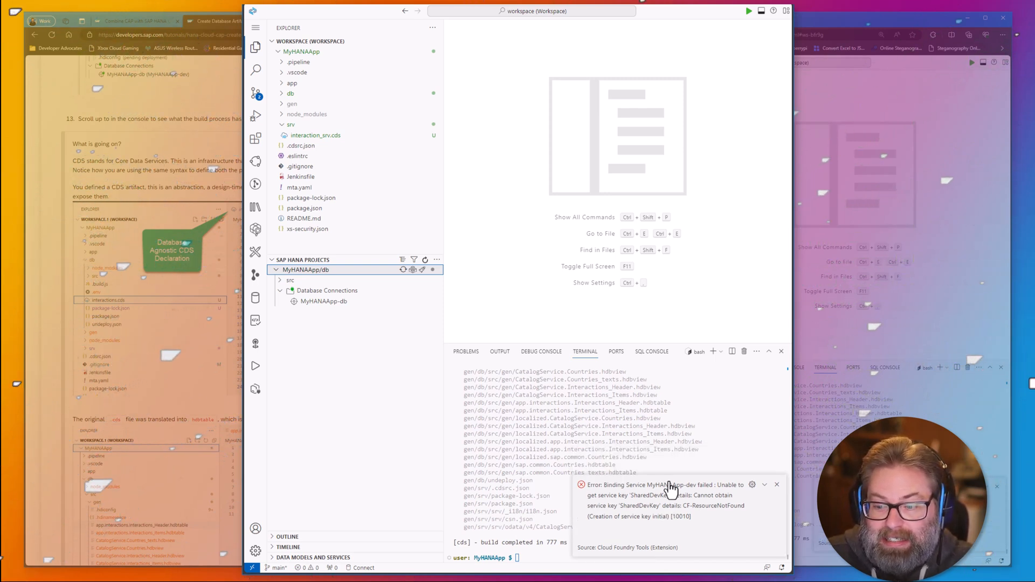
left_click(777, 485)
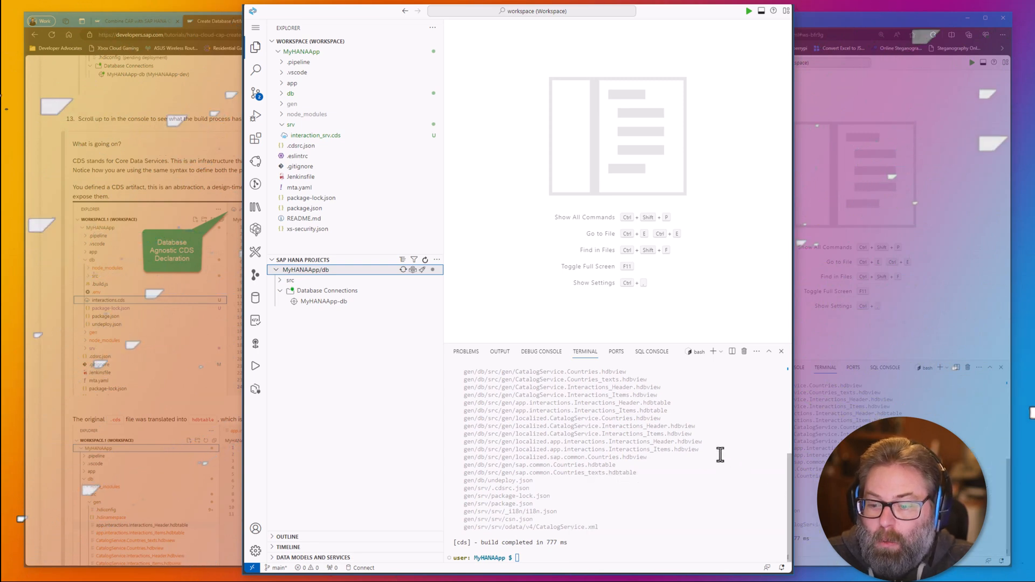
mouse_move(419, 318)
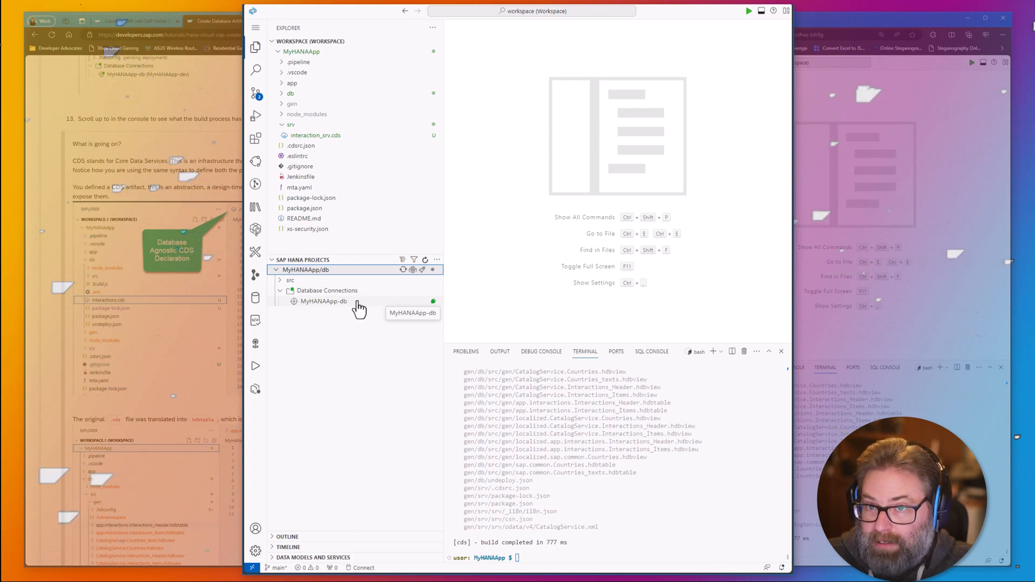
mouse_move(385, 311)
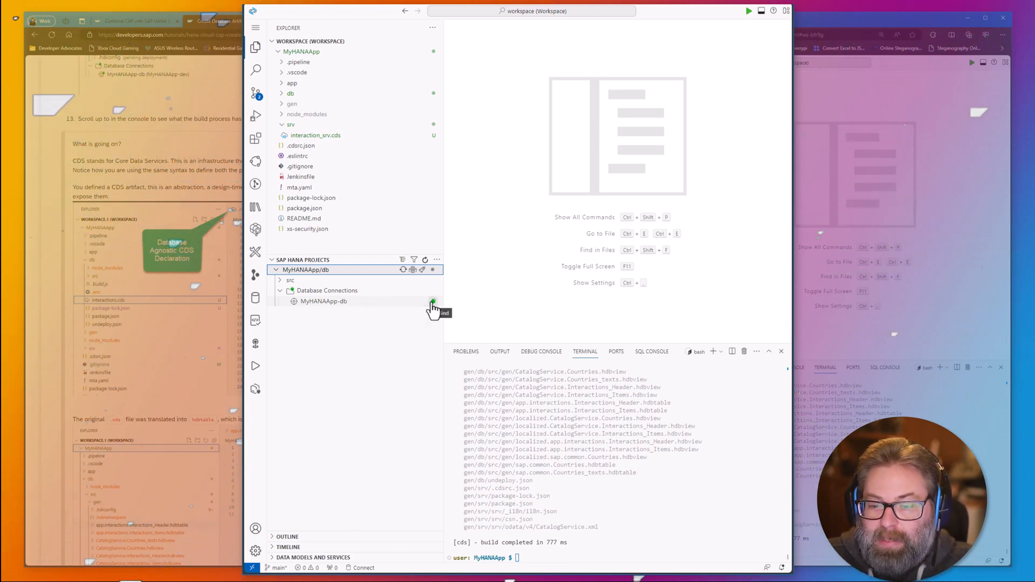
Step: Bind MyHANAApp-db to the existing MyHANAApp-dev HDI container with automatic undeploy enabled
left_click(433, 307)
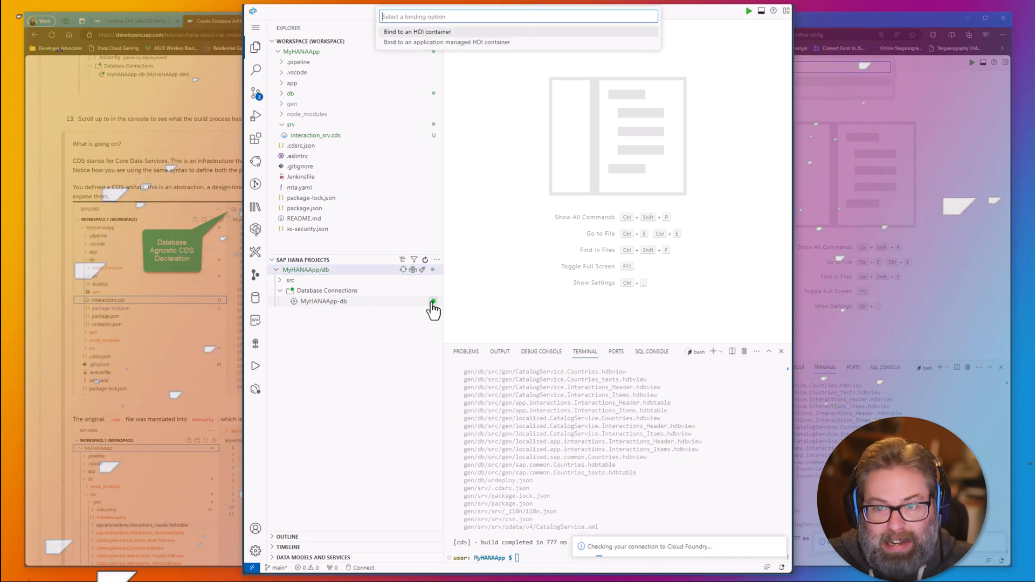
mouse_move(449, 44)
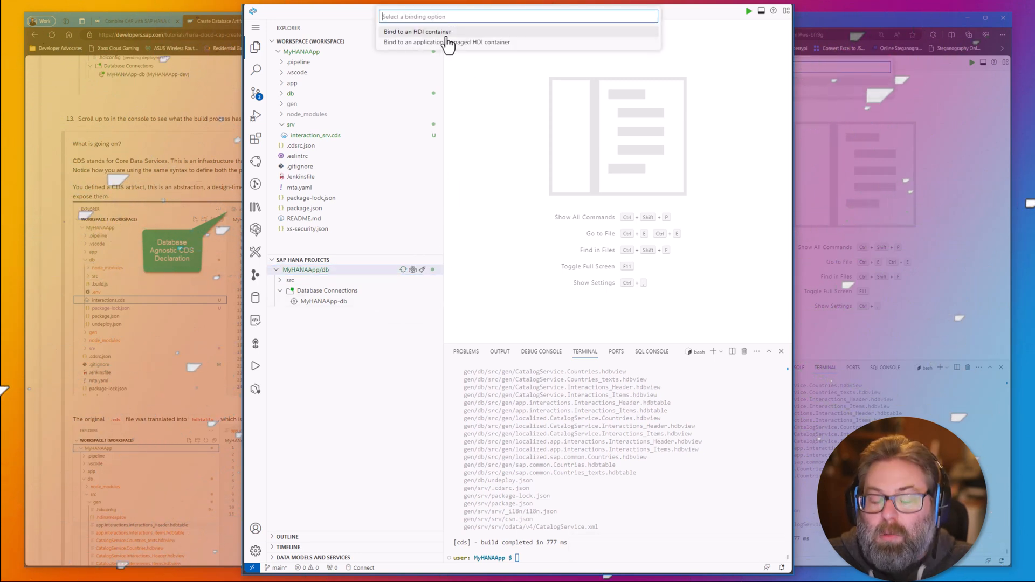
left_click(417, 32)
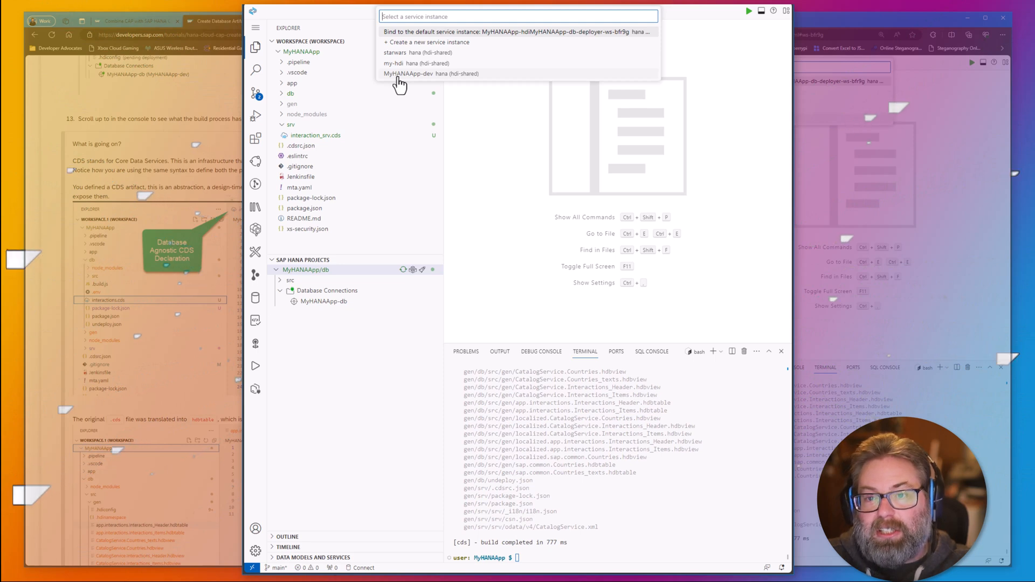
mouse_move(423, 80)
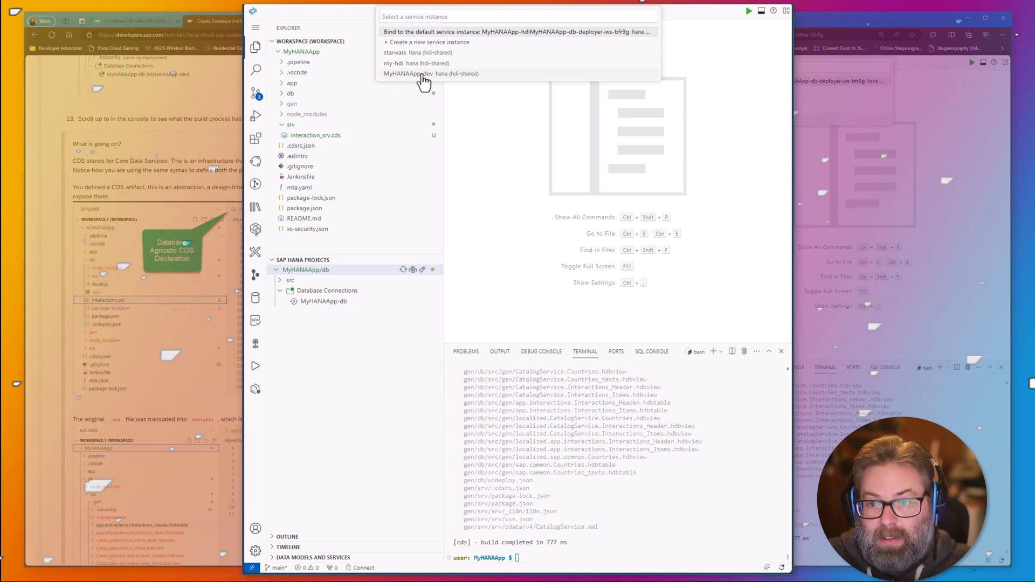
left_click(416, 73)
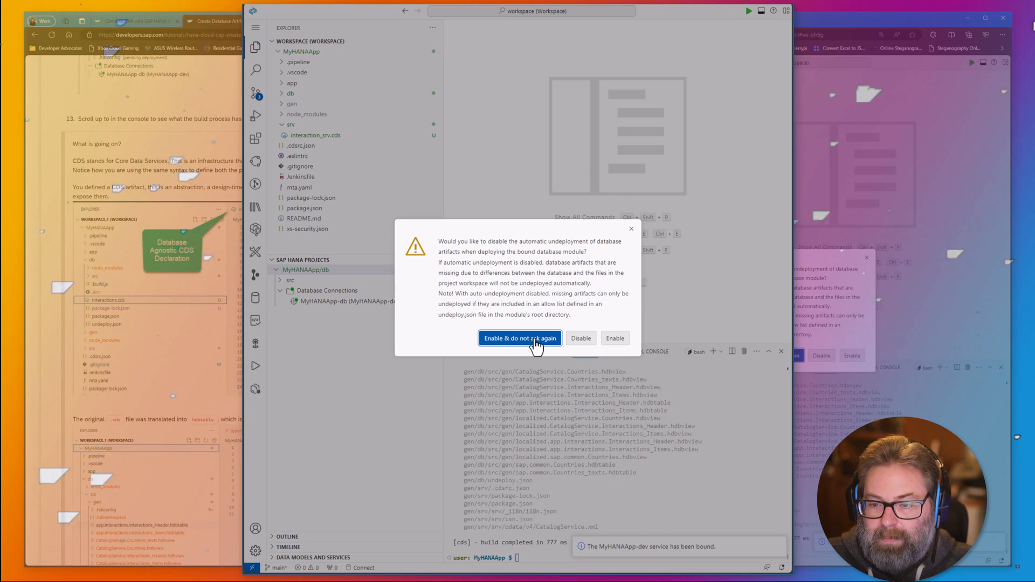
left_click(520, 338)
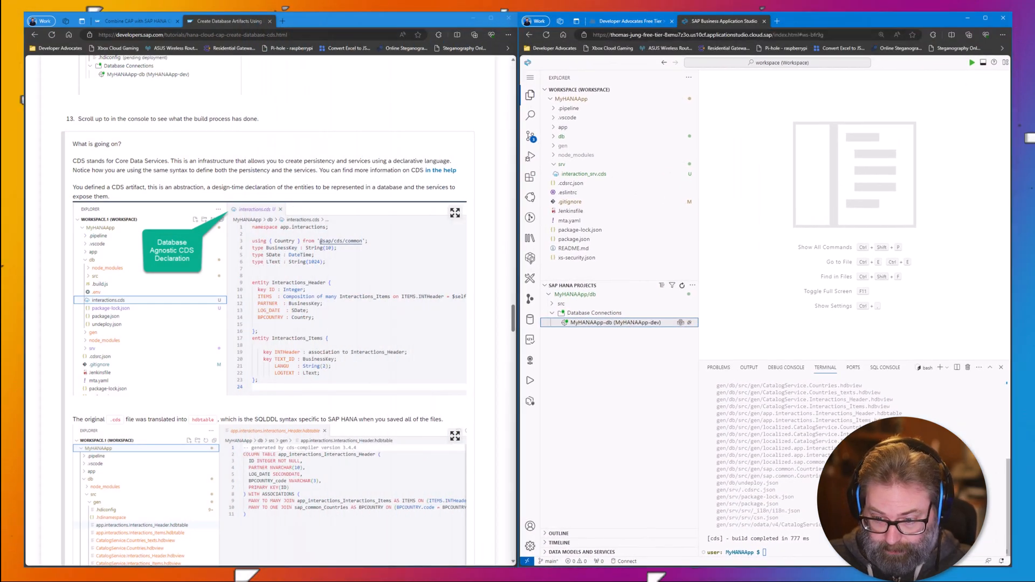
Step: List Cloud Foundry services to confirm MyHANAApp-dev is hana hdi-shared, then clear the terminal
type("cle")
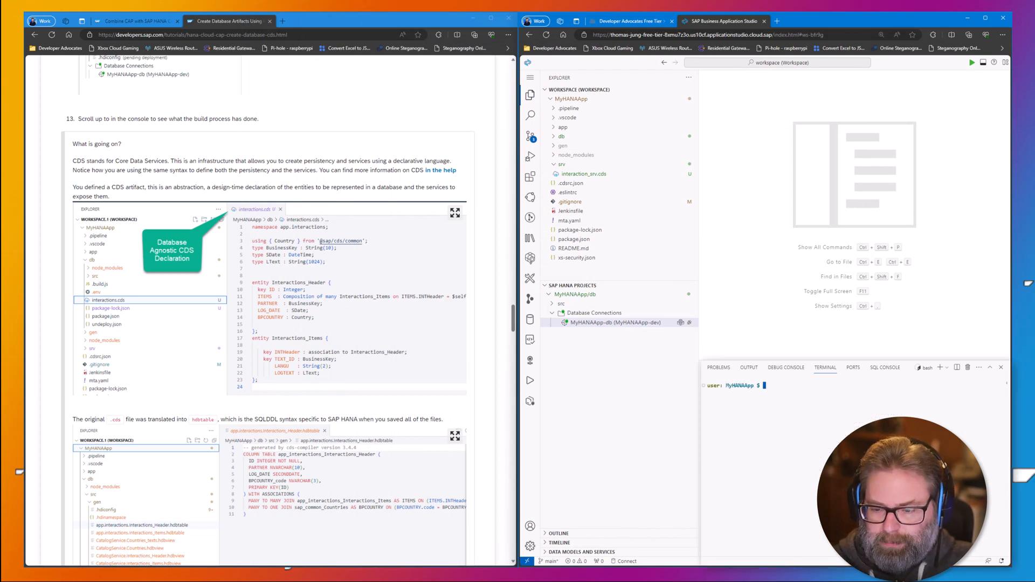
type("cf servic")
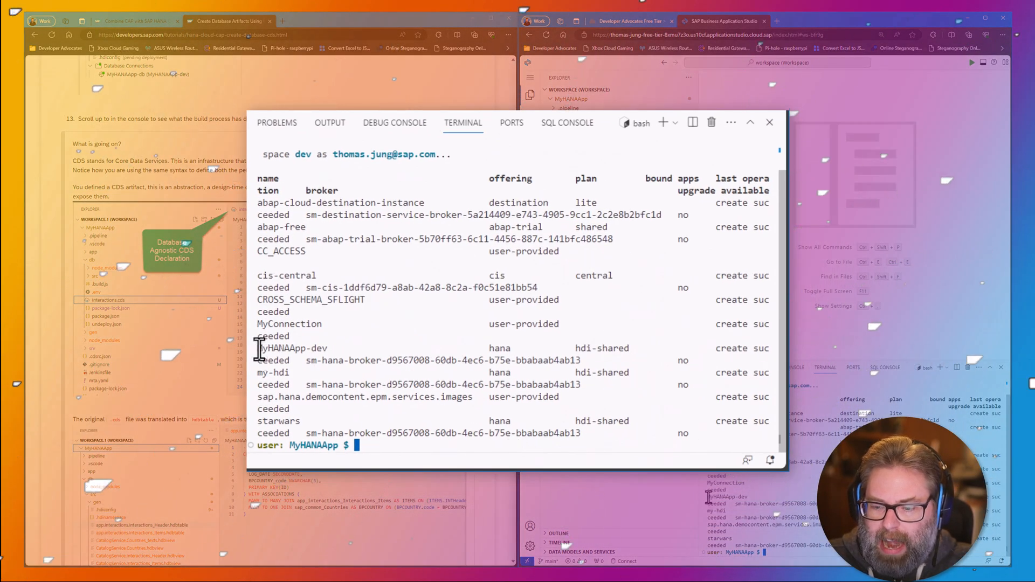
double_click(292, 348)
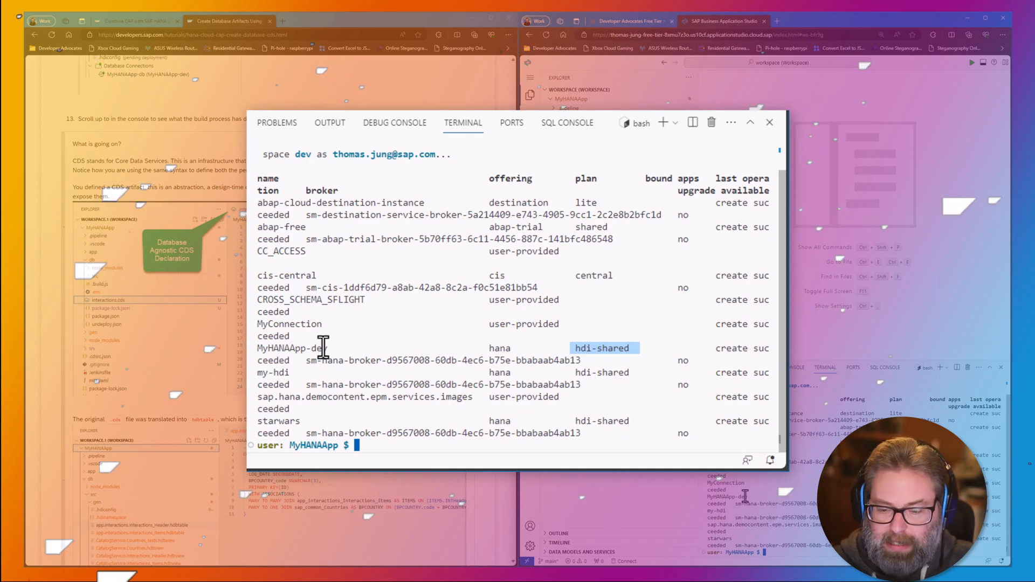
type("clear")
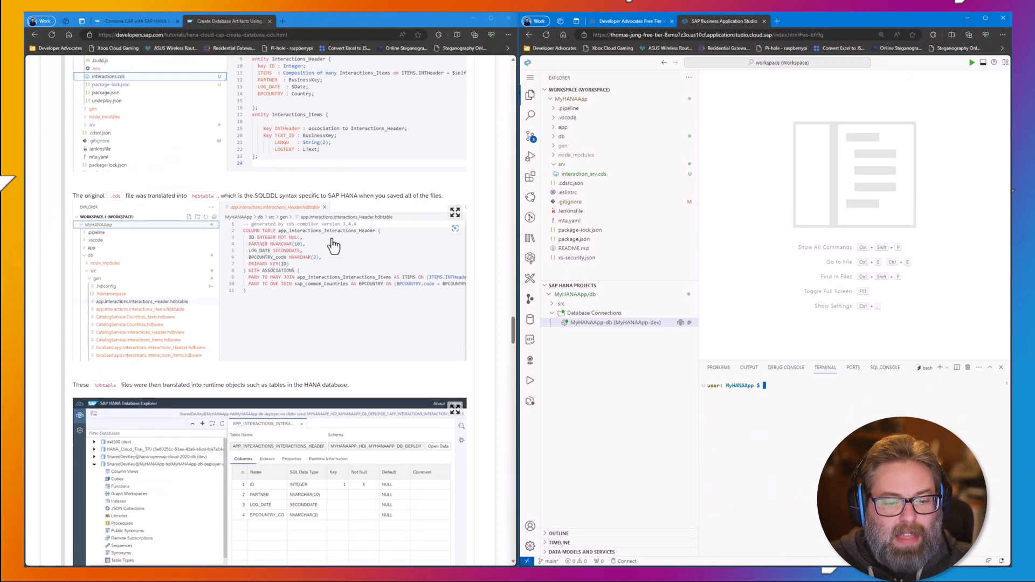
Step: Scroll the tutorial page to Step 4, Check the Database Explorer
scroll("down", 3)
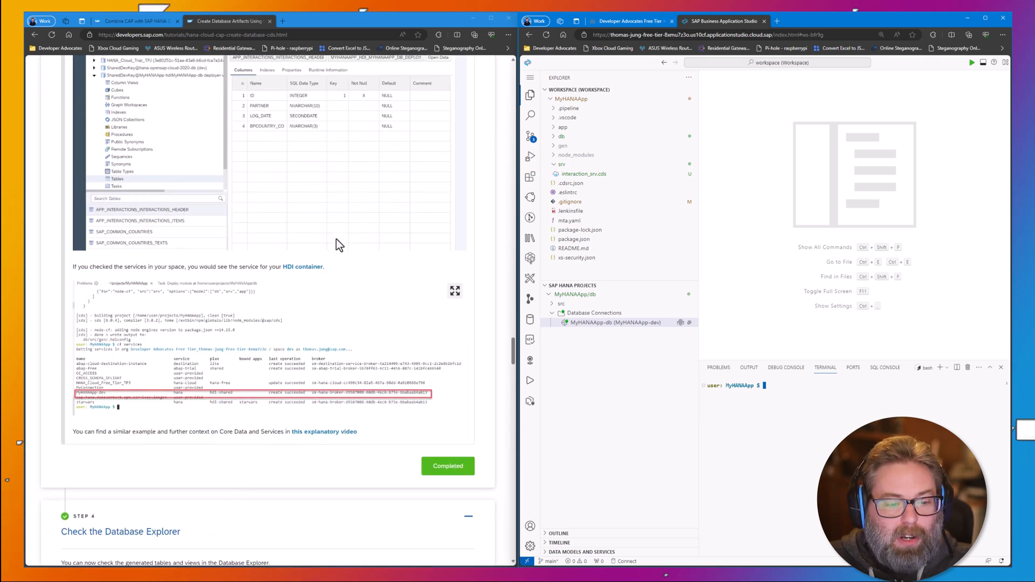
scroll("down", 3)
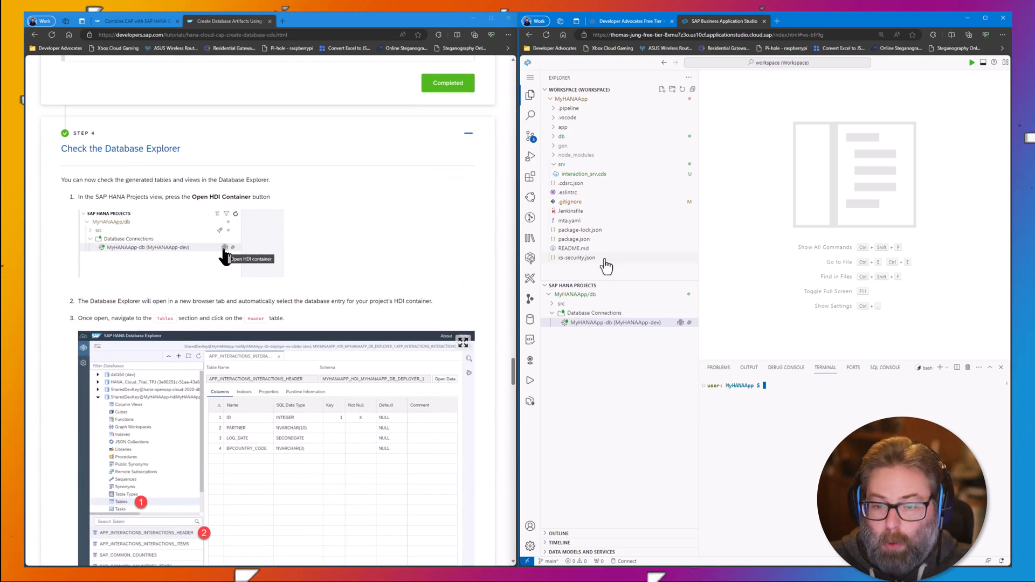
mouse_move(681, 329)
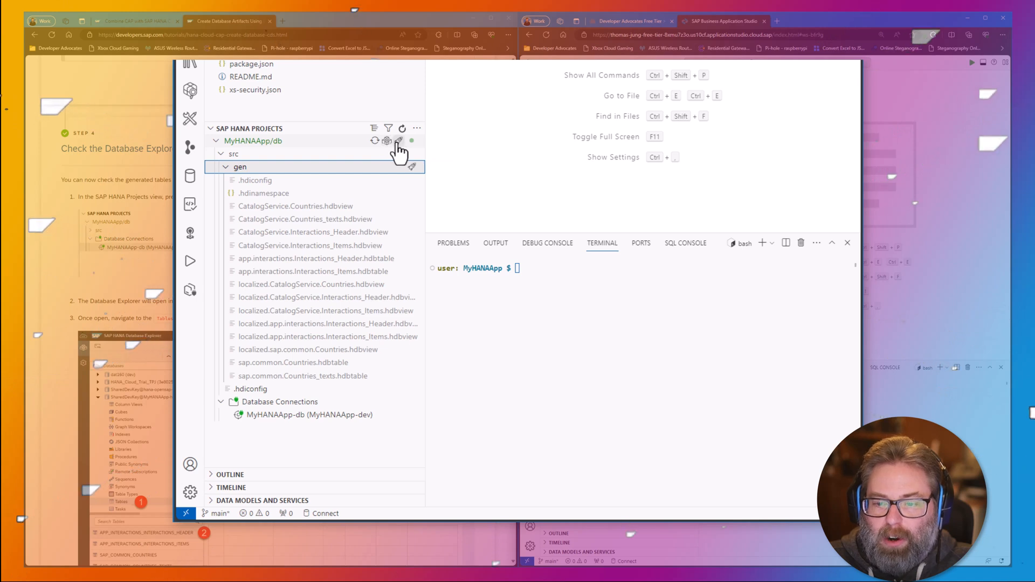
mouse_move(399, 141)
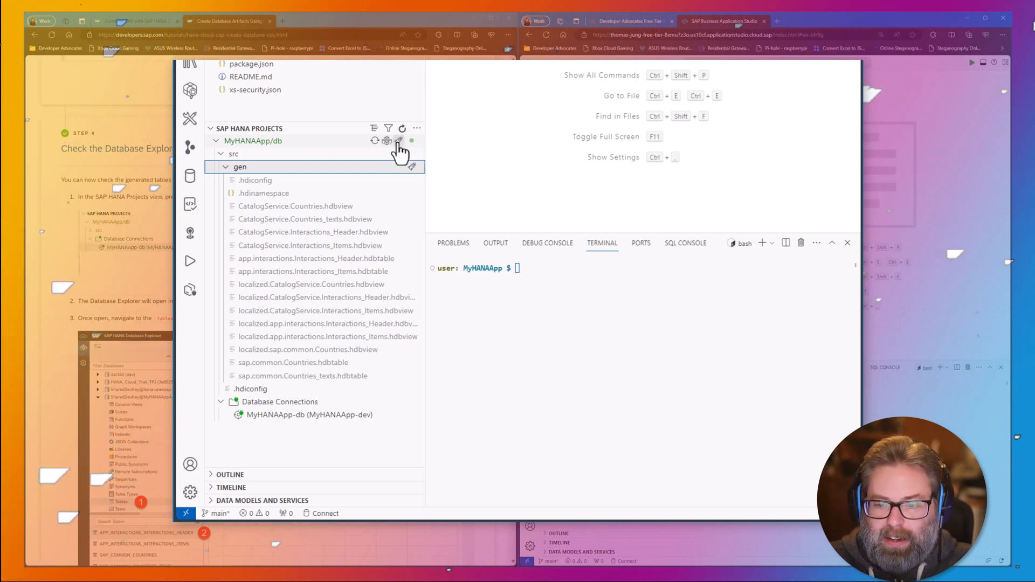
Step: Deploy MyHANAApp/db to its HDI container and review the hdi-deploy output adding 17 table and view files
left_click(399, 140)
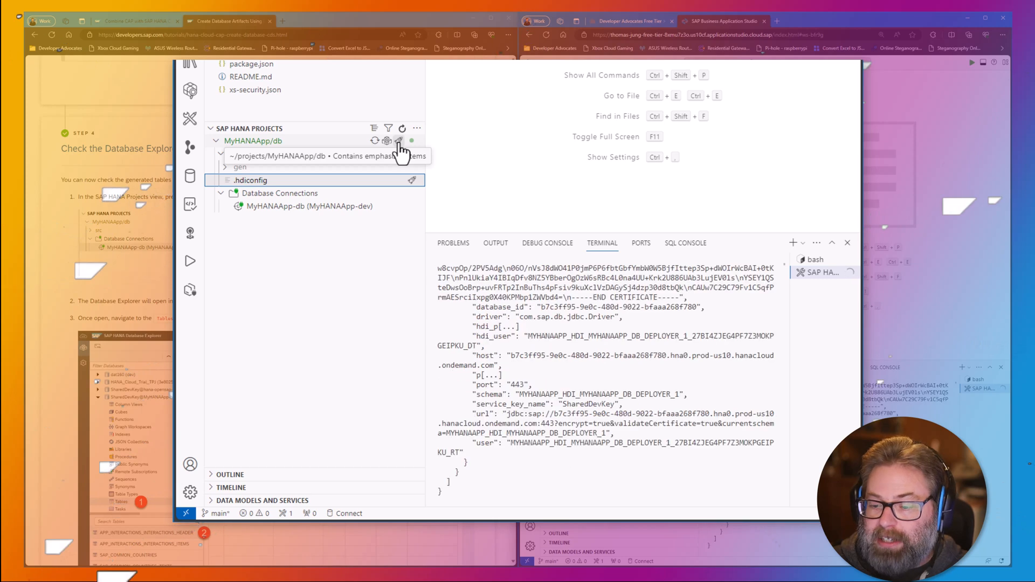
left_click(400, 141)
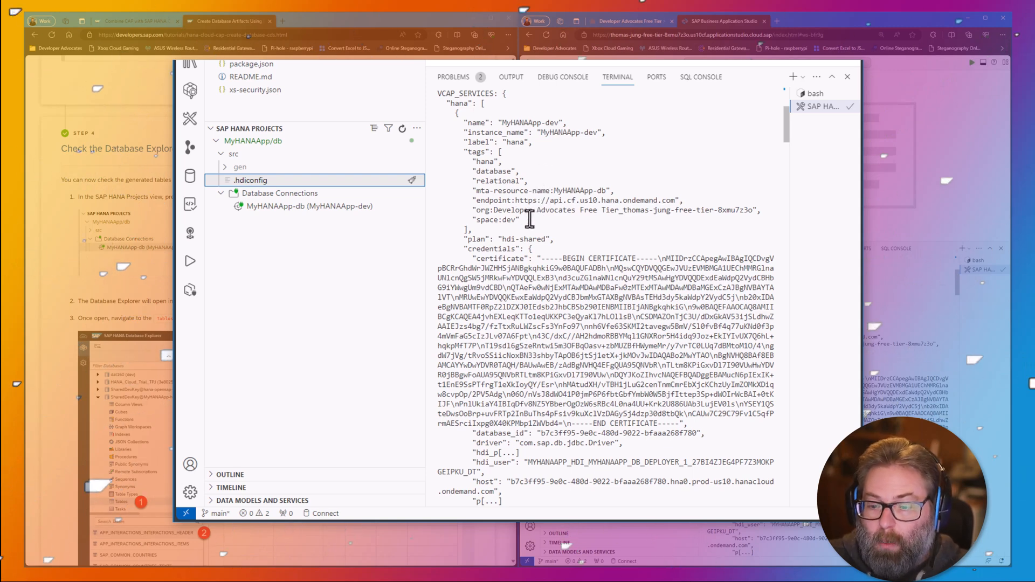
scroll("down", 3)
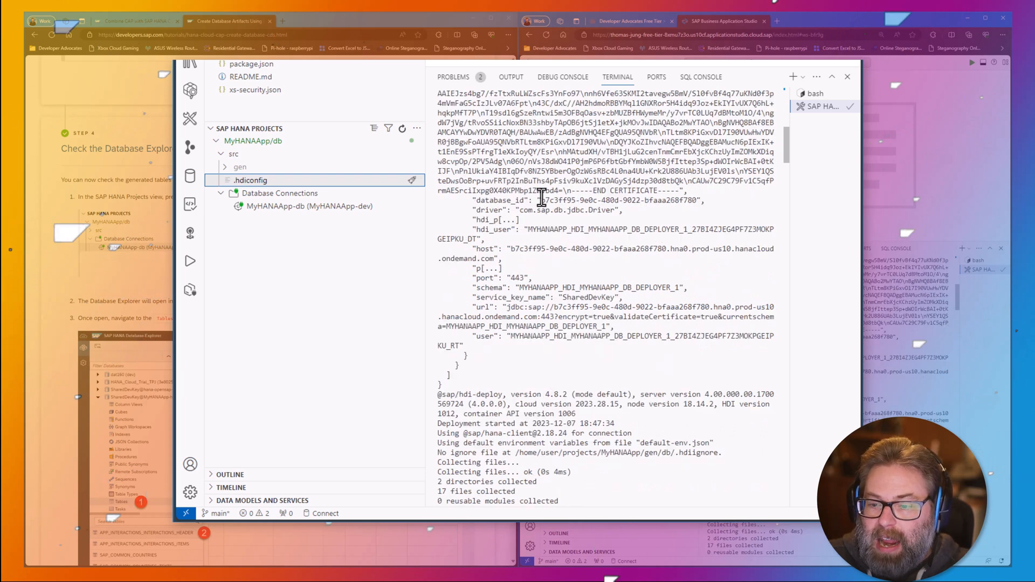
scroll("down", 3)
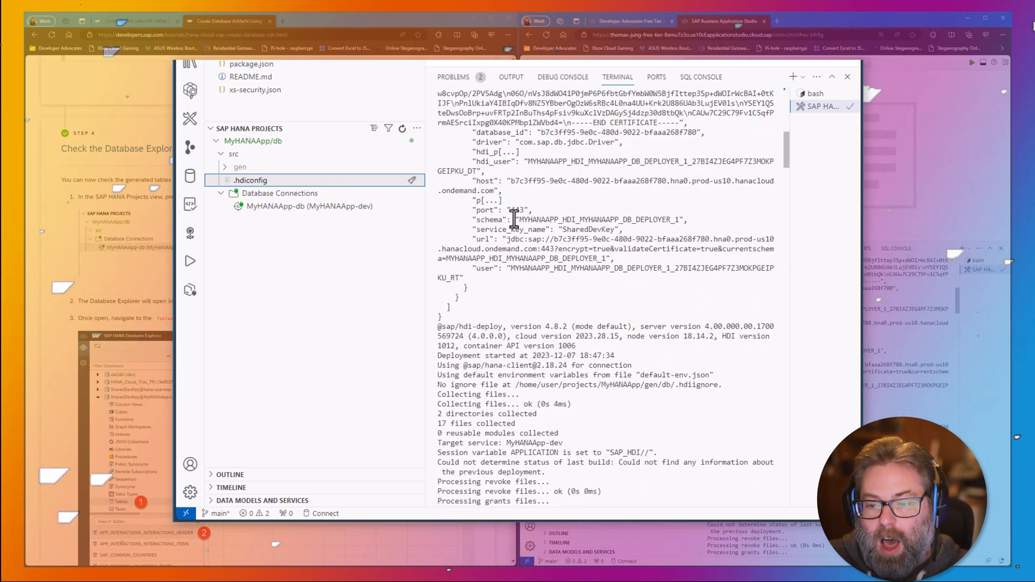
scroll("down", 3)
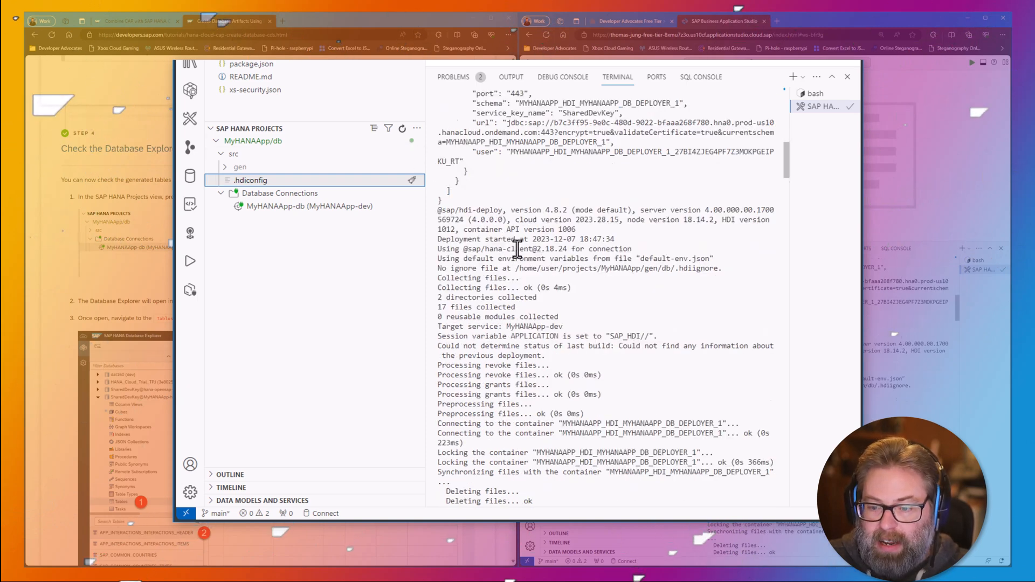
scroll("down", 3)
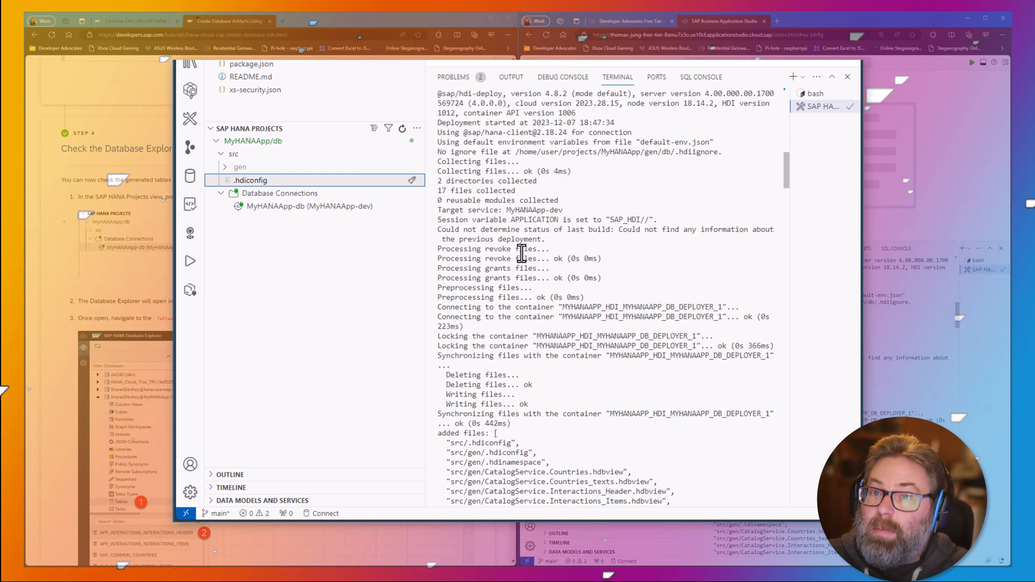
scroll("down", 3)
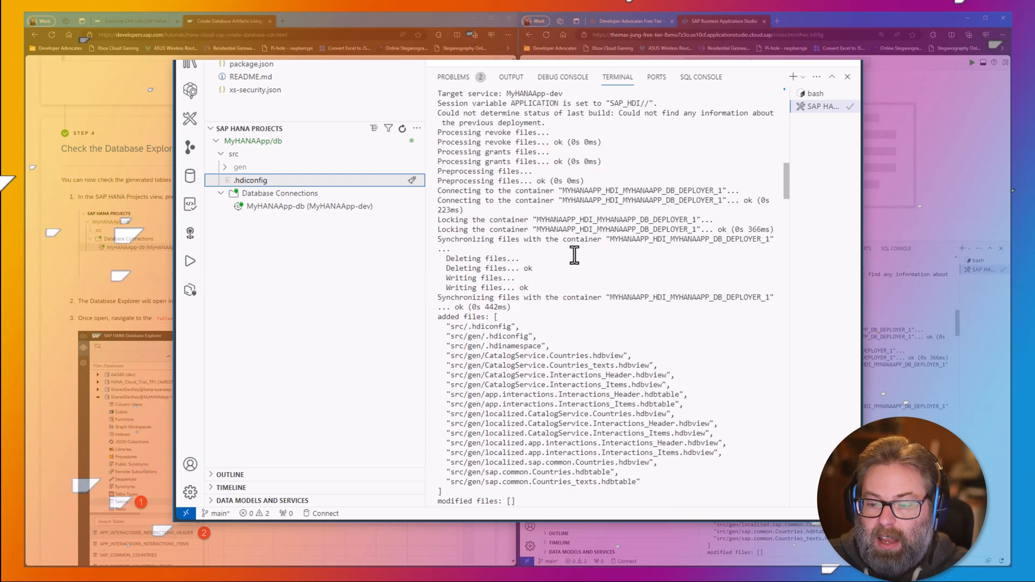
scroll("down", 3)
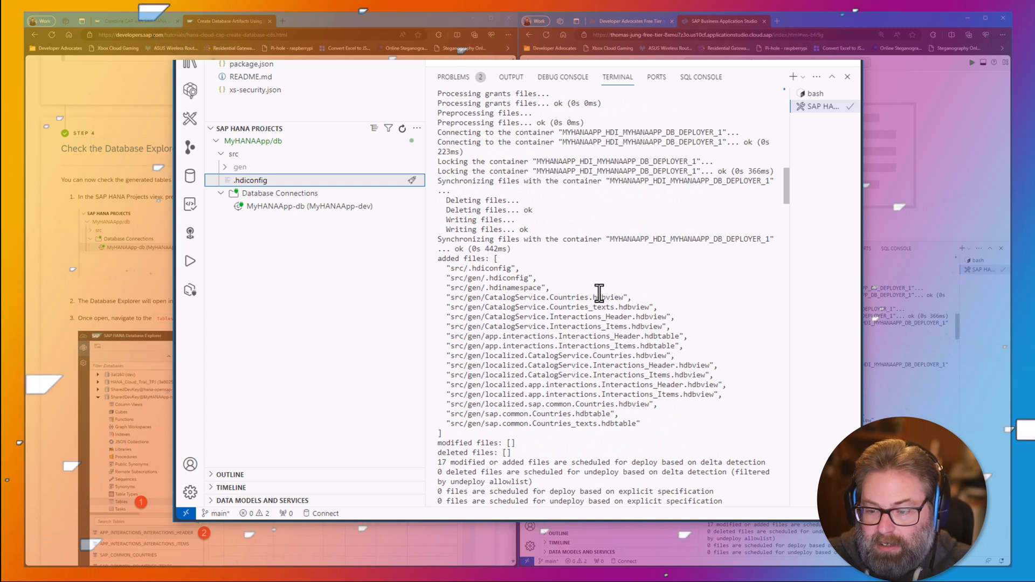
mouse_move(373, 89)
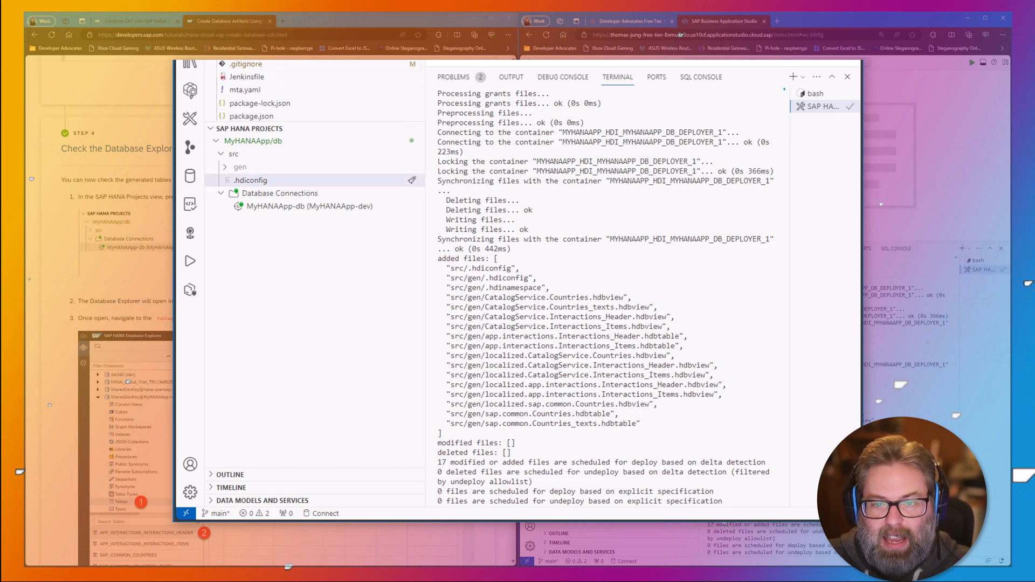
scroll("down", 3)
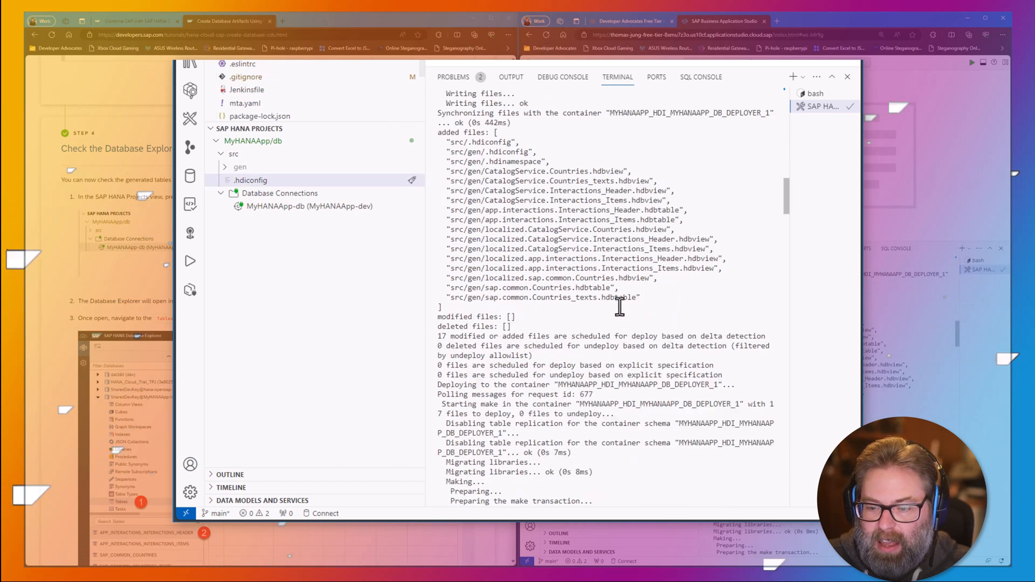
scroll("down", 3)
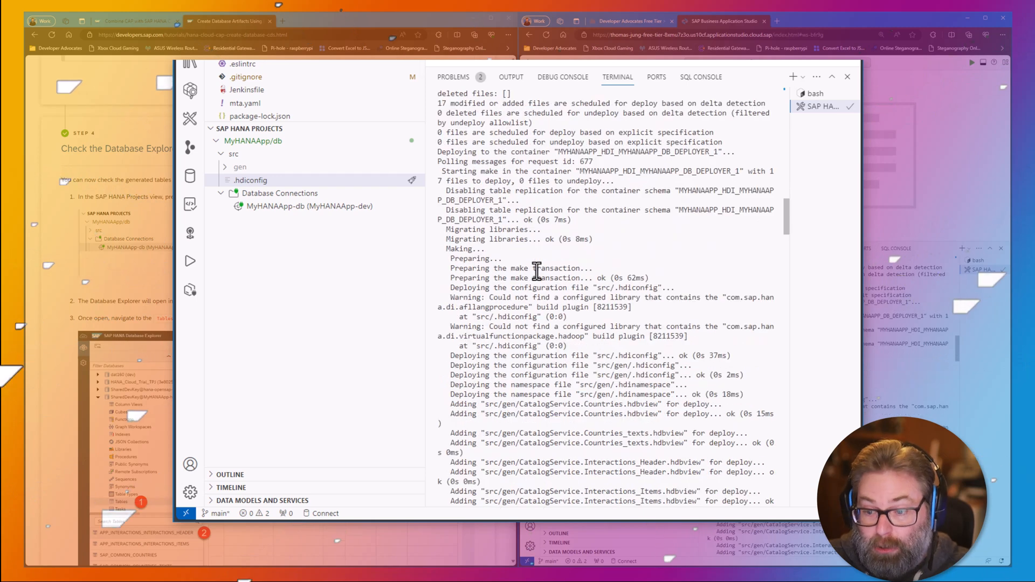
scroll("down", 3)
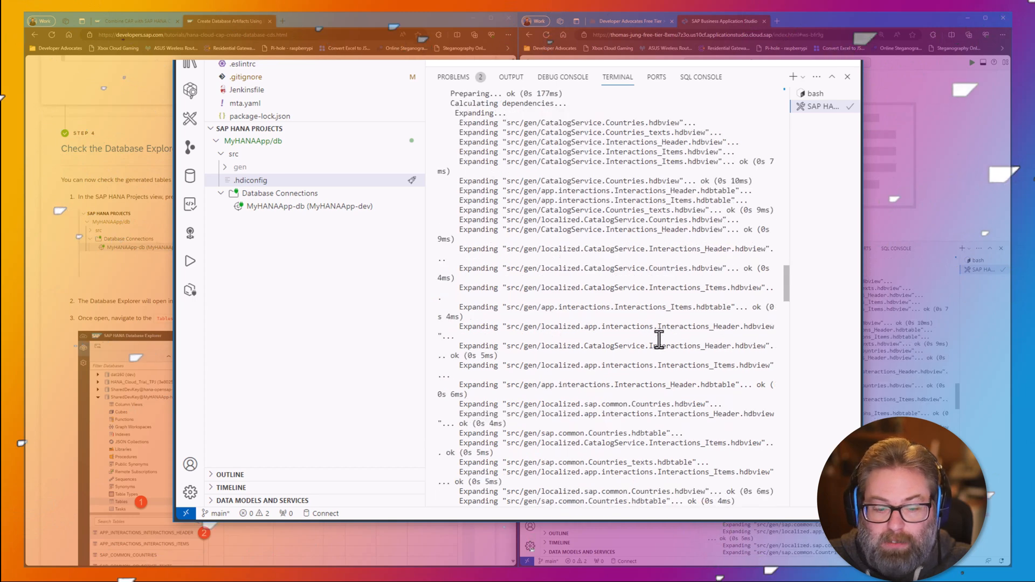
scroll("down", 3)
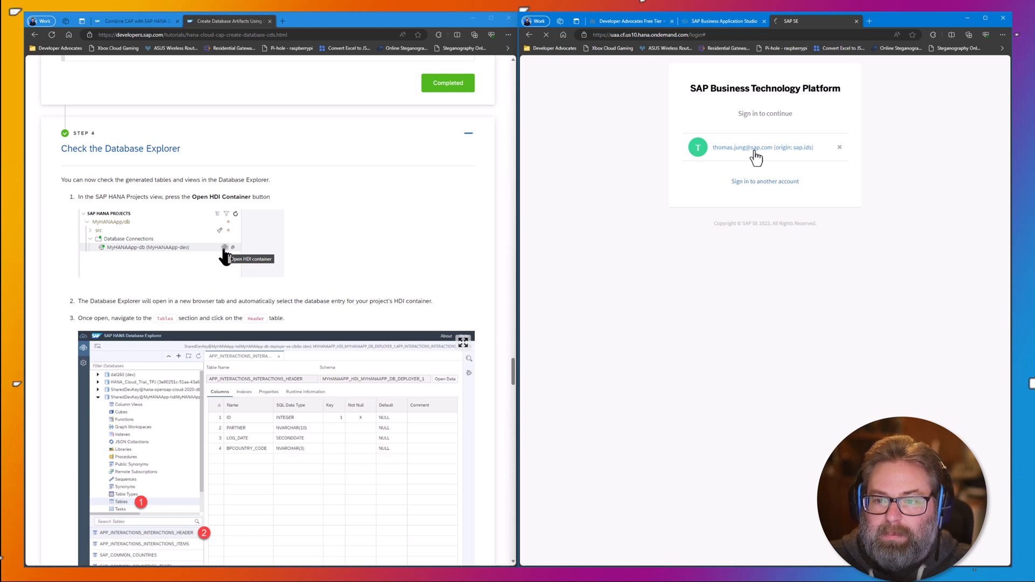
Step: Sign in and review MyHANAApp-dev's four generated tables and its CatalogService and localized views
left_click(762, 147)
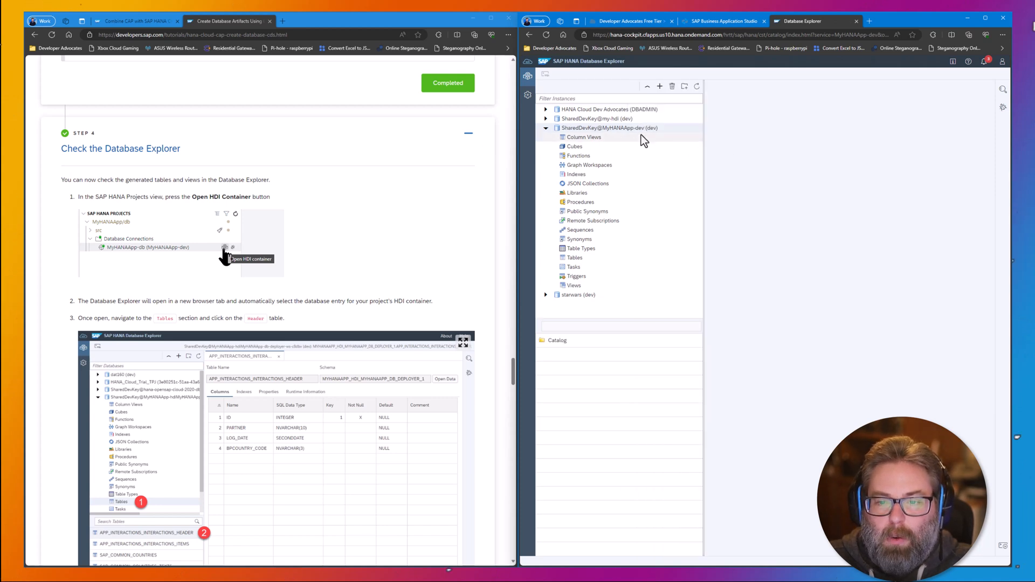
mouse_move(575, 291)
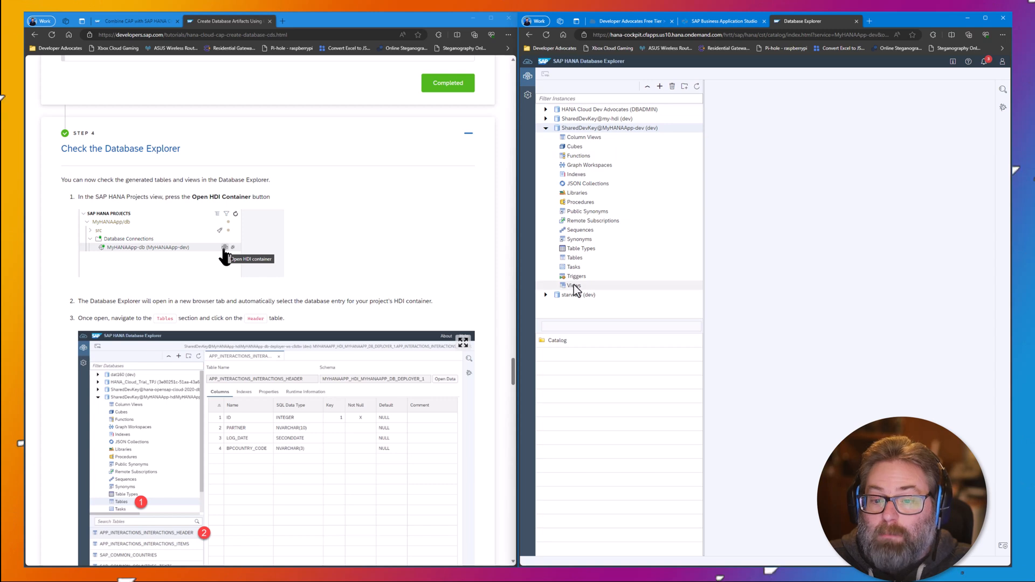
mouse_move(596, 128)
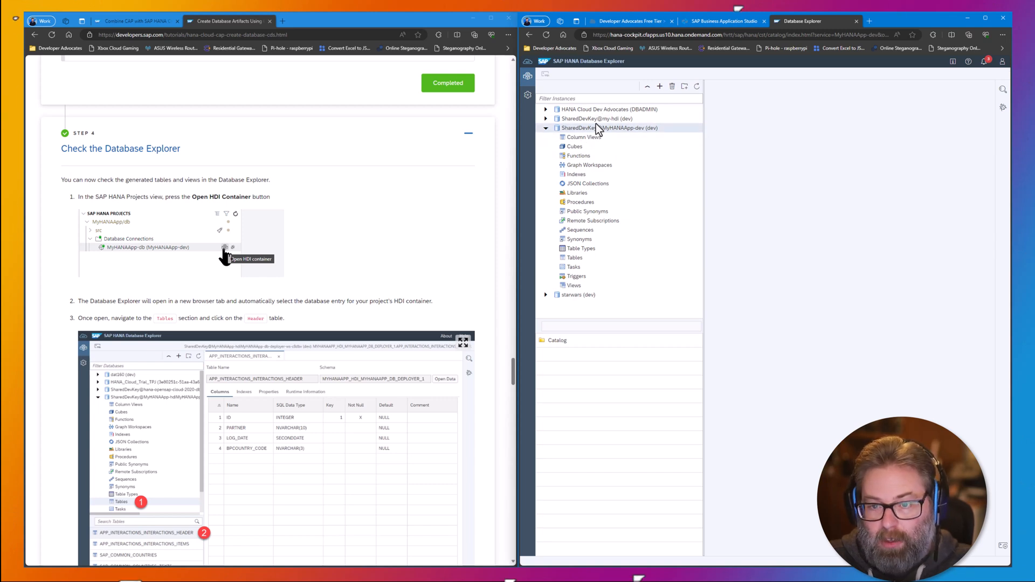
mouse_move(619, 130)
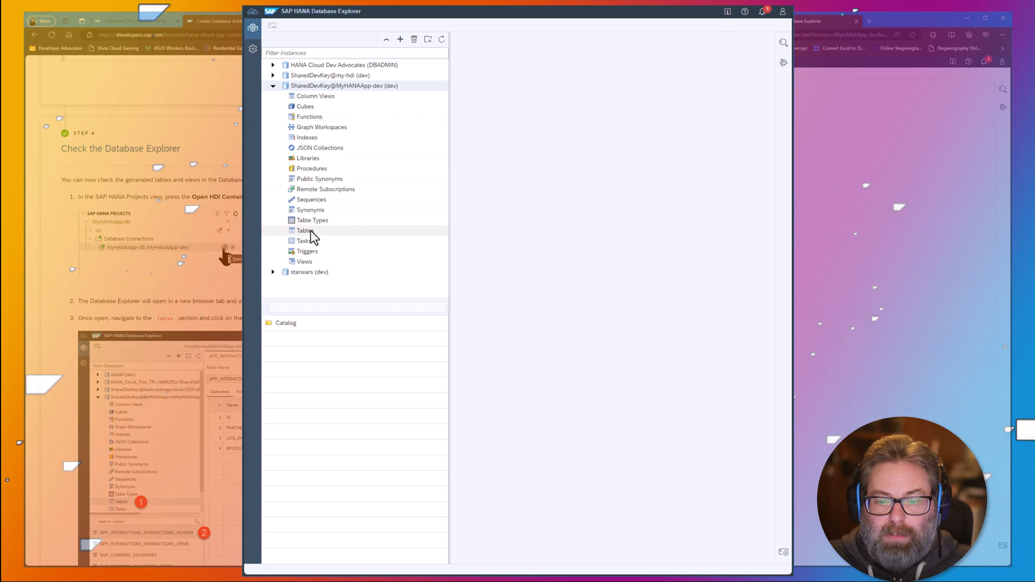
left_click(304, 231)
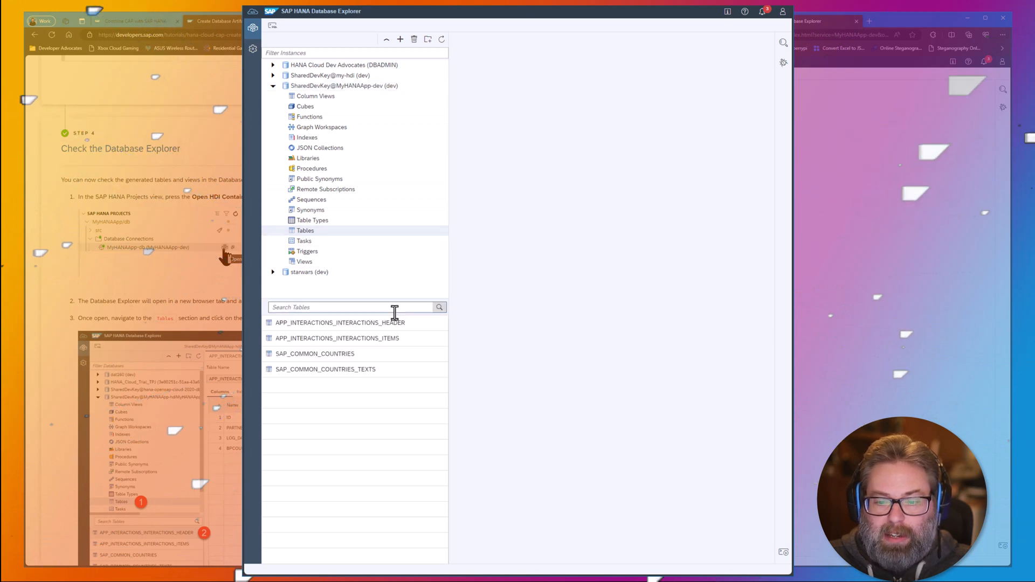
mouse_move(406, 324)
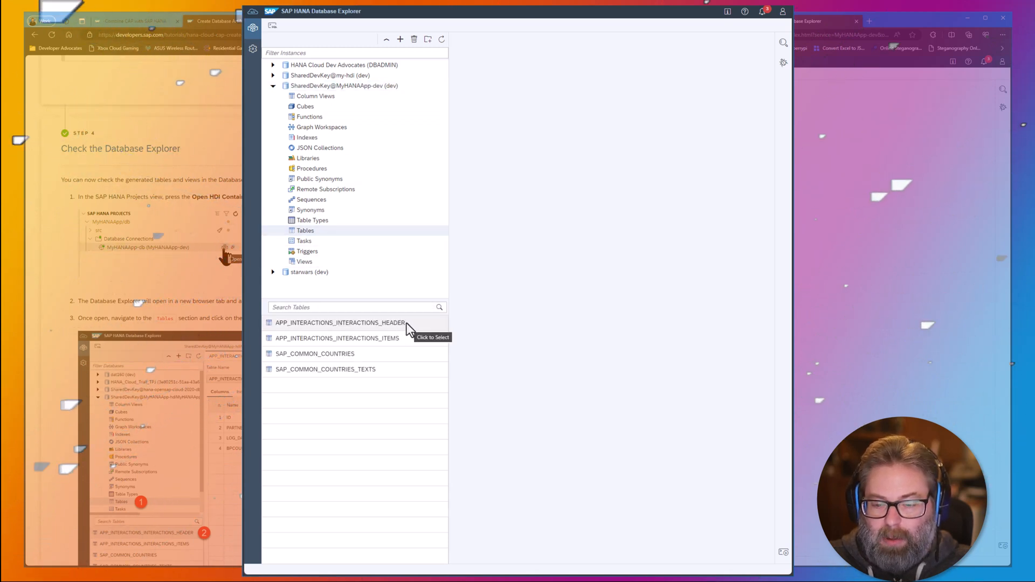
mouse_move(374, 355)
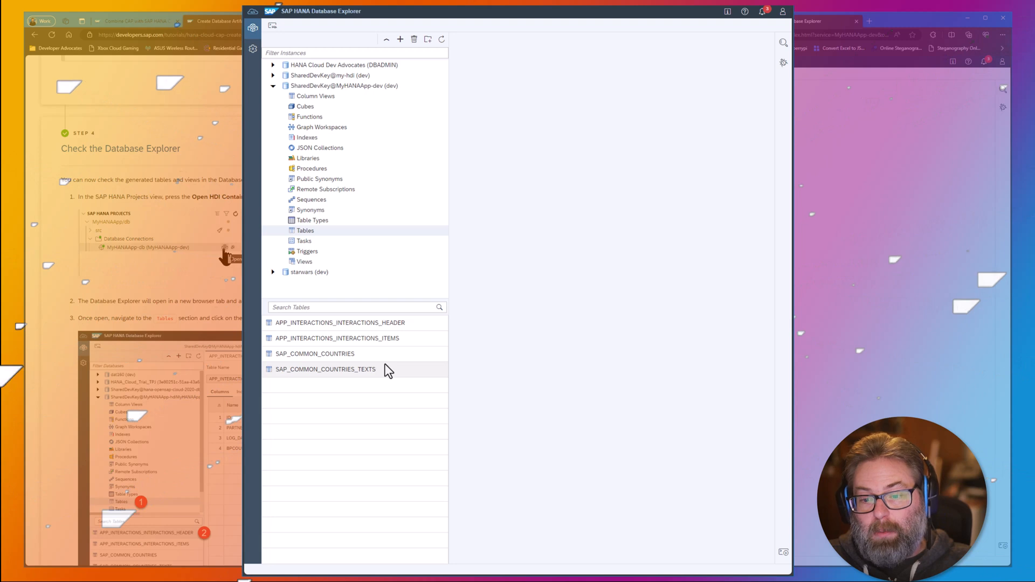
mouse_move(328, 169)
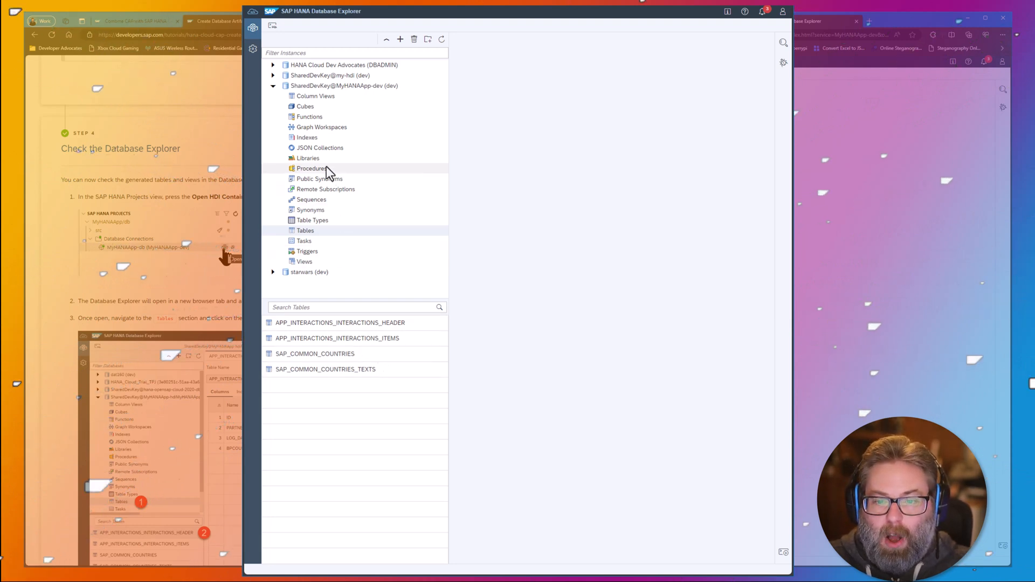
mouse_move(314, 264)
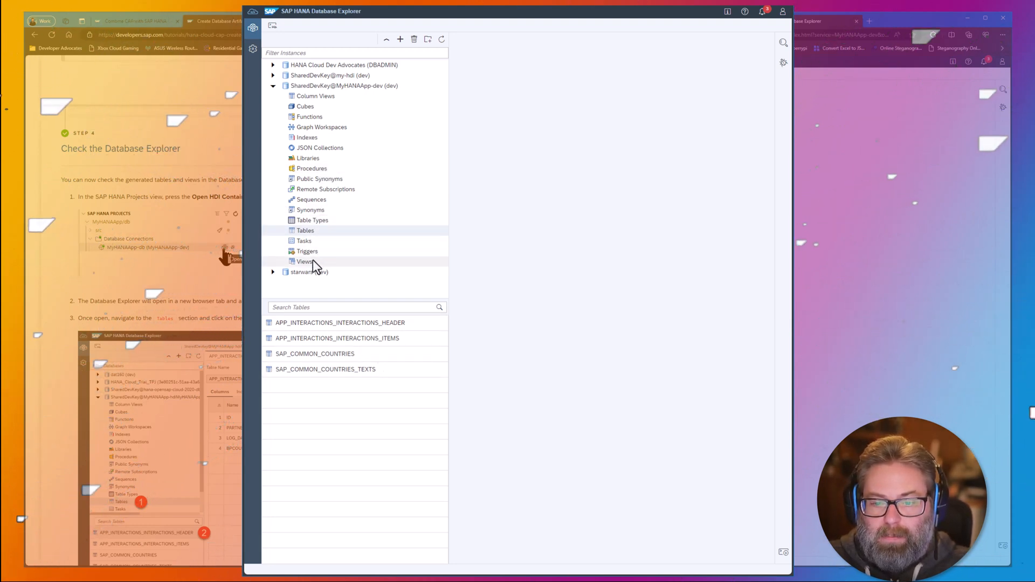
left_click(304, 261)
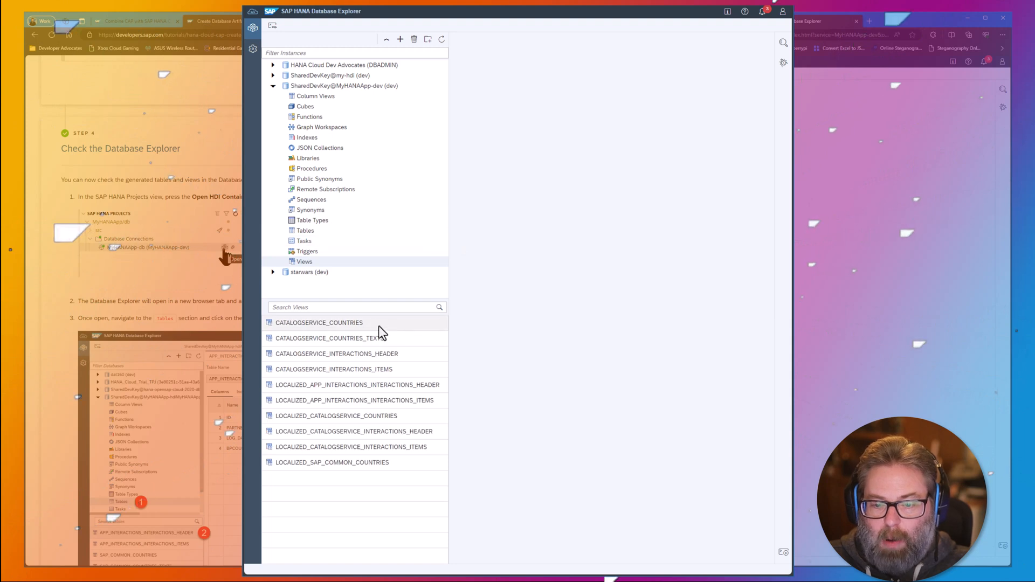
mouse_move(388, 400)
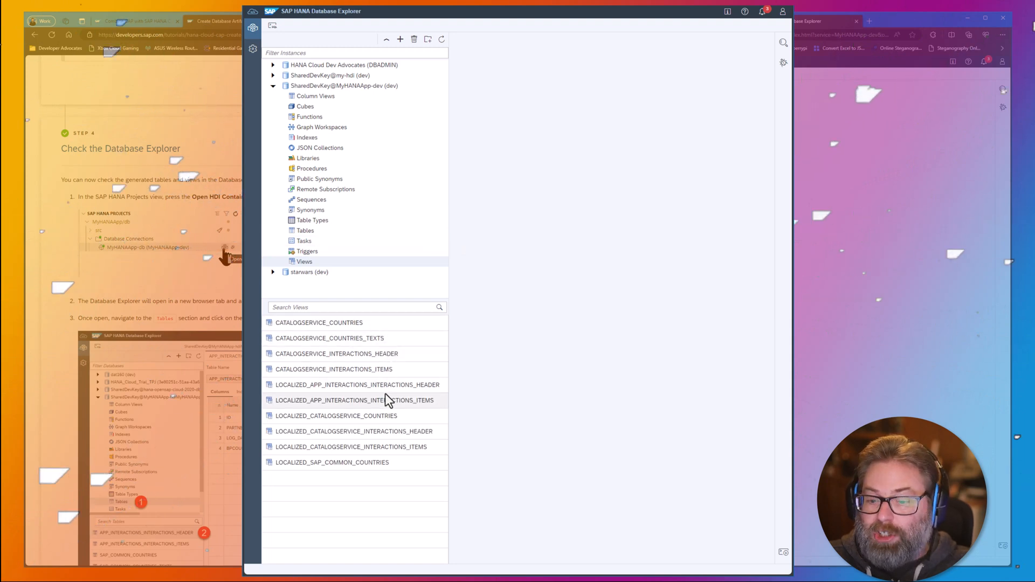
mouse_move(359, 396)
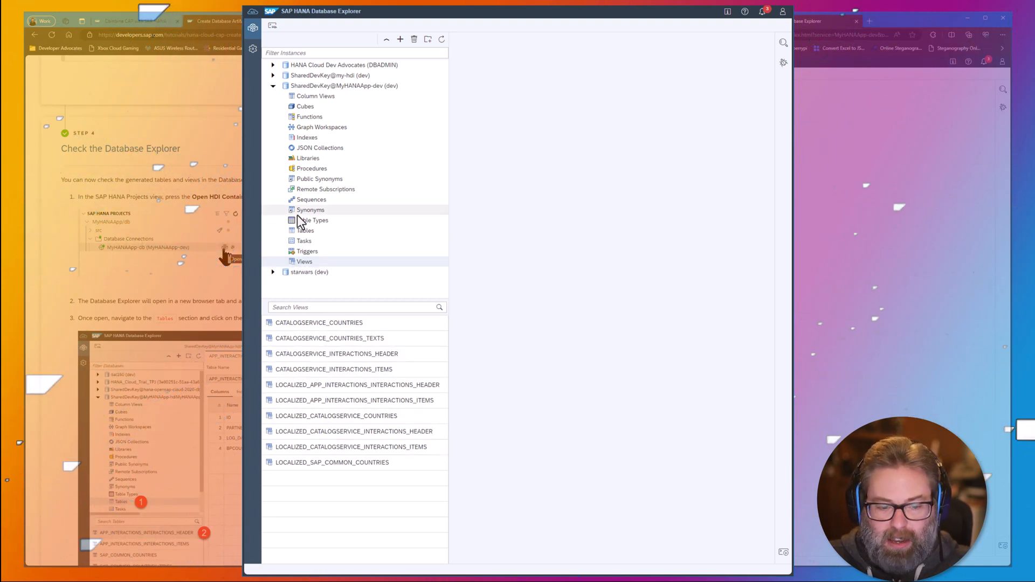
scroll("down", 3)
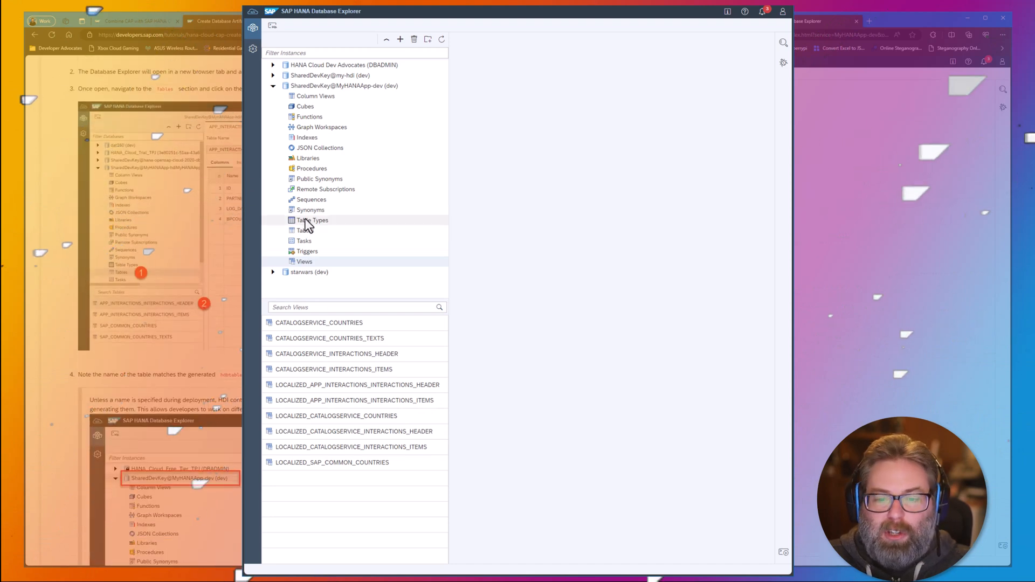
left_click(304, 230)
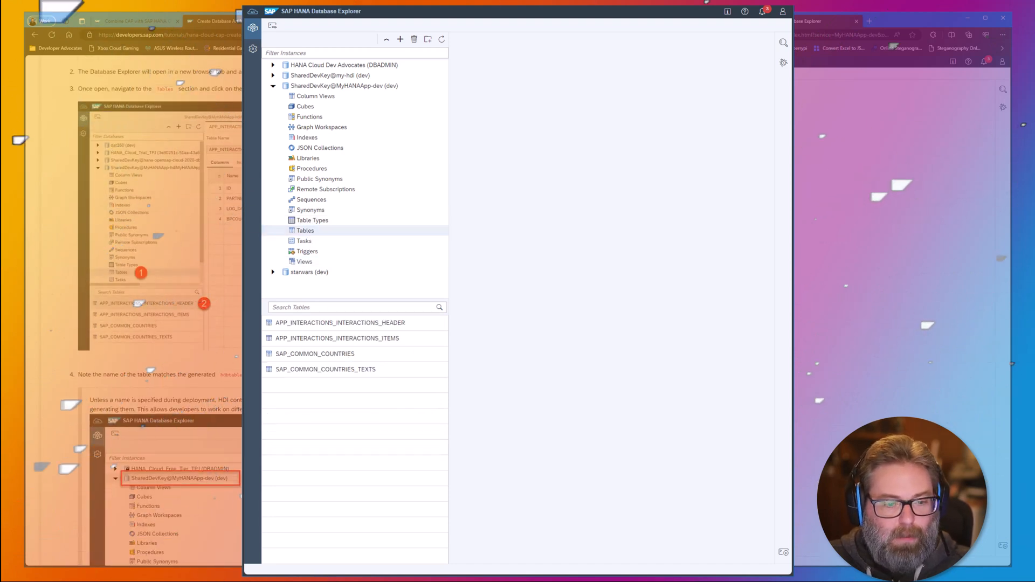
scroll("down", 3)
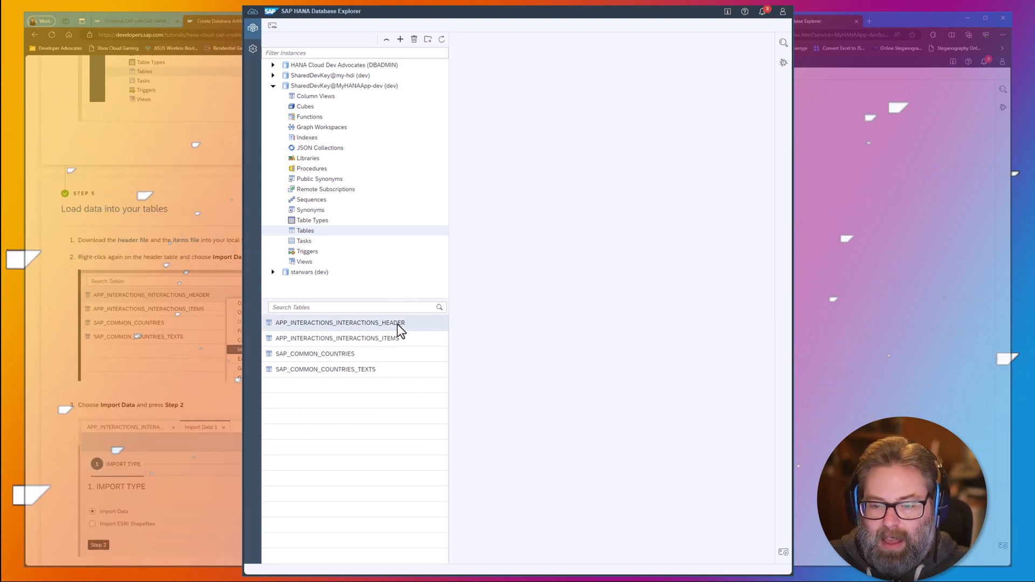
double_click(340, 323)
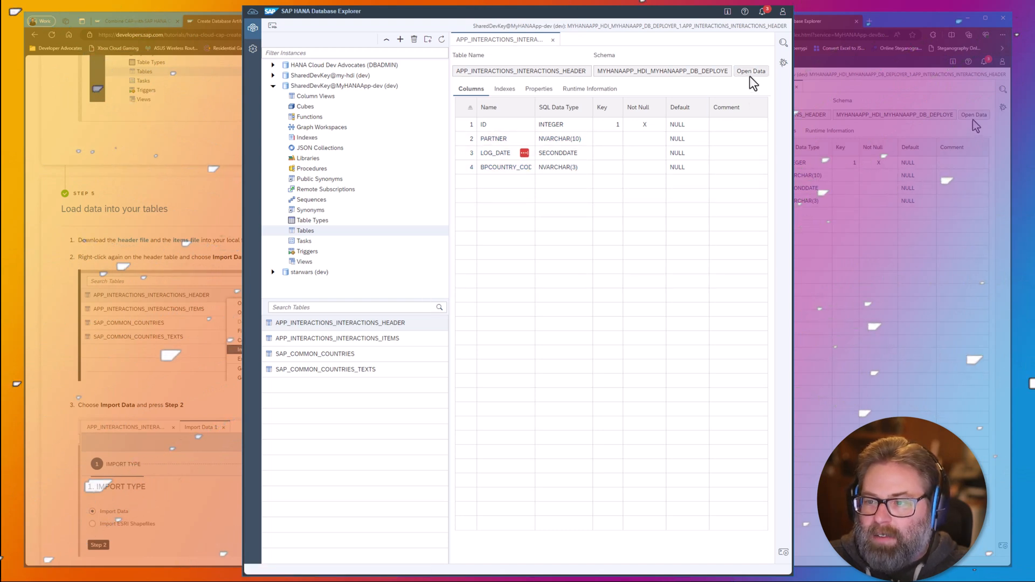
left_click(750, 71)
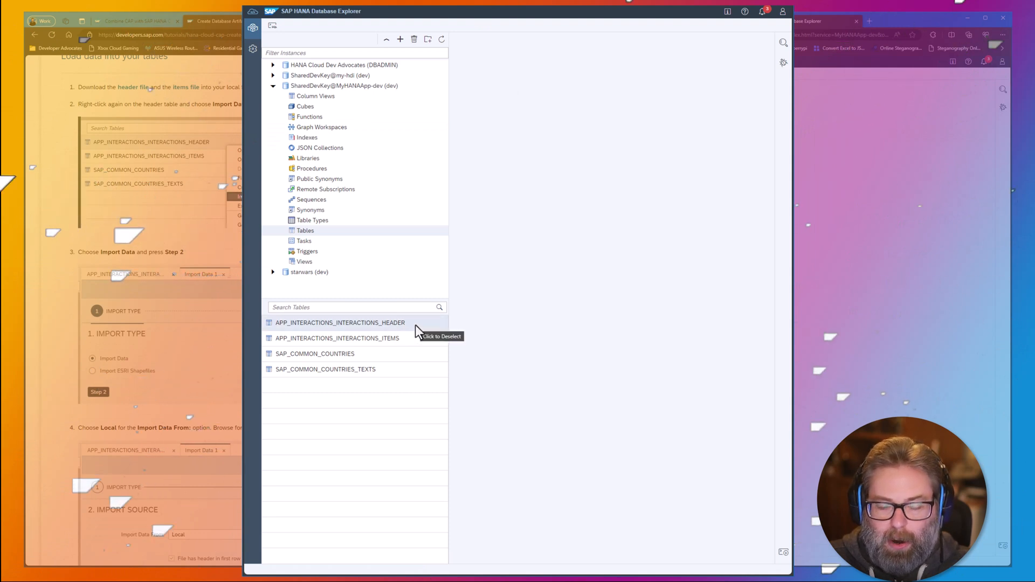
Step: Start Import Data for the interactions header table and browse for a local CSV source file
right_click(340, 322)
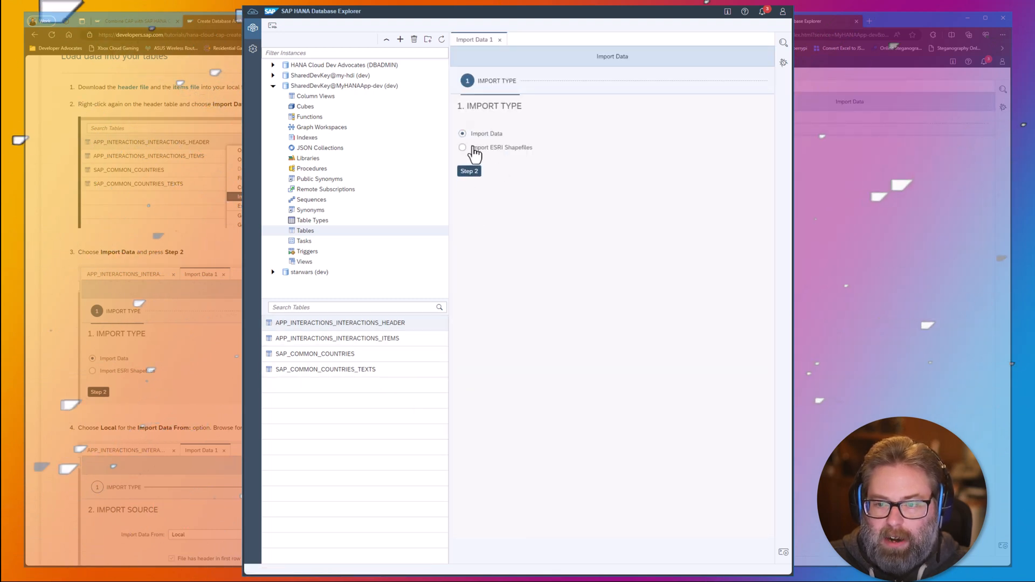
left_click(469, 171)
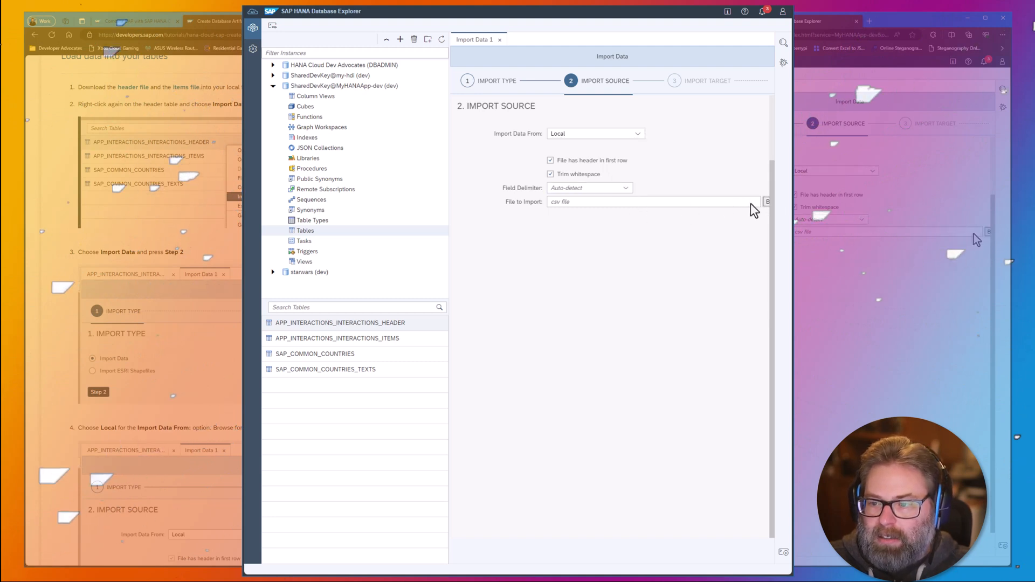
left_click(766, 201)
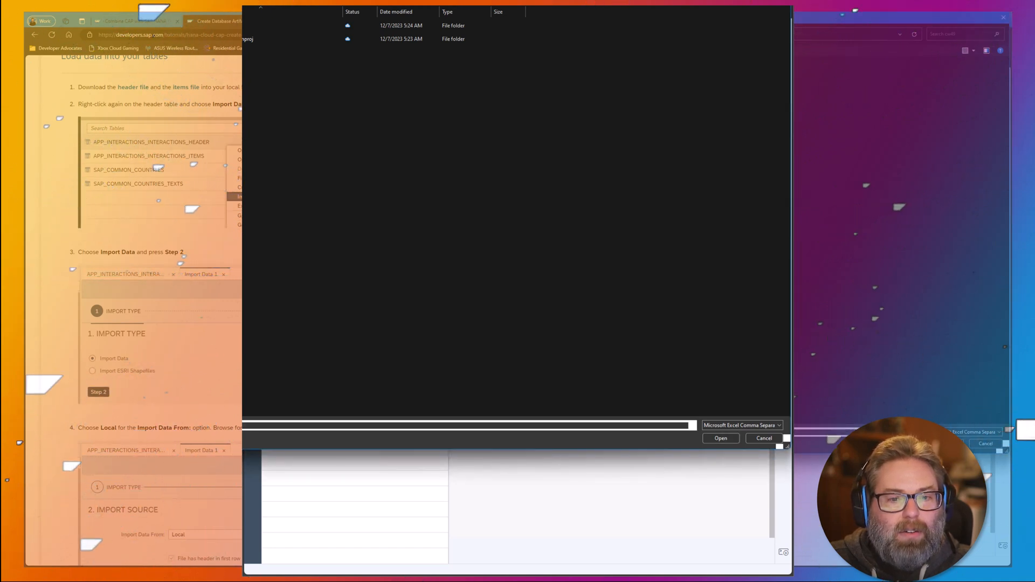
Step: Choose header.csv as the source and advance to the target table step
left_click(720, 438)
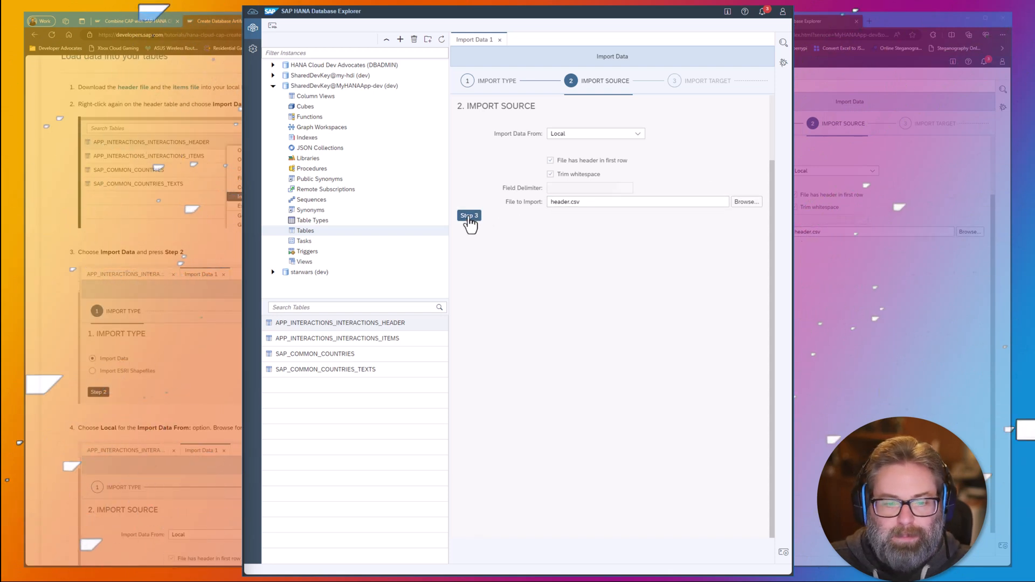
left_click(468, 216)
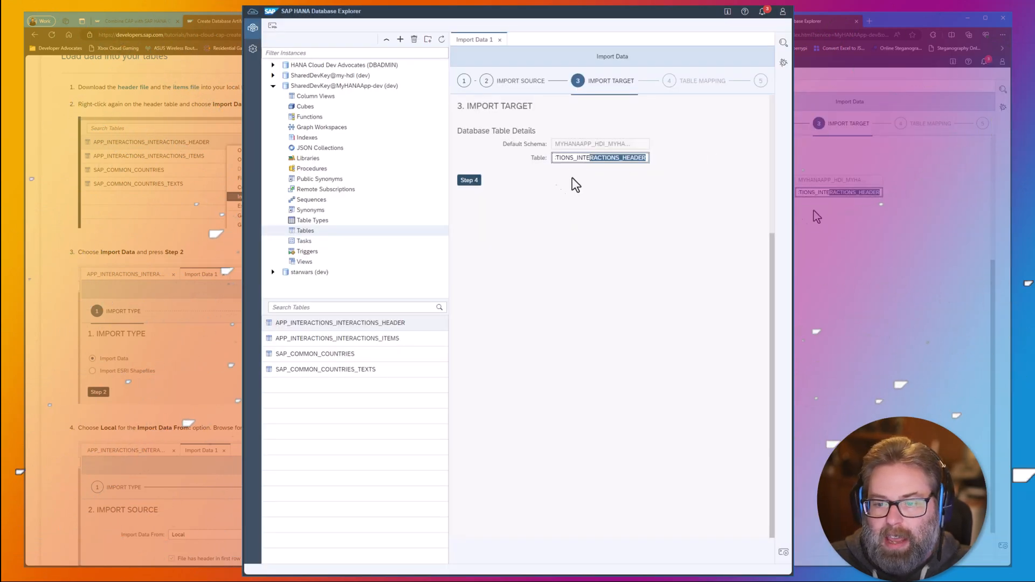
Step: Import 4 header records into APP_INTERACTIONS_INTERACTIONS_HEADER with the default mapping, then close the import
left_click(468, 179)
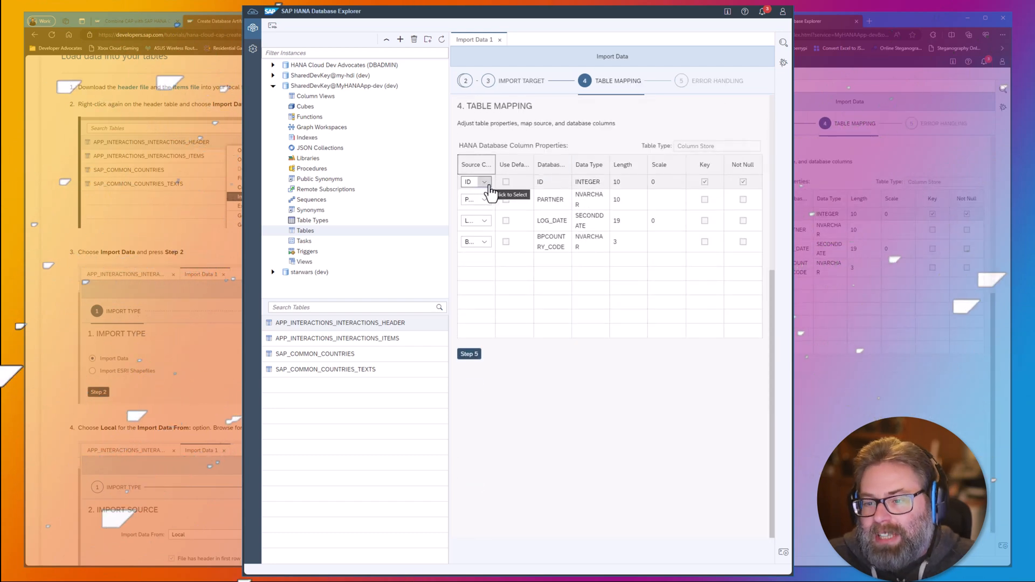
left_click(475, 199)
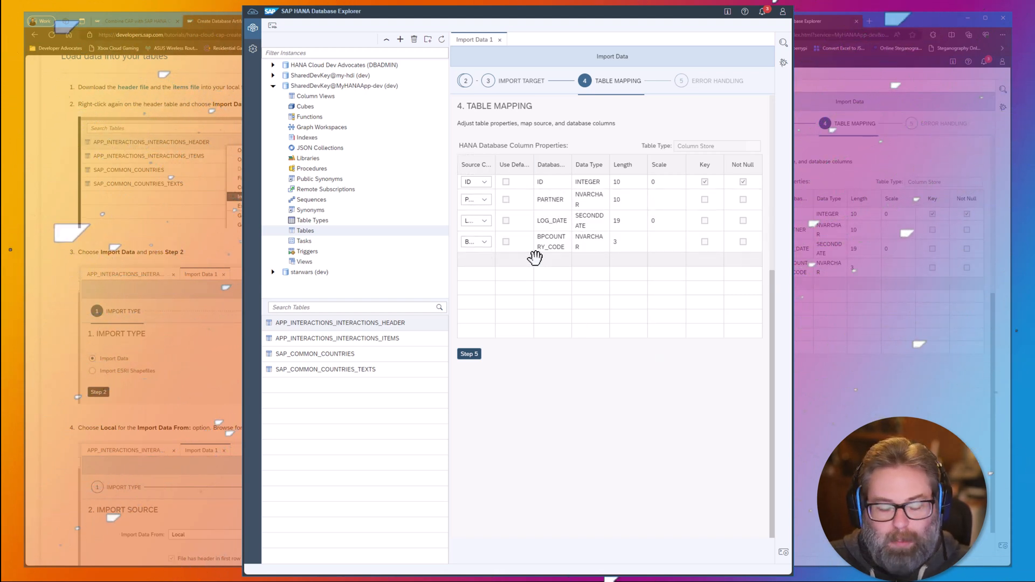
mouse_move(488, 315)
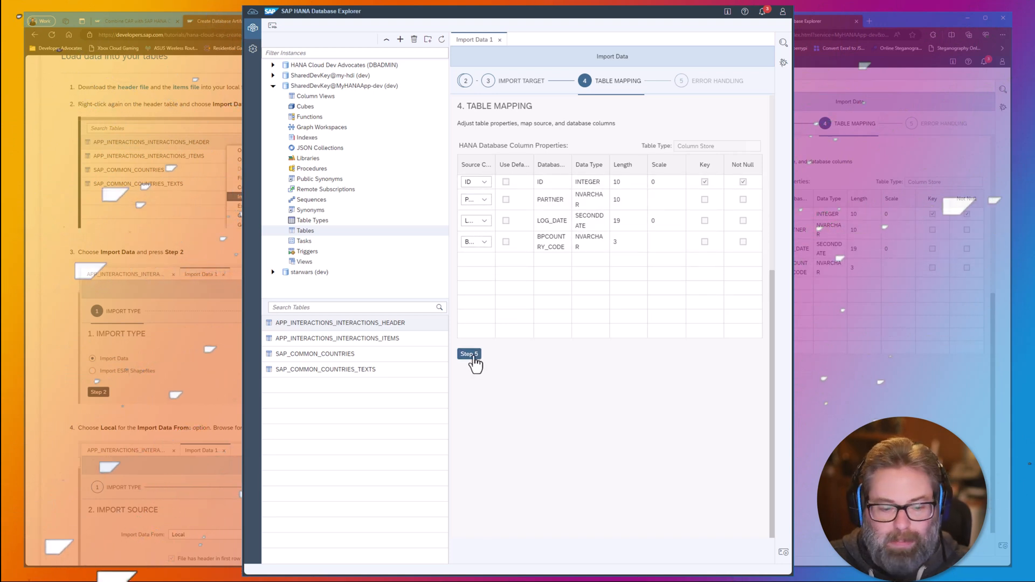
left_click(468, 353)
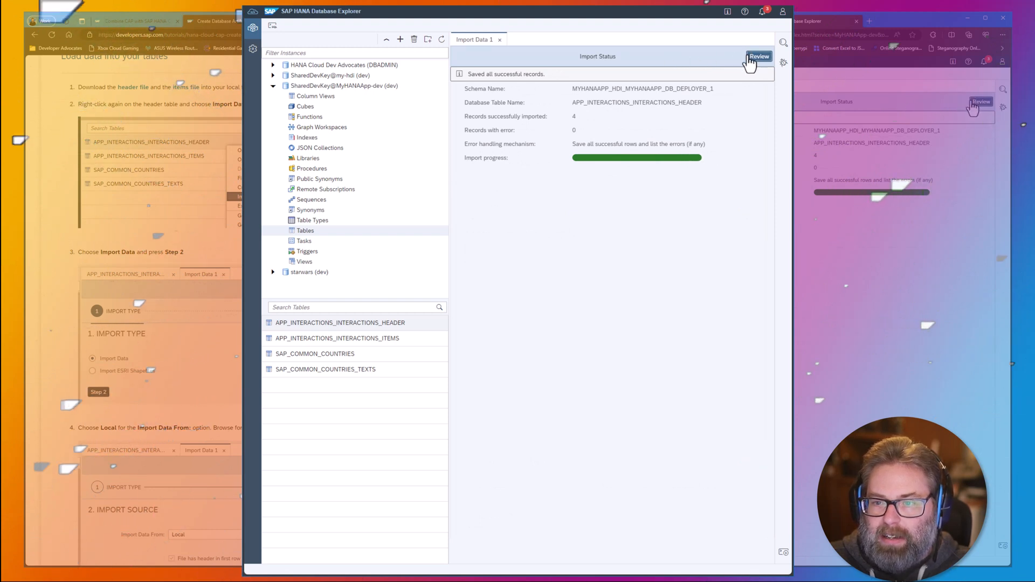
left_click(499, 38)
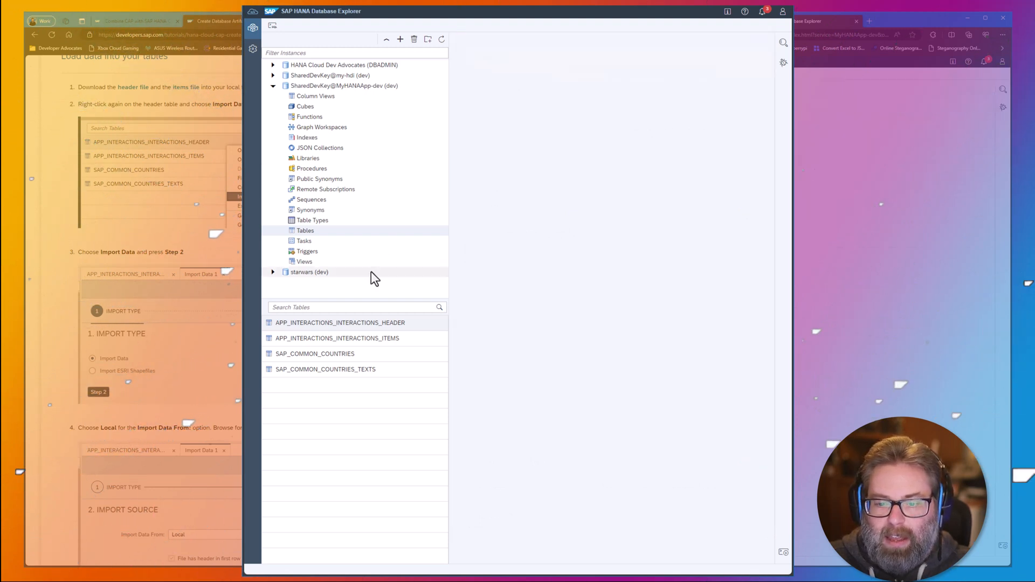
Step: Check the header table's four rows (CA, US, DE, FR) and start Import Data on the items table
double_click(340, 323)
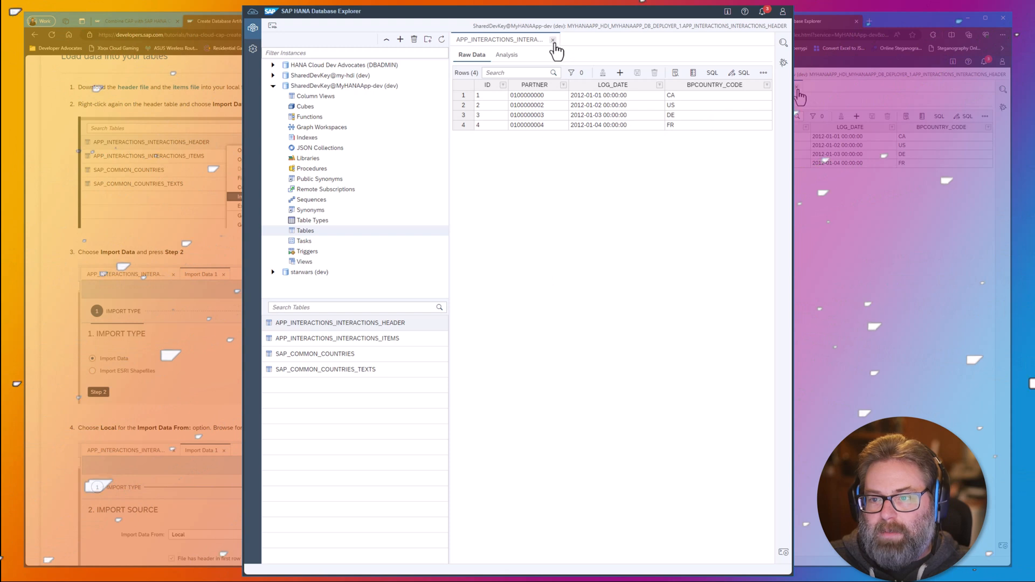
right_click(336, 338)
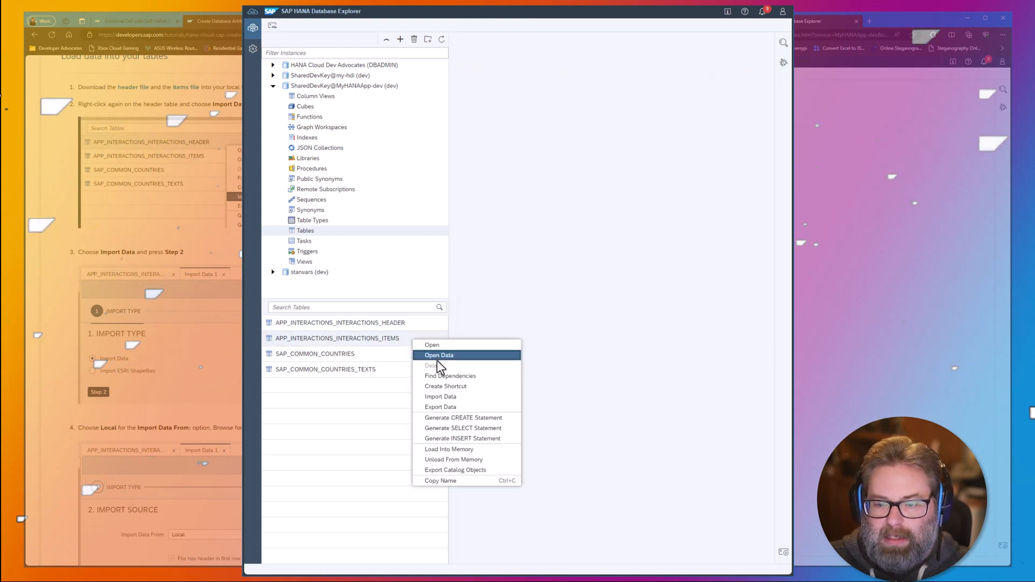
left_click(439, 355)
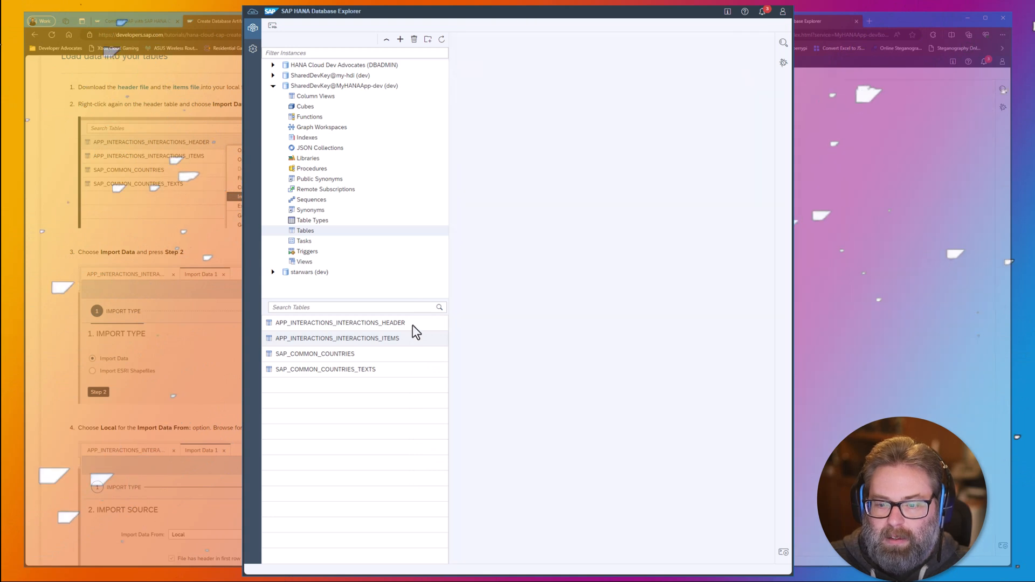
mouse_move(521, 265)
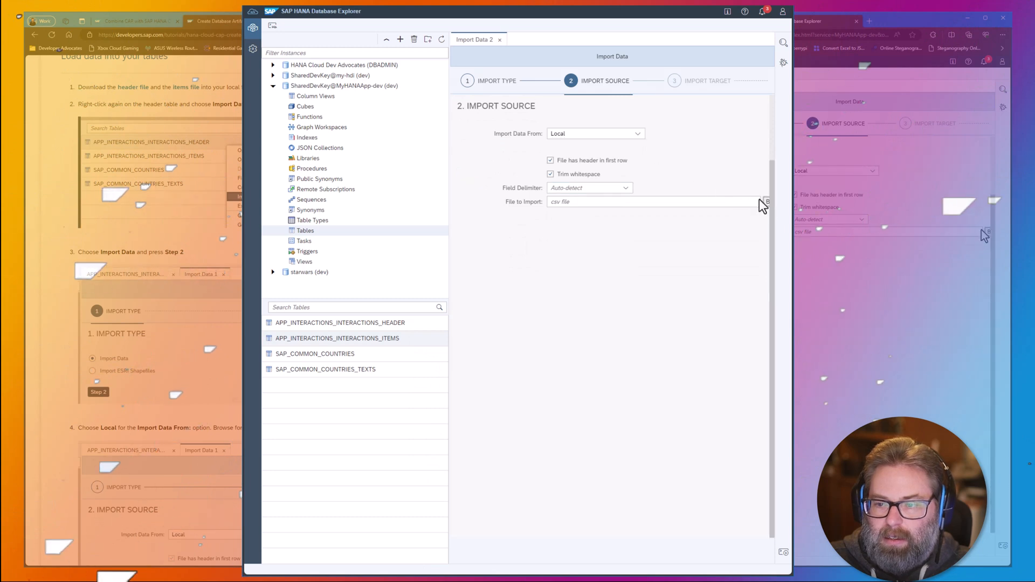
mouse_move(624, 195)
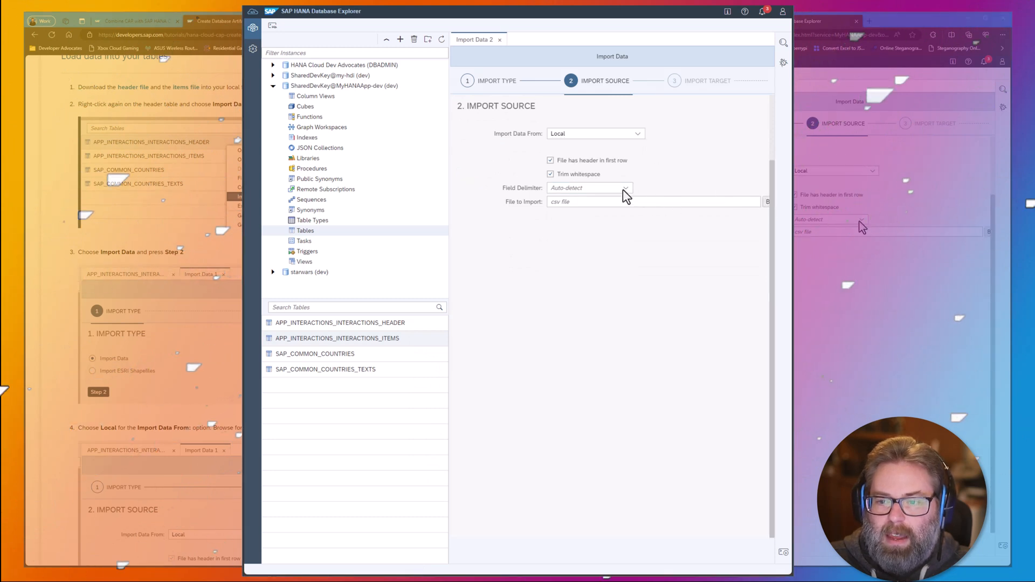
Step: Choose item.csv as the source and confirm APP_INTERACTIONS_INTERACTIONS_ITEMS as target table
left_click(767, 201)
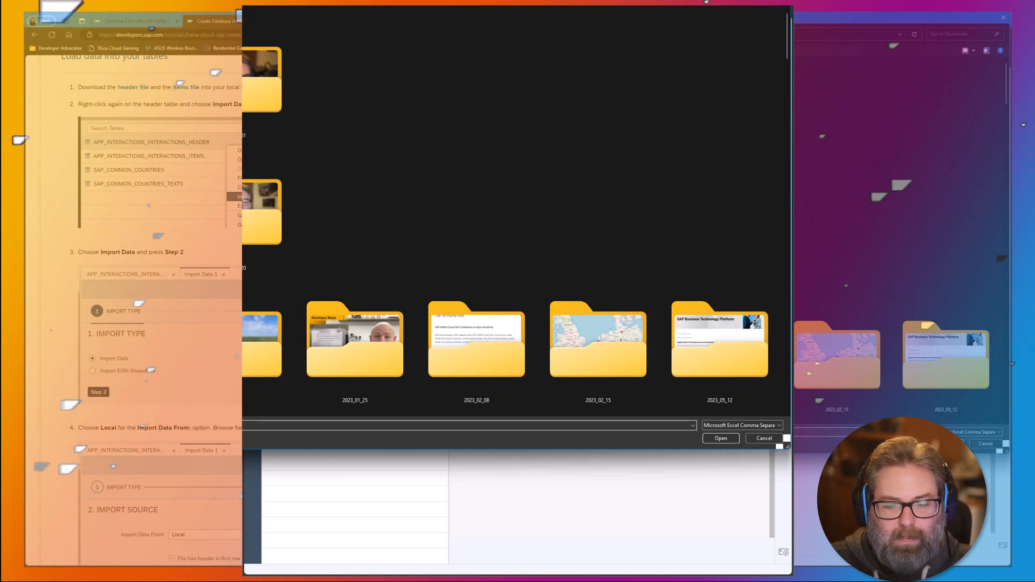
left_click(762, 438)
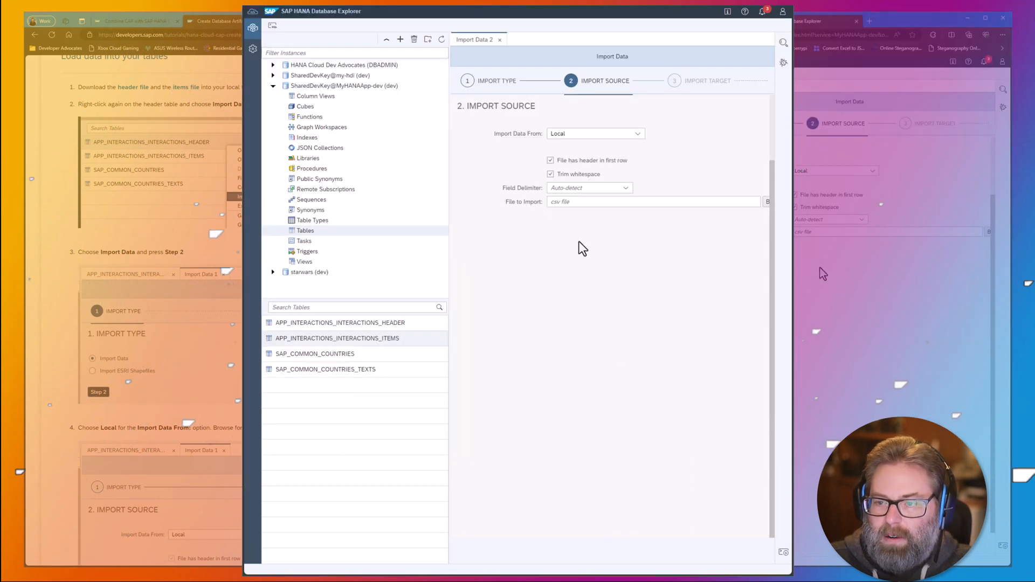
mouse_move(710, 221)
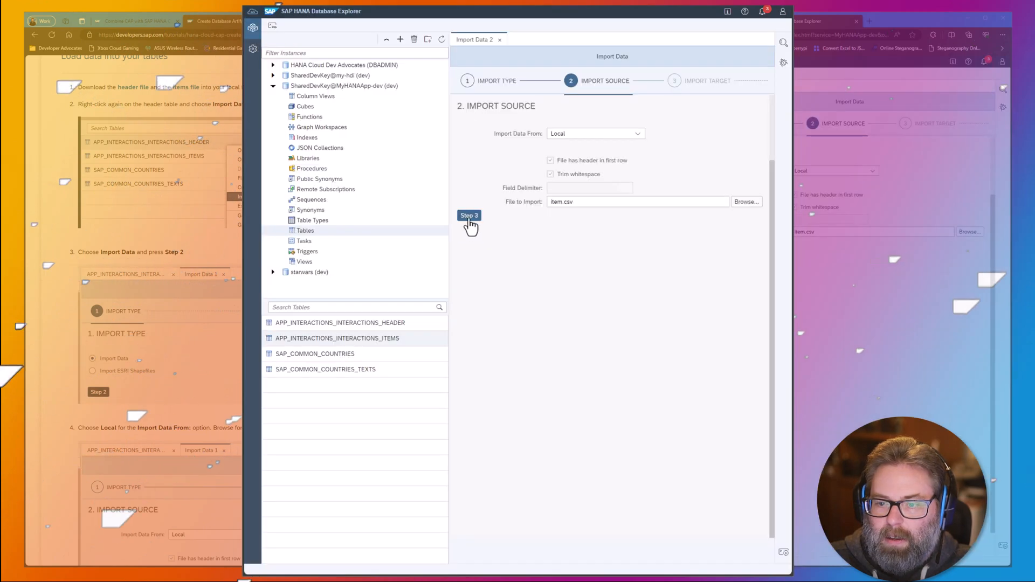
left_click(468, 215)
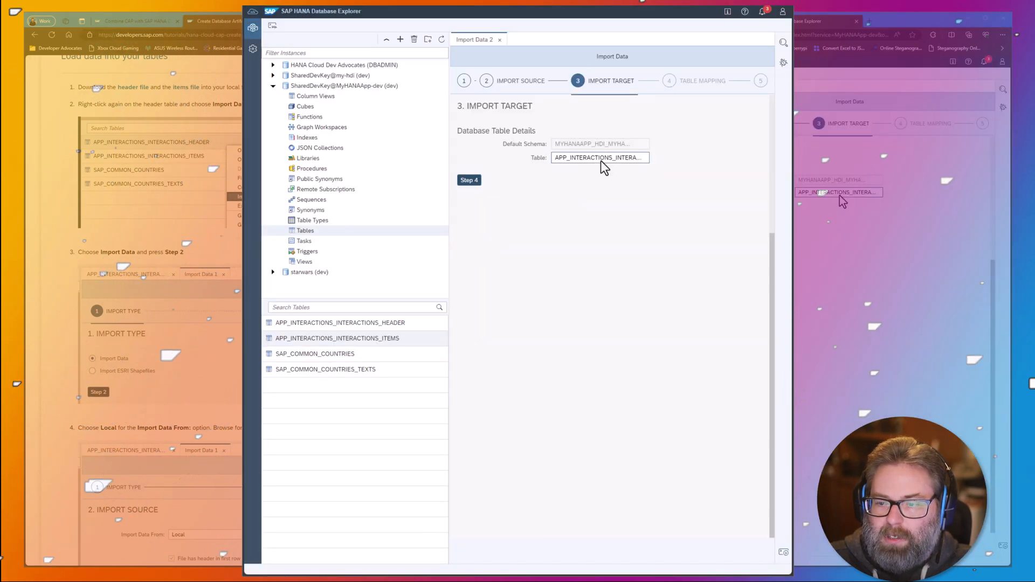
left_click(600, 157)
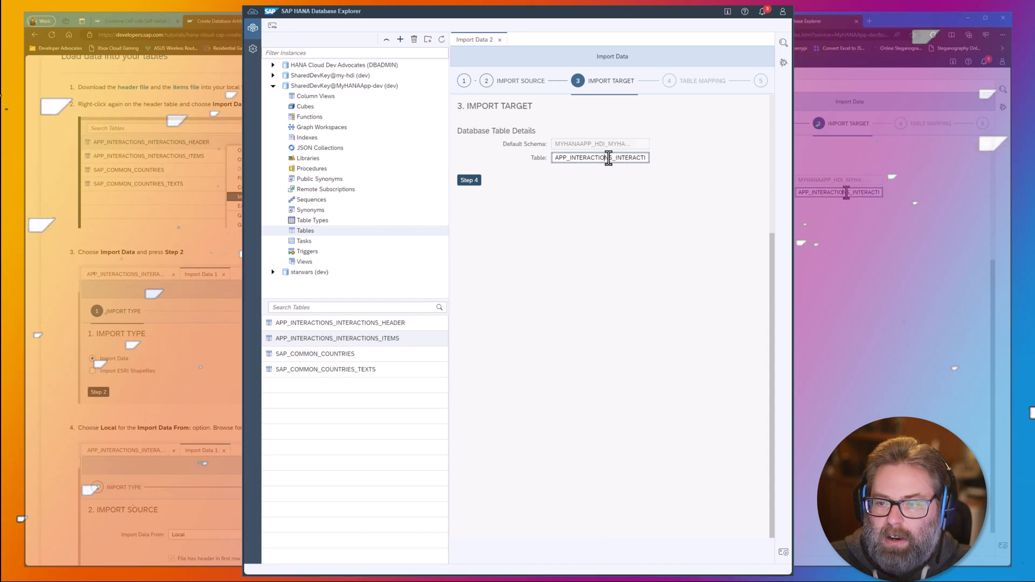
Step: Advance through the remaining wizard steps, run Import Into Database, and close the import status
left_click(468, 179)
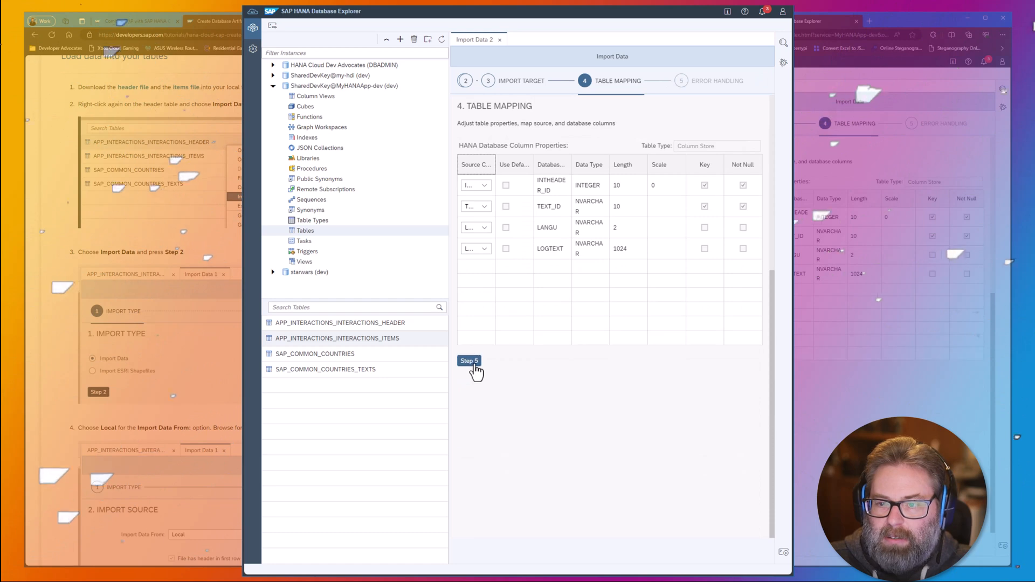
left_click(468, 361)
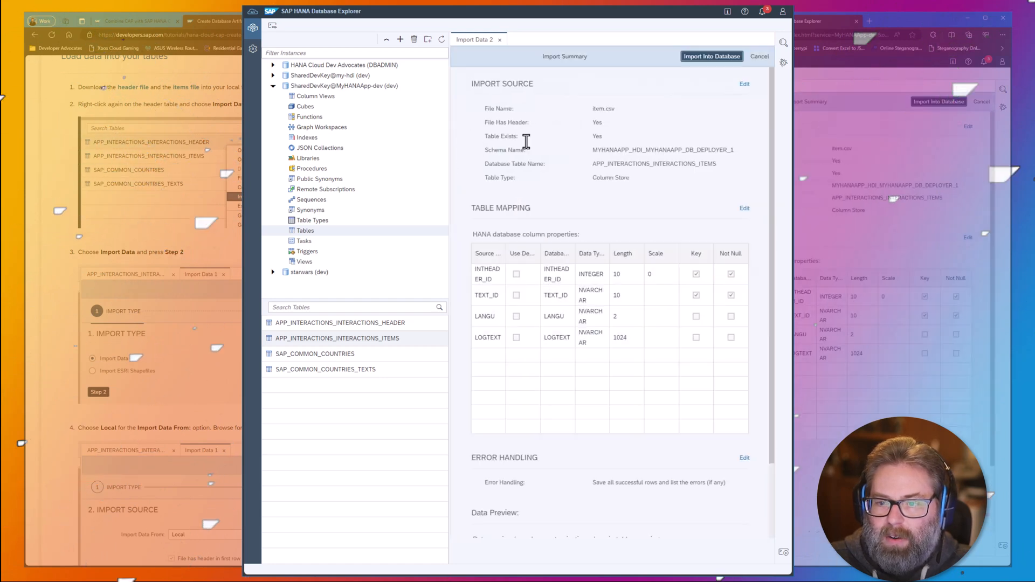
left_click(711, 56)
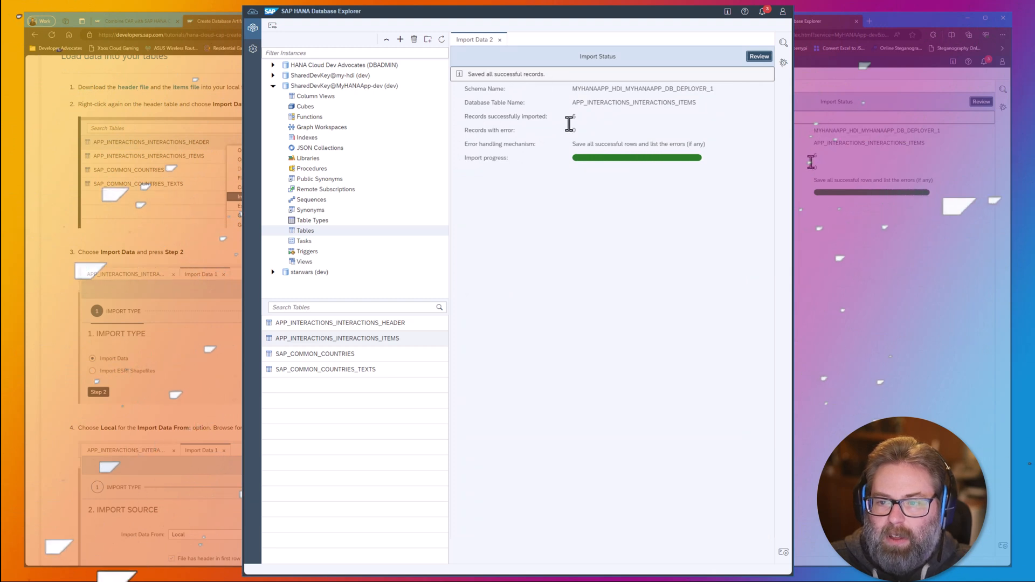
left_click(500, 39)
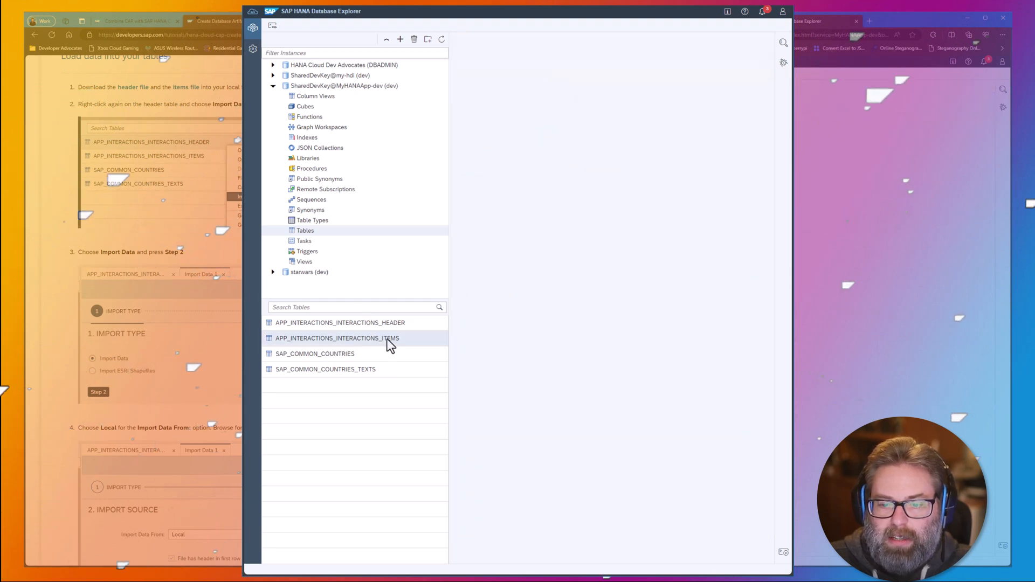
double_click(336, 338)
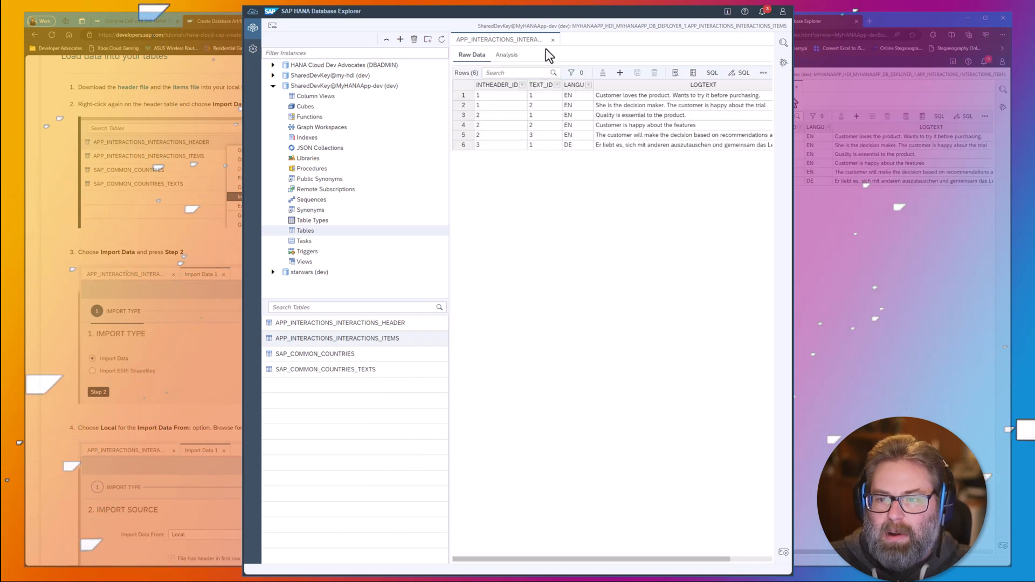
left_click(553, 38)
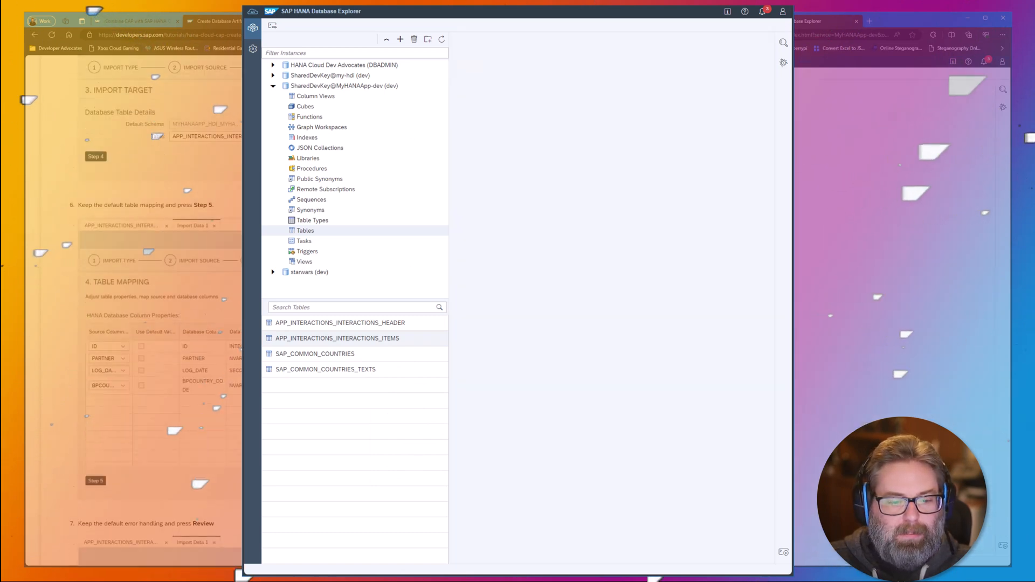
scroll("down", 3)
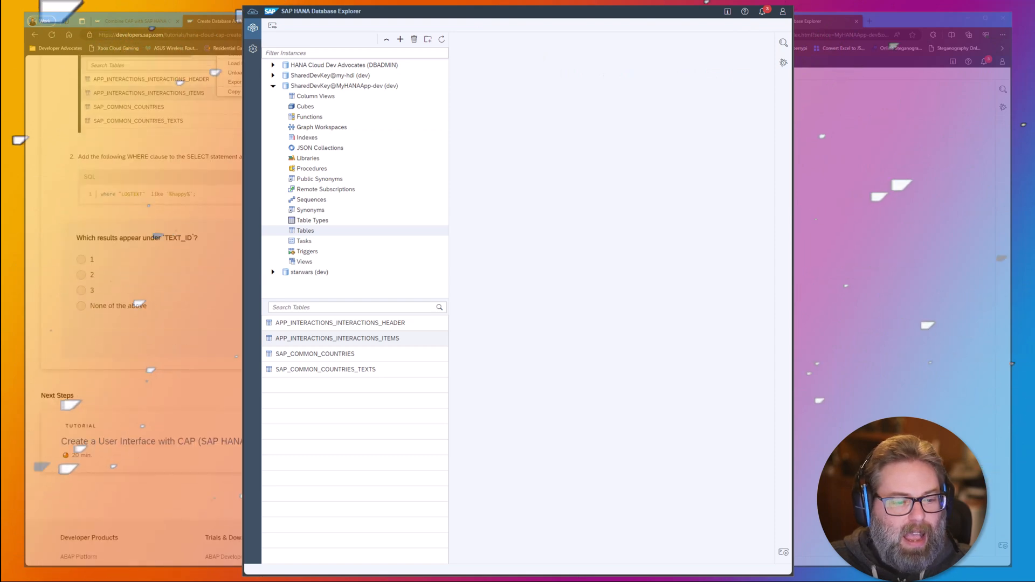
scroll("down", 3)
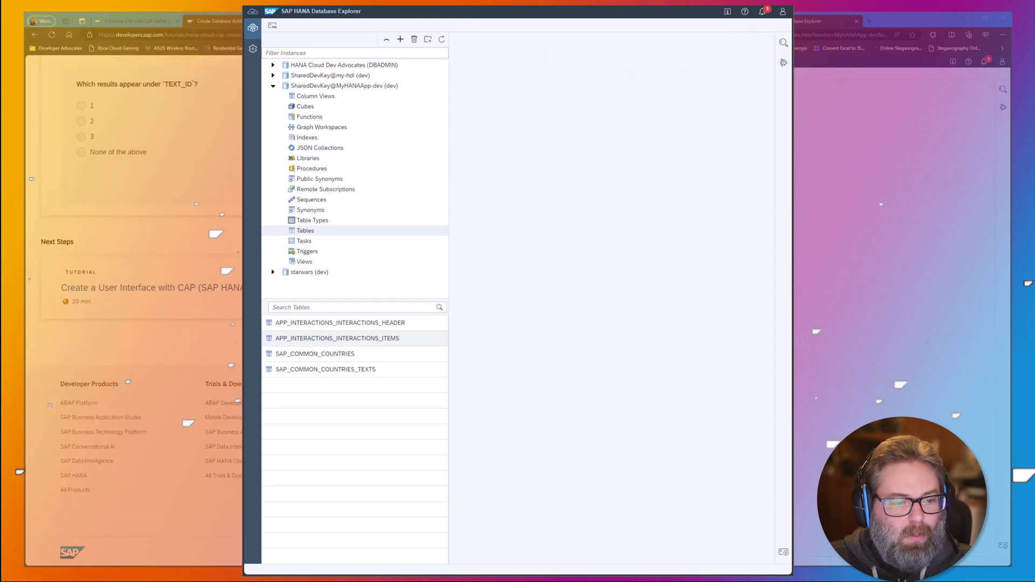